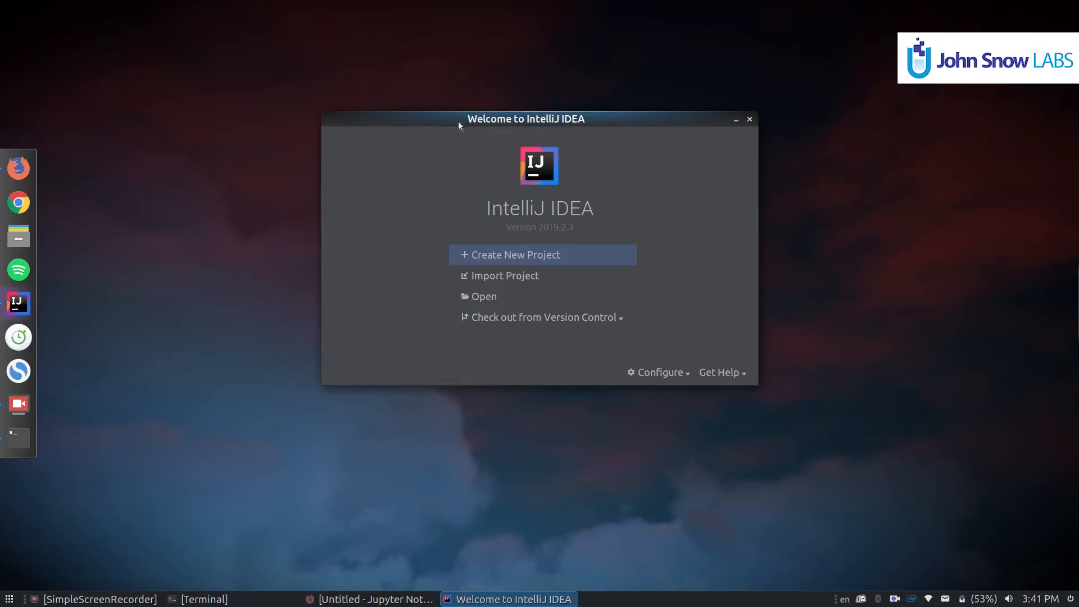
pyautogui.moveTo(504, 275)
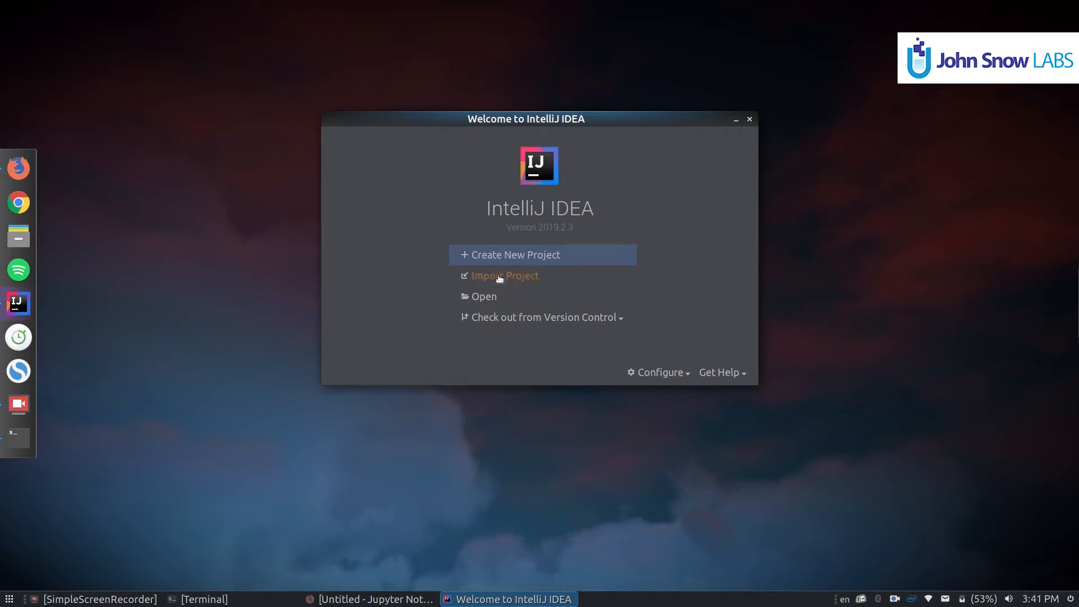
pyautogui.moveTo(612, 334)
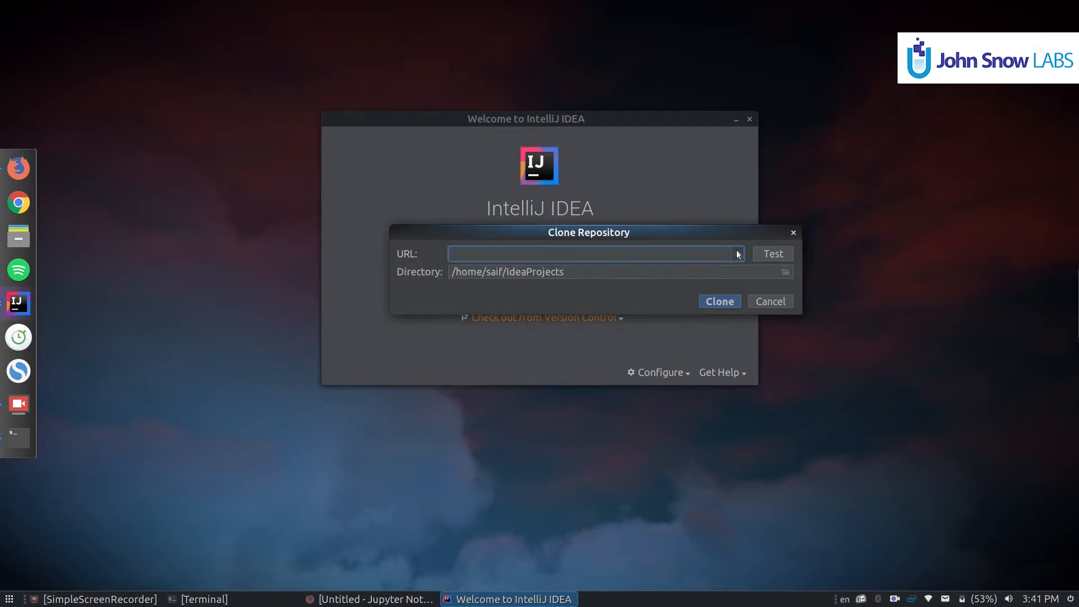
# - Clone the spark-nlp.git repository from the saved URL list and open its checked-out build.sbt
pyautogui.click(735, 253)
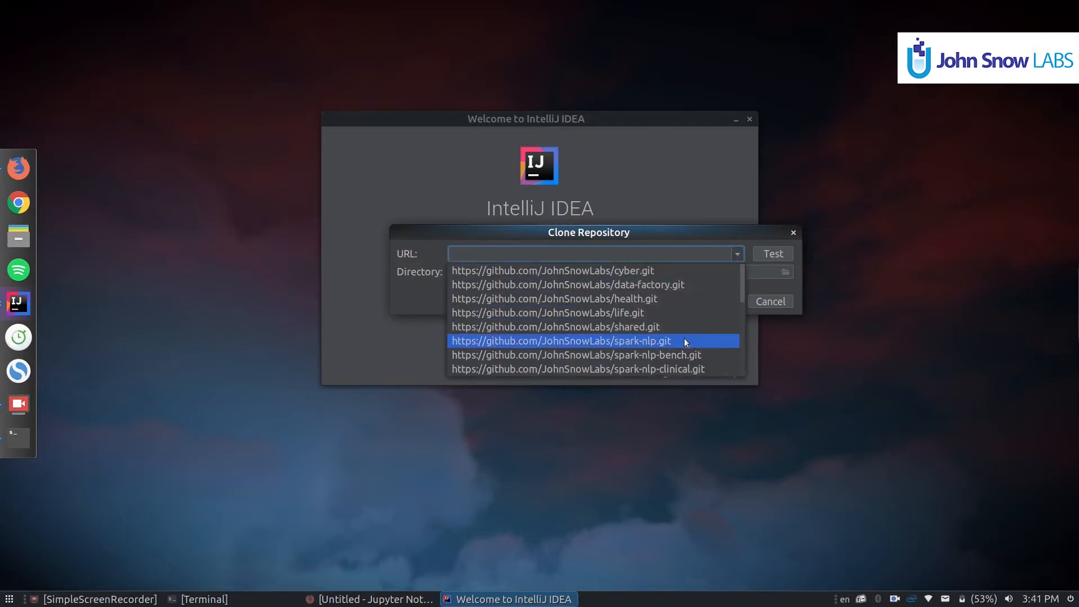
pyautogui.click(561, 341)
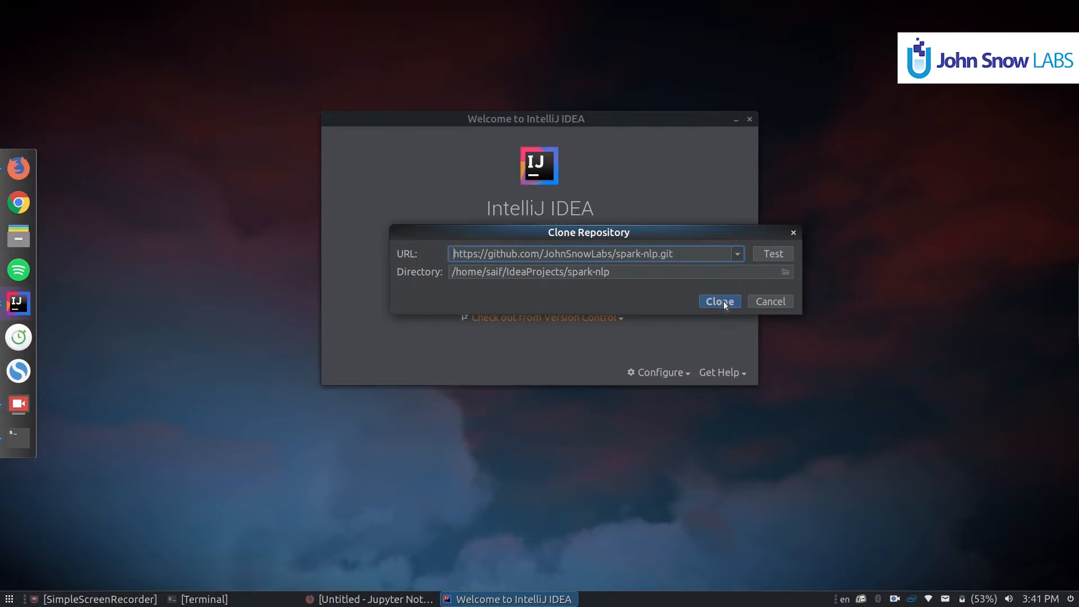
pyautogui.click(718, 301)
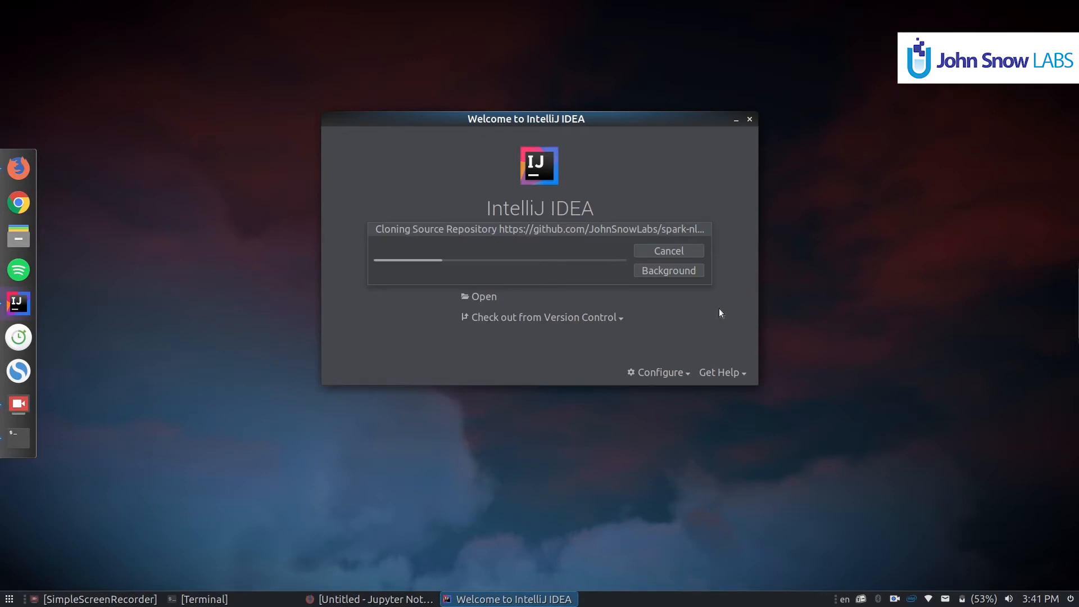
pyautogui.moveTo(602, 279)
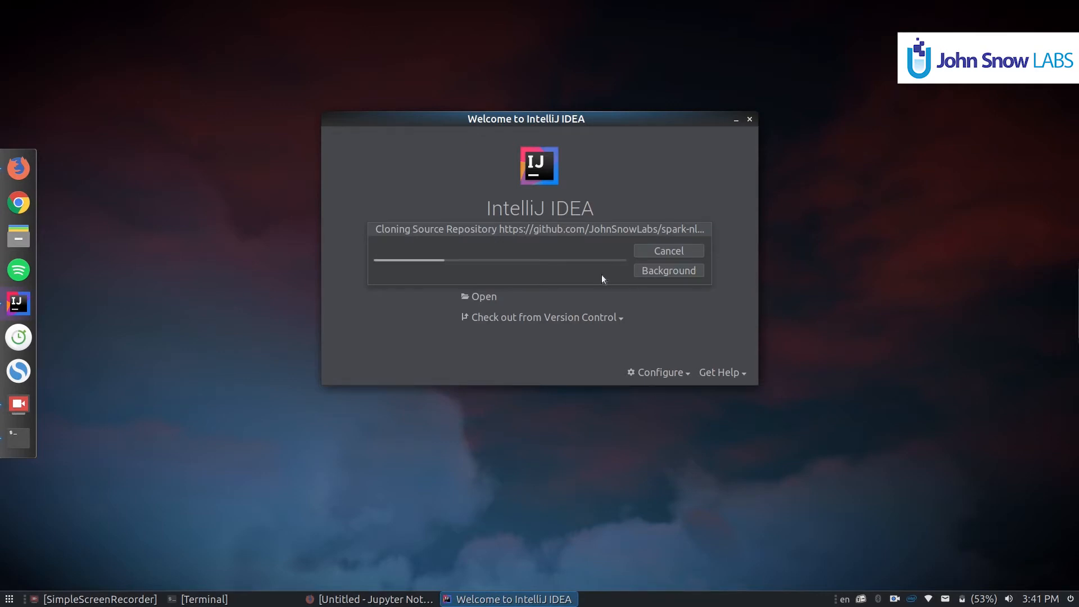
pyautogui.moveTo(608, 233)
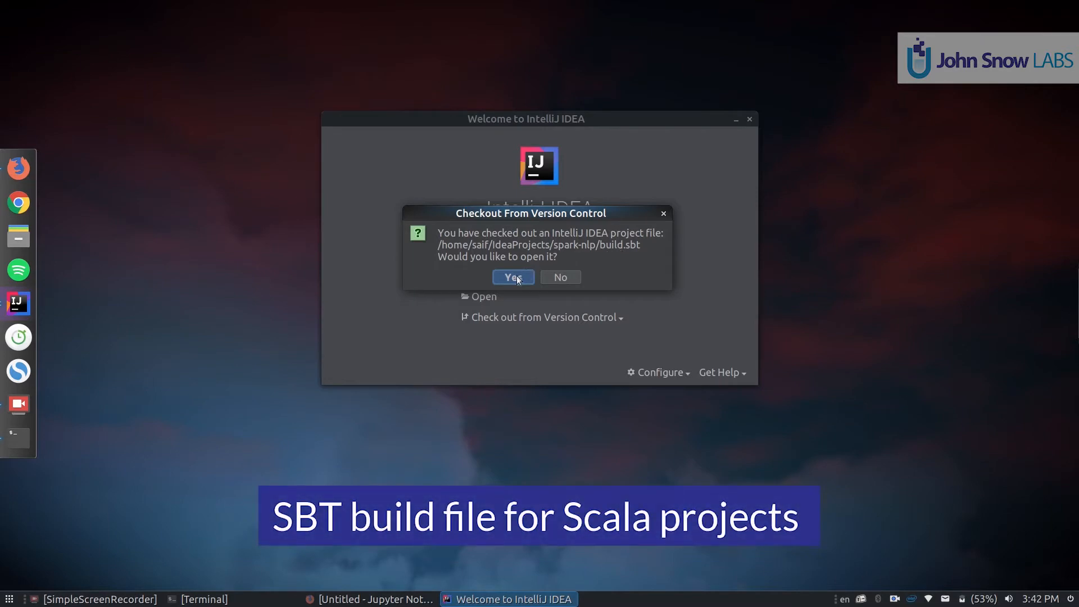
pyautogui.click(512, 277)
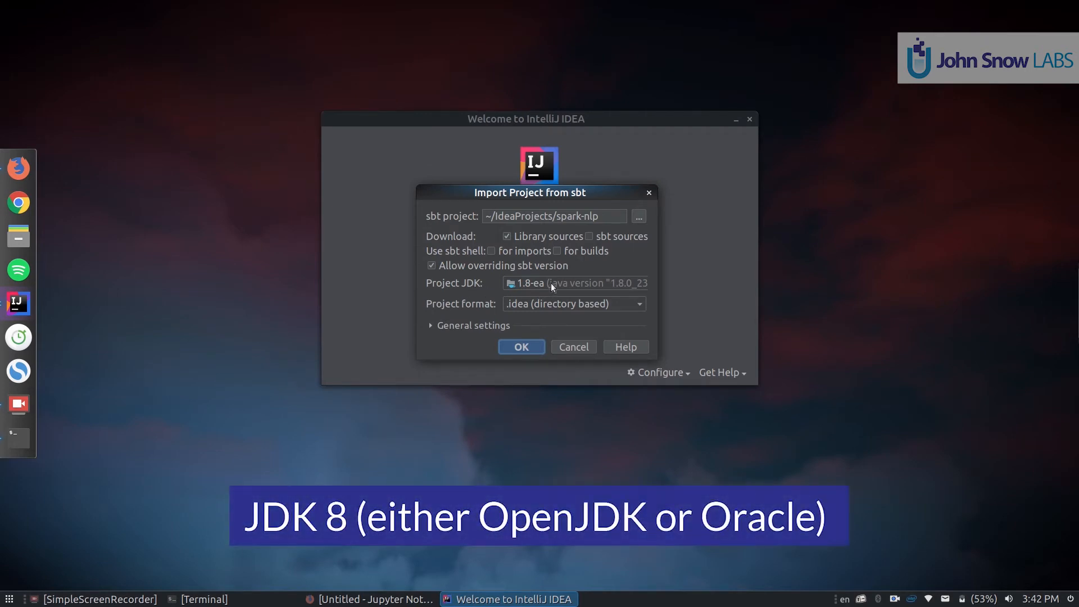
# - In Terminal run sudo apt search jdk, scan the results, and start sudo apt install openjdk-8-jdk
pyautogui.click(195, 599)
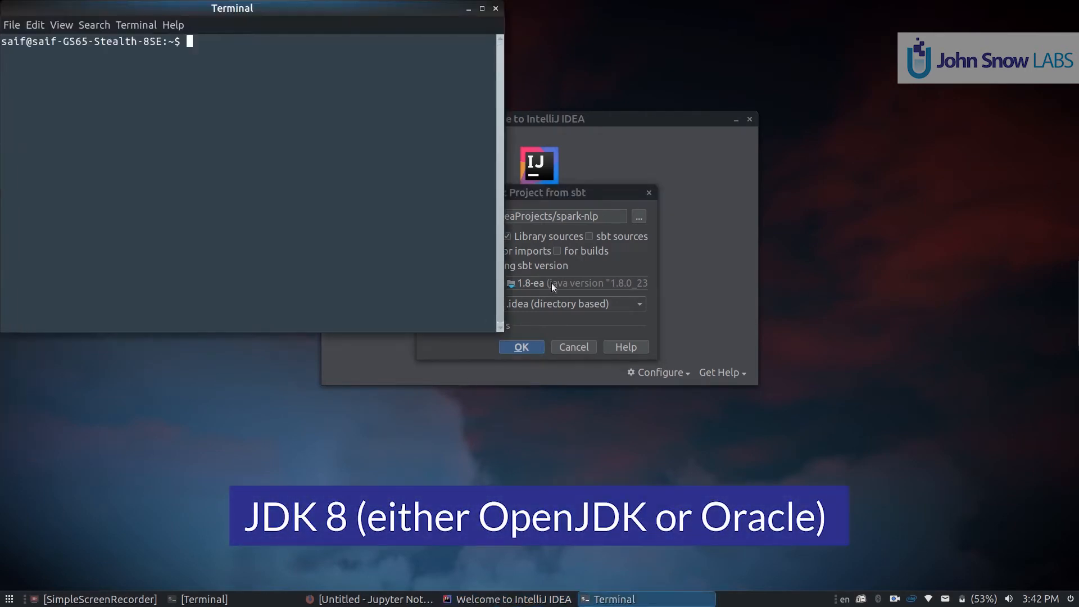
pyautogui.write('sudo apt')
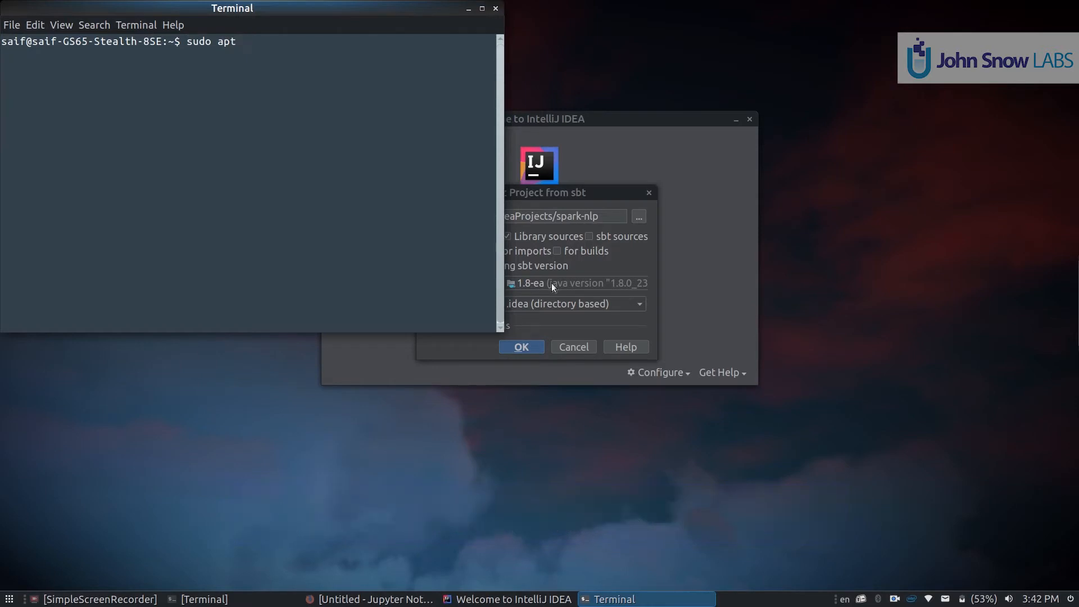
pyautogui.write('search')
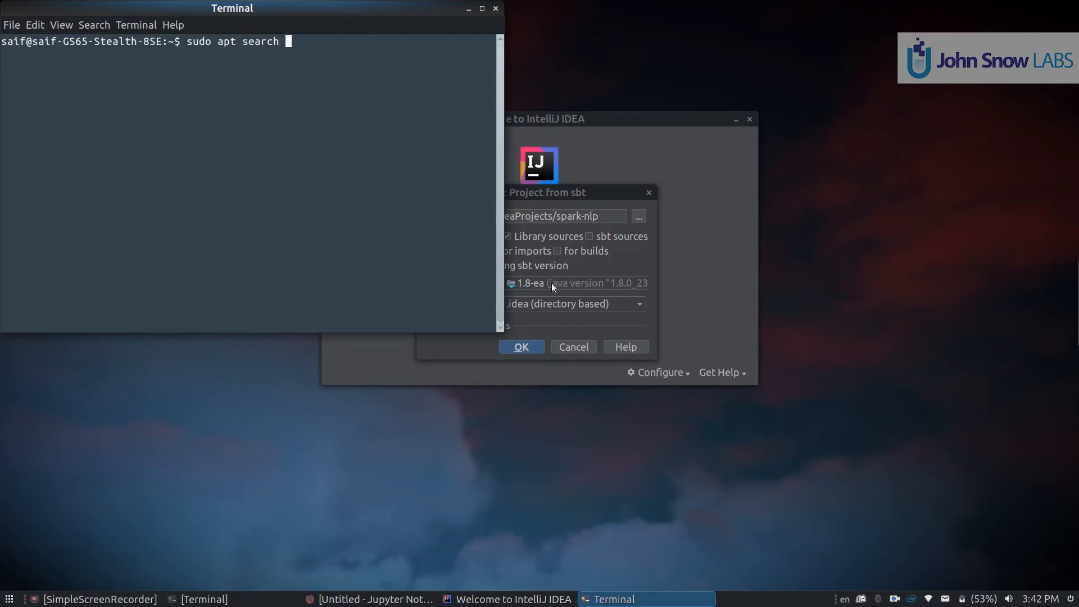
pyautogui.write('jdk')
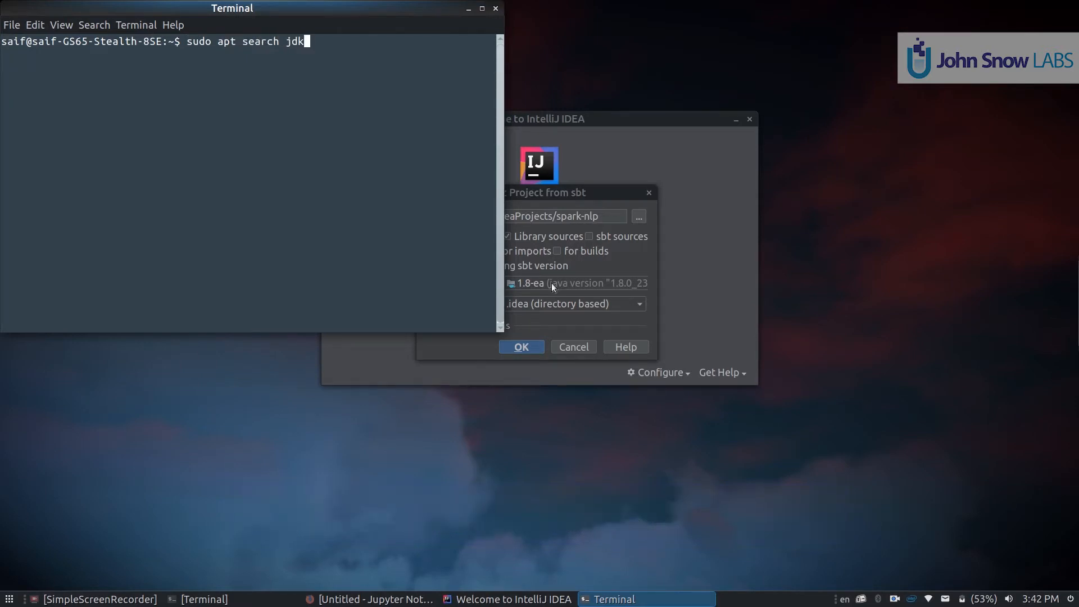
pyautogui.press('Return')
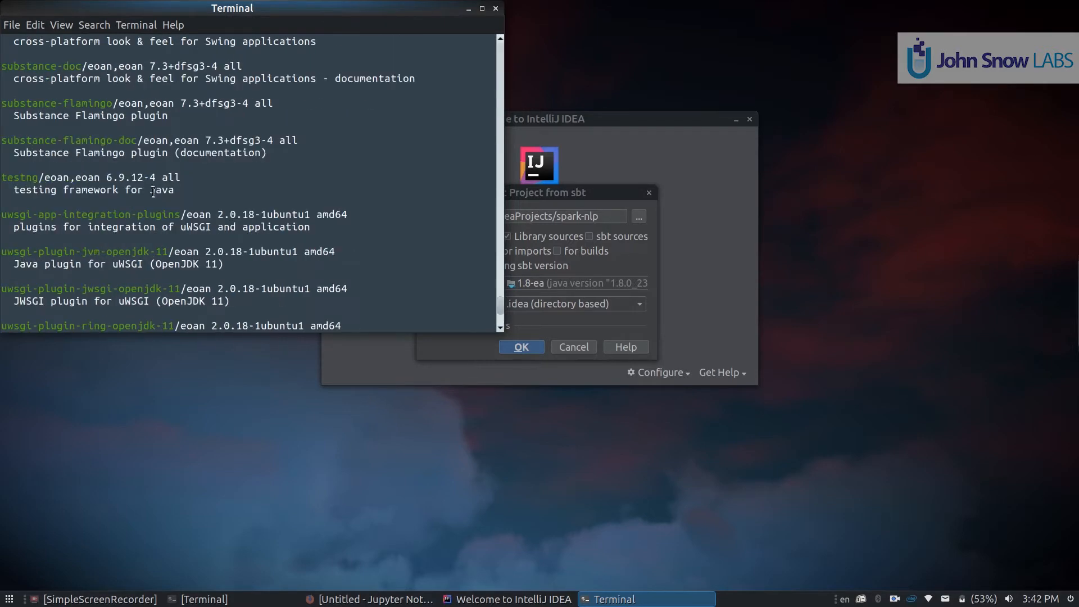
pyautogui.scroll(3)
pyautogui.write('sudo apt install openjdk-8-jdk')
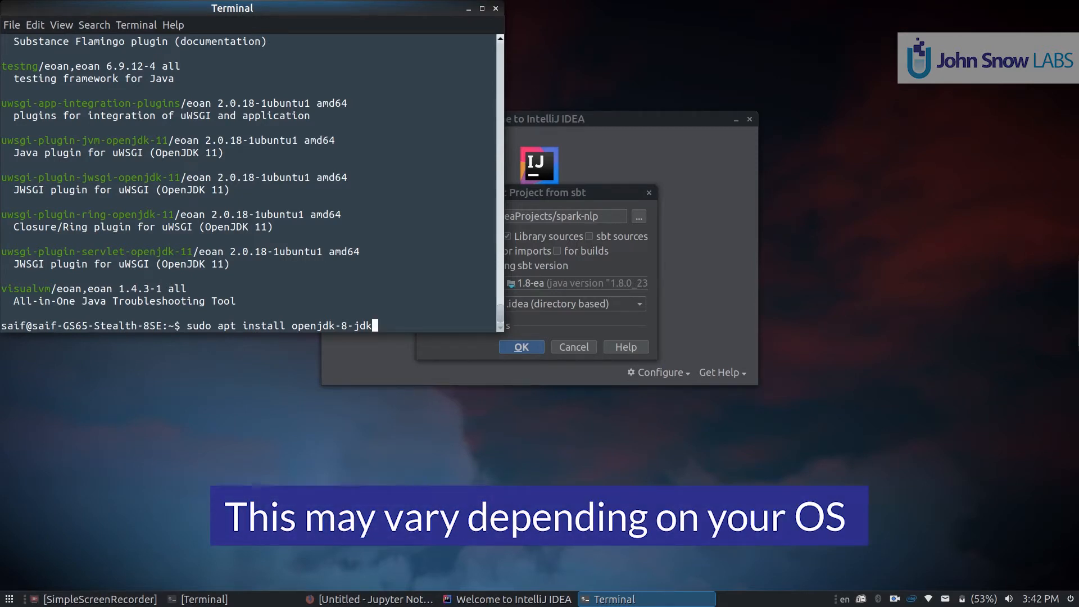
pyautogui.press('ctrl+c')
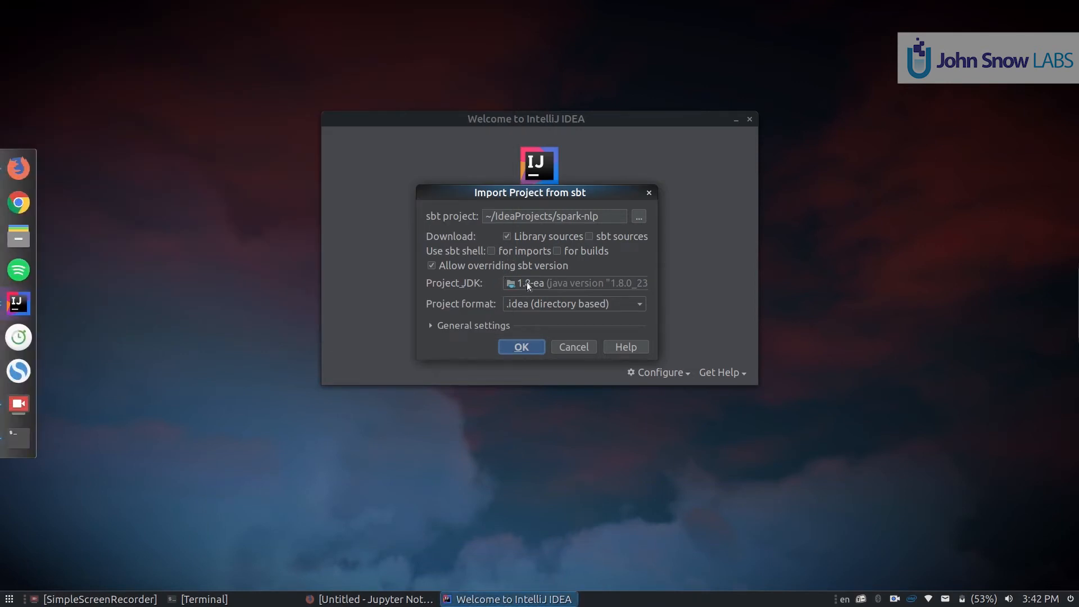
pyautogui.moveTo(521, 351)
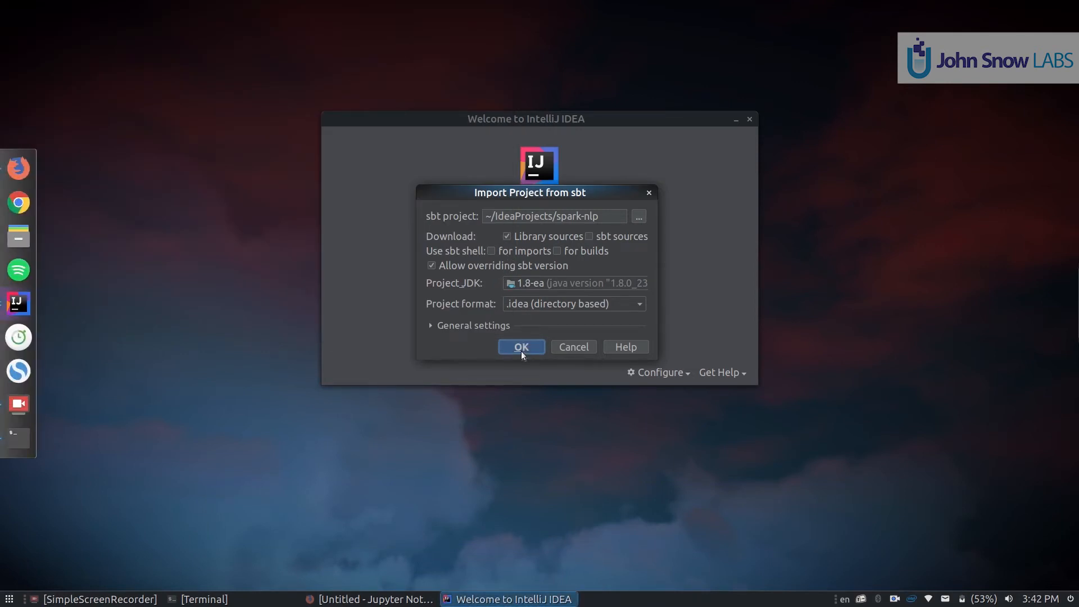
# - Confirm the sbt import with JDK 1.8 so spark-nlp opens and begins syncing
pyautogui.click(520, 347)
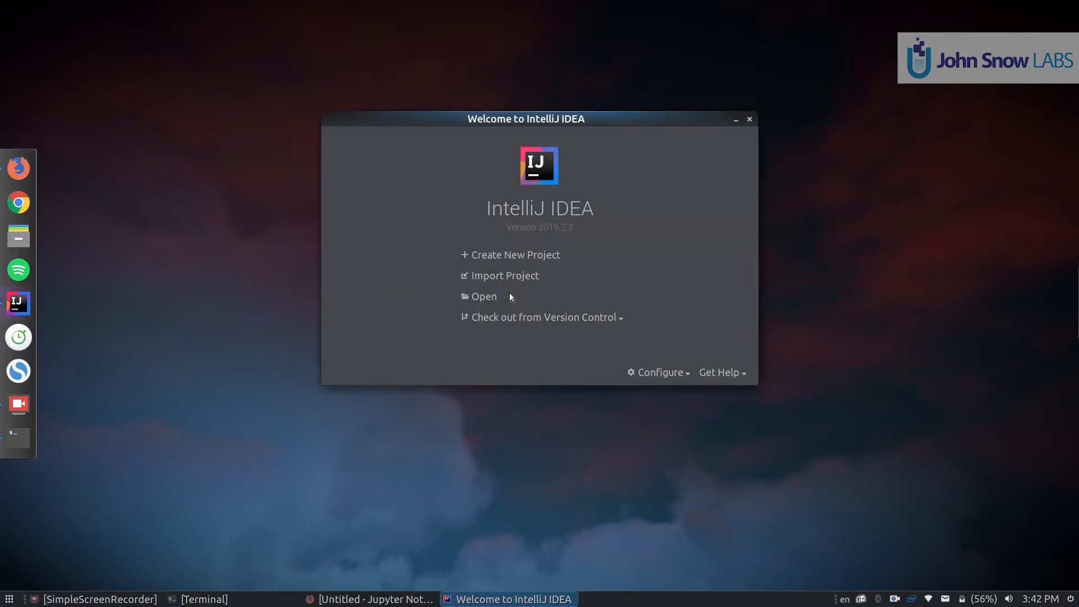
pyautogui.click(483, 296)
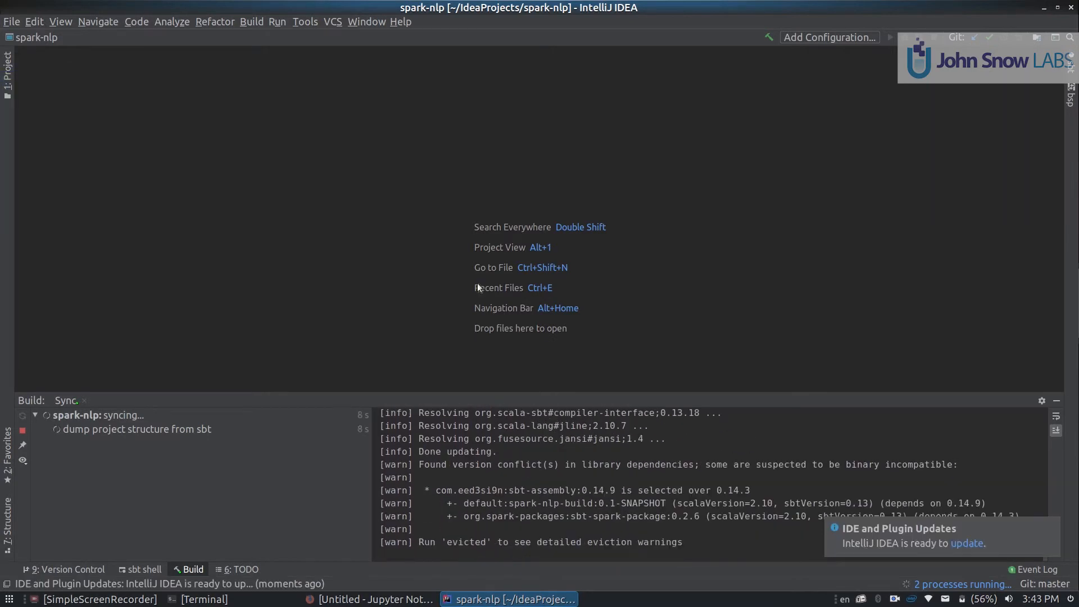
# - Expand the spark-nlp project tree, dismiss the update balloon, and accept the detected Python framework for 39 py files
pyautogui.press('alt+1')
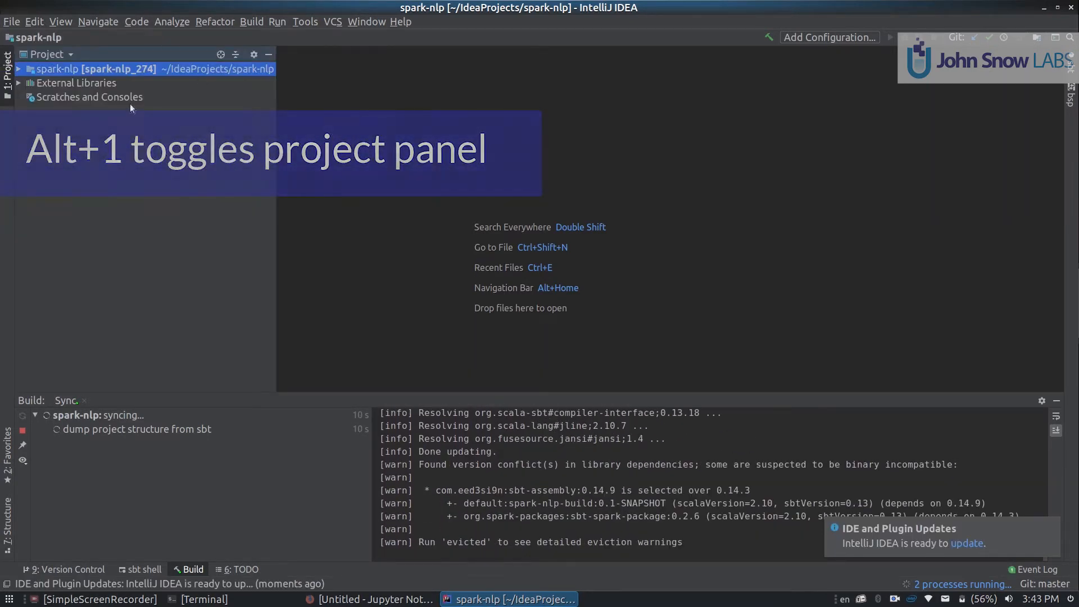
pyautogui.click(19, 68)
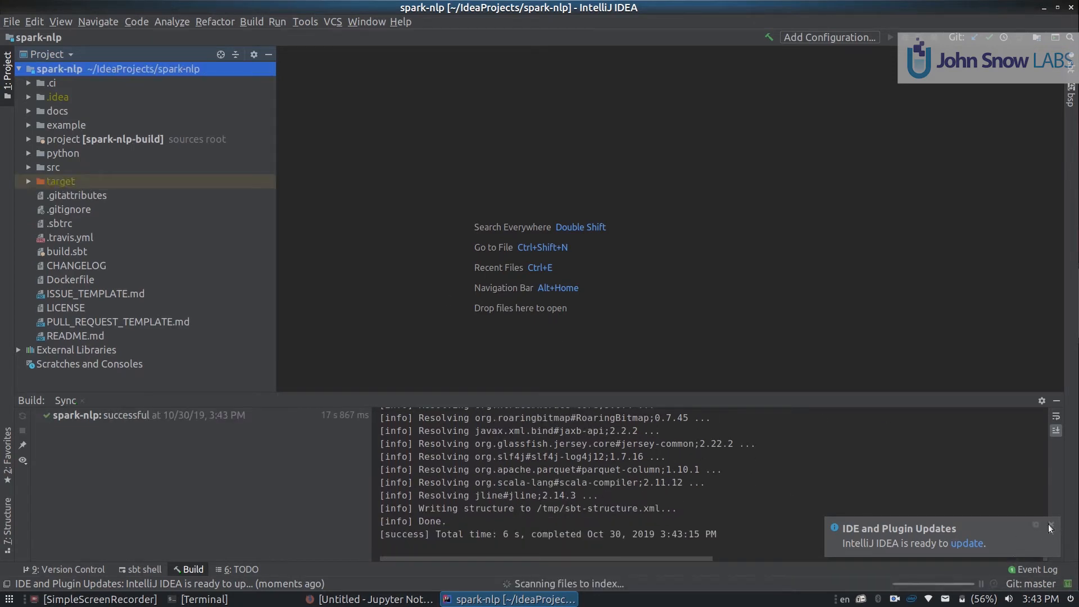
pyautogui.click(1051, 528)
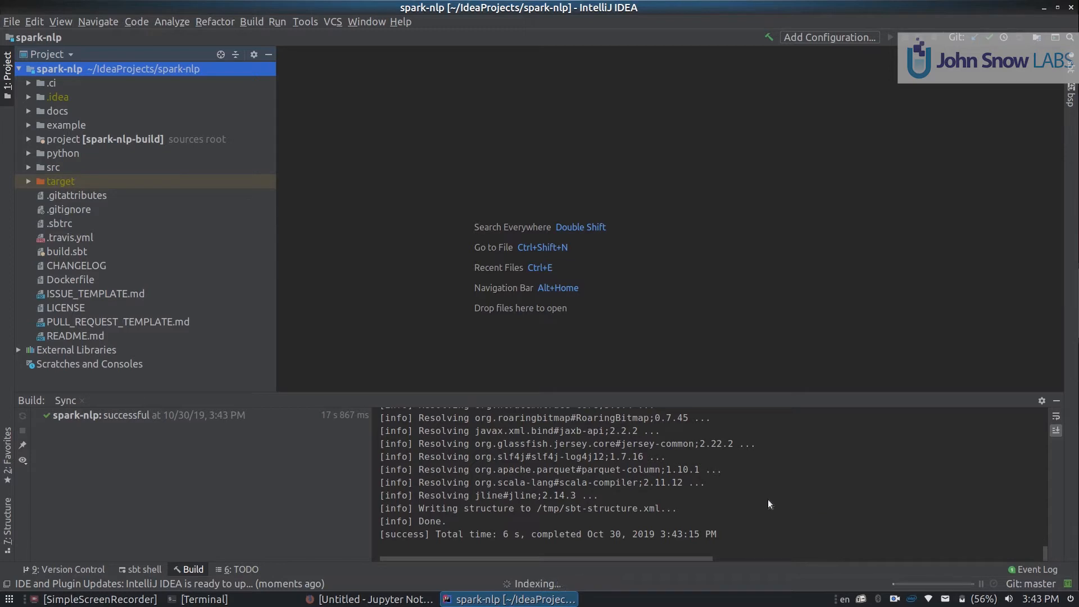
pyautogui.moveTo(635, 516)
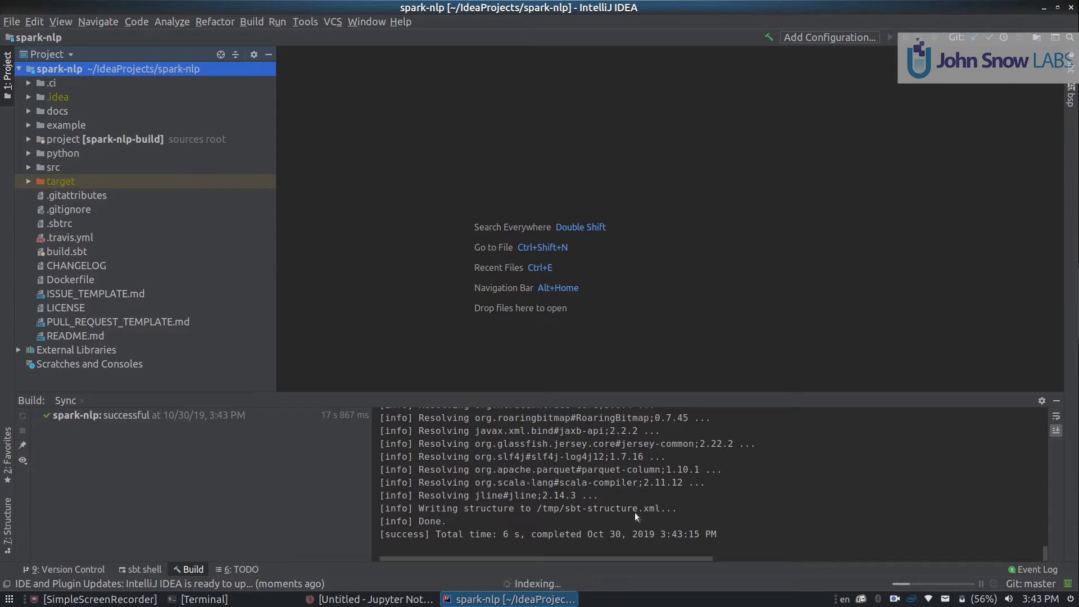
pyautogui.moveTo(568, 535)
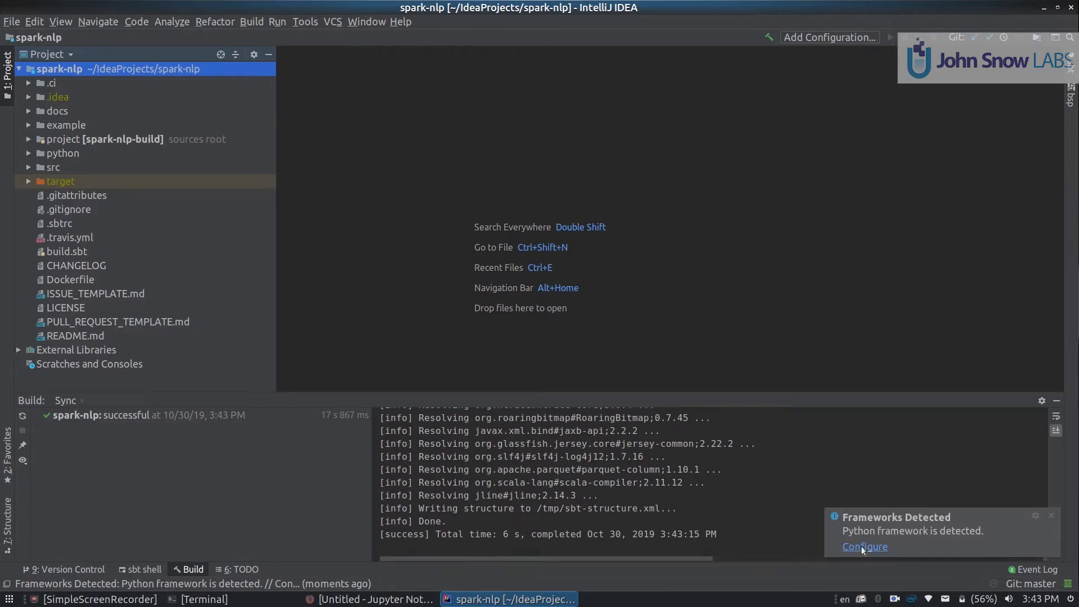
pyautogui.click(865, 546)
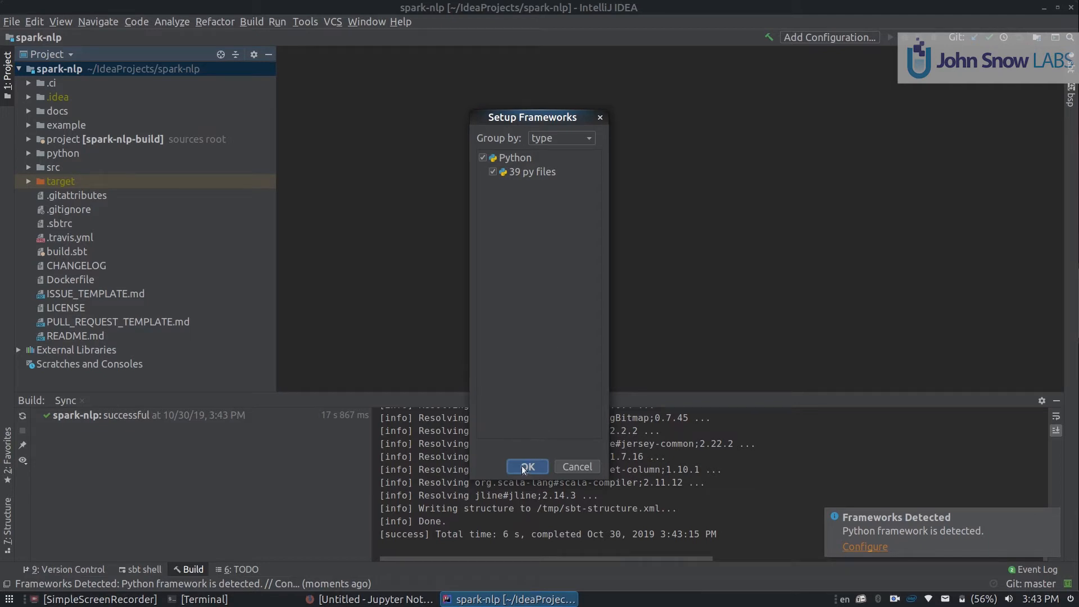
pyautogui.click(526, 467)
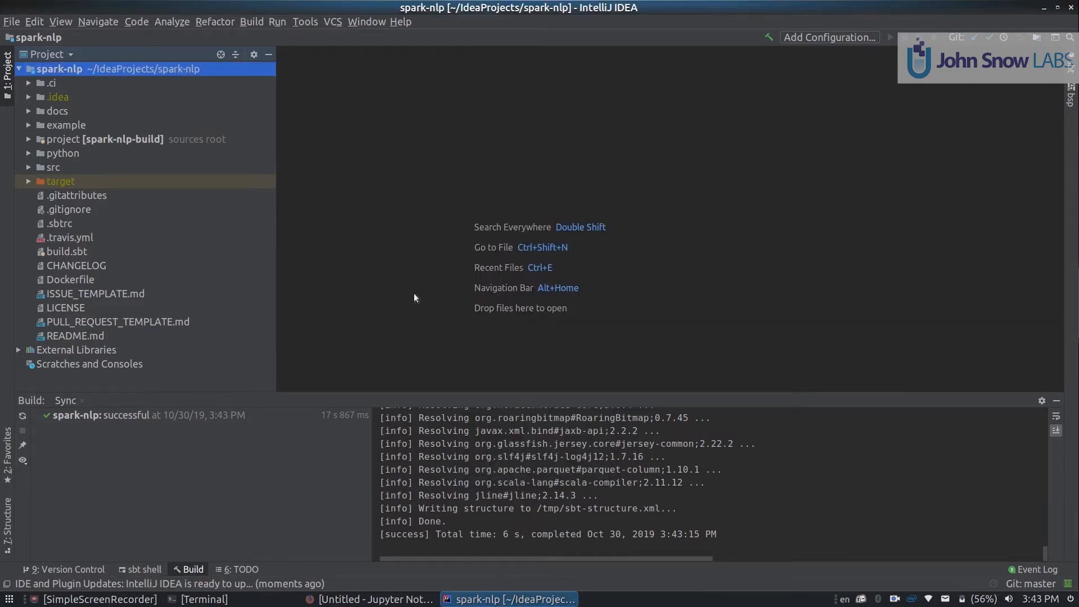
pyautogui.moveTo(265, 214)
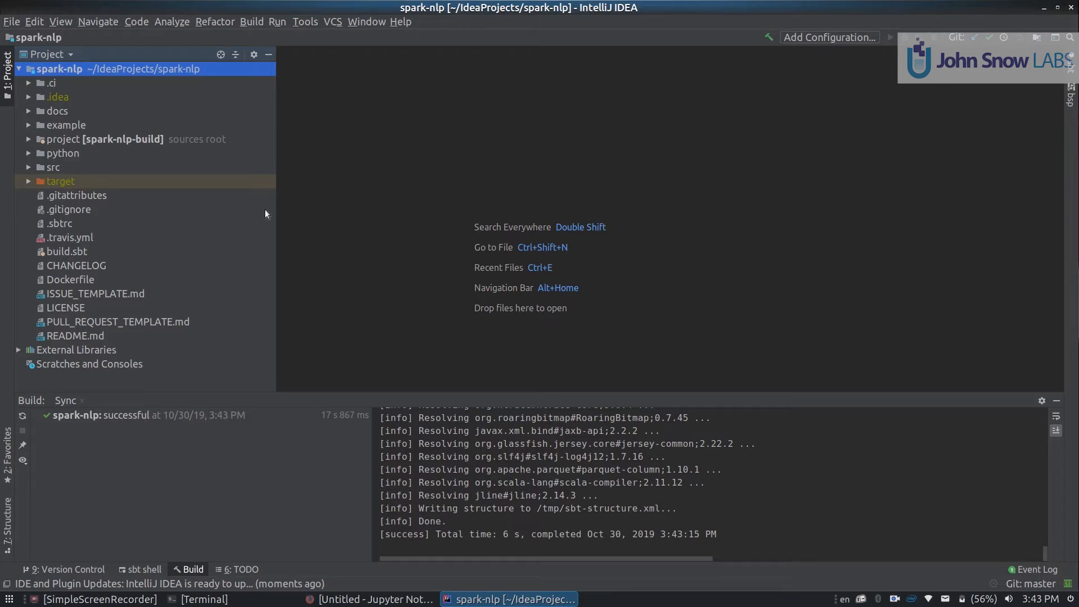
pyautogui.moveTo(675, 133)
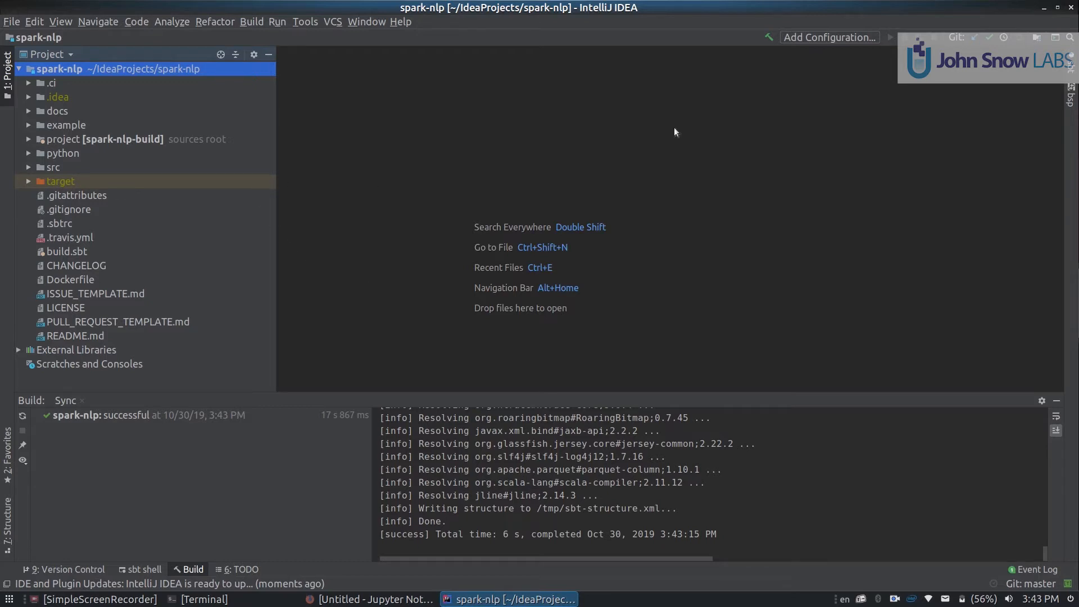
pyautogui.moveTo(825, 44)
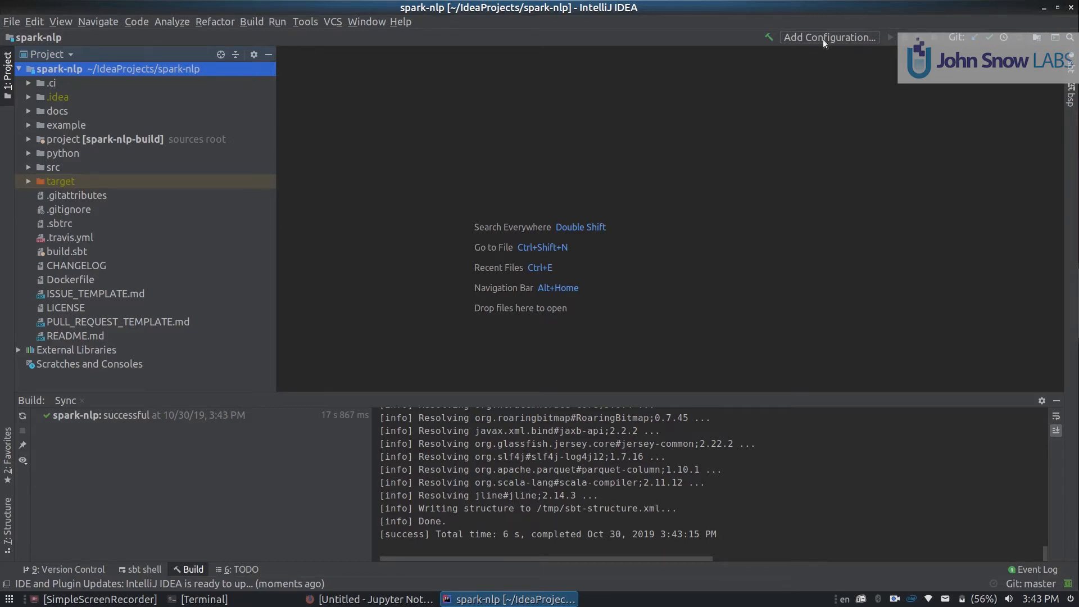
# - Create an sbt Task configuration 'Test' running test without the sbt shell and with -Xmx10G
pyautogui.click(829, 37)
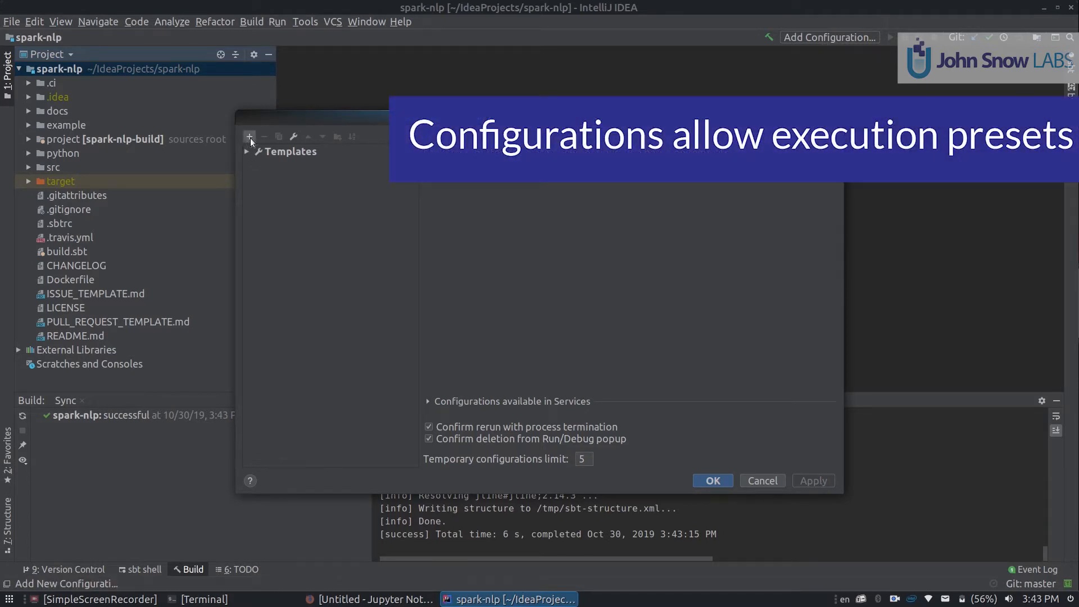
pyautogui.click(249, 136)
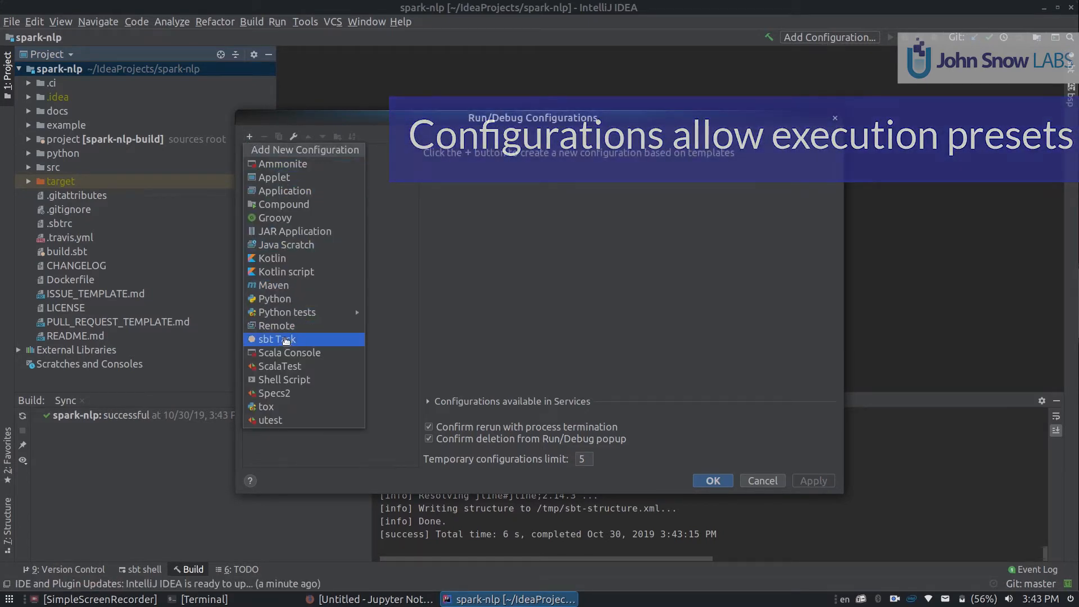
pyautogui.click(275, 340)
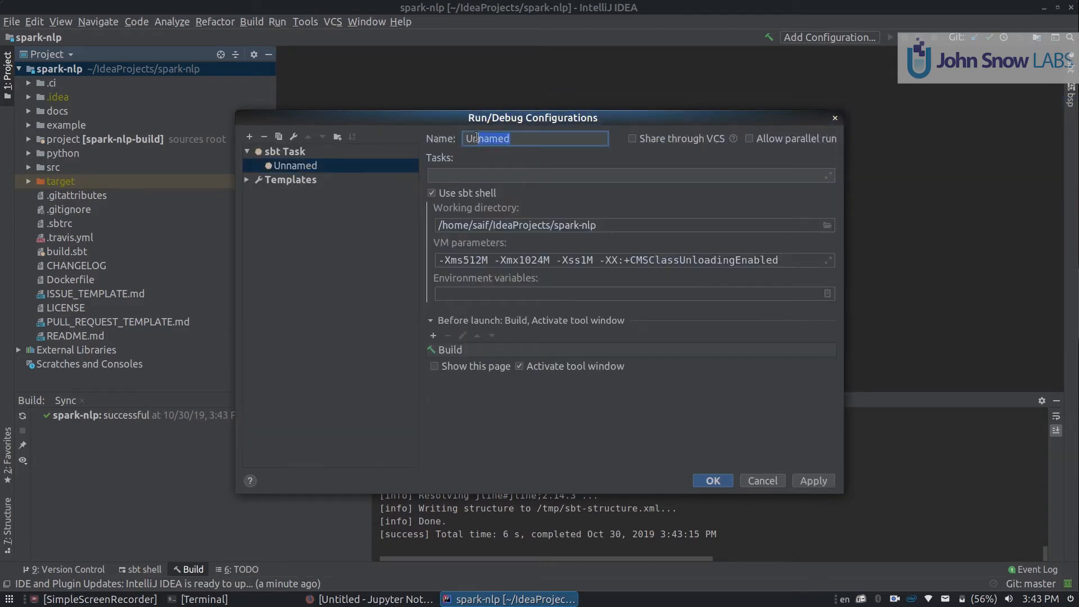
pyautogui.write('Te')
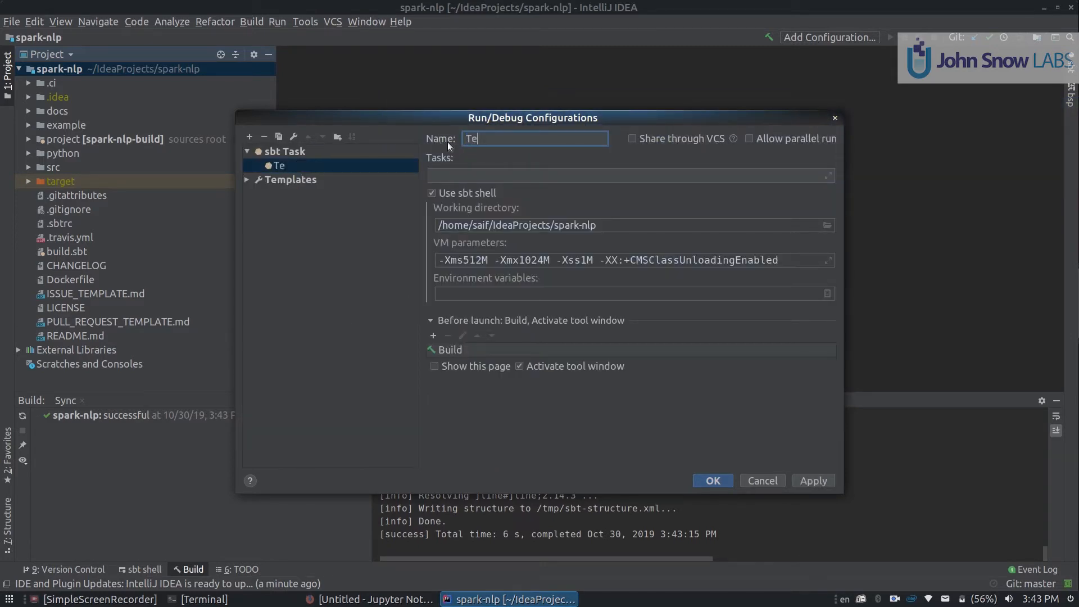
pyautogui.write('st')
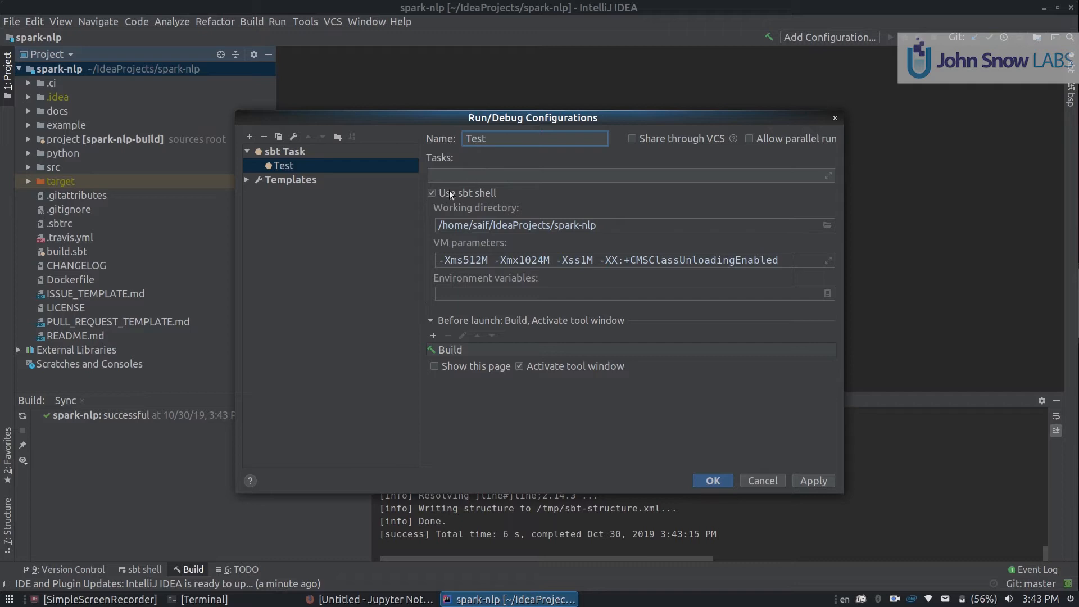
pyautogui.click(431, 192)
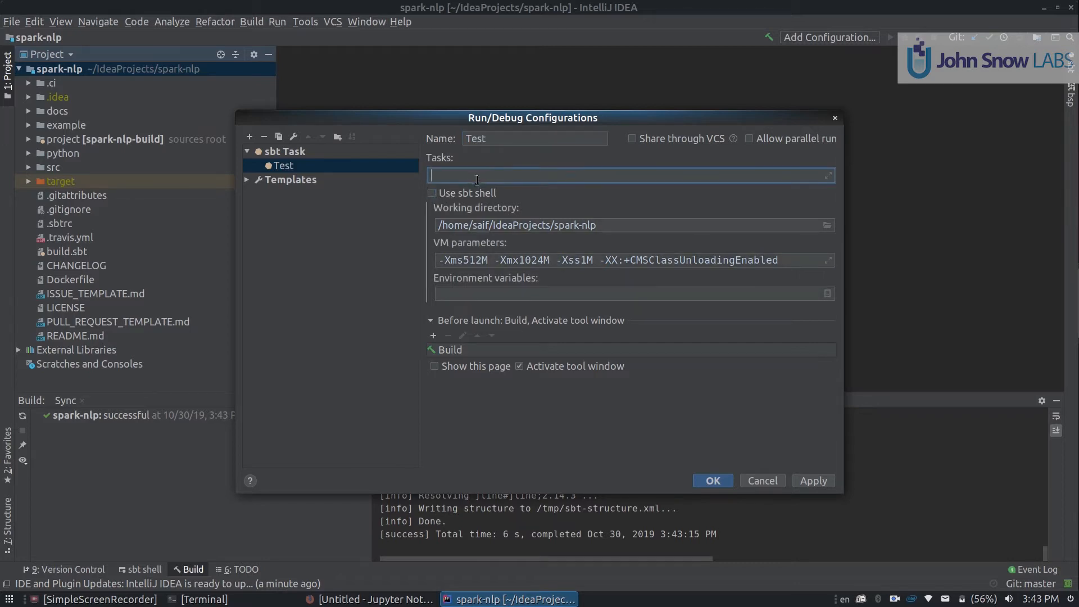
pyautogui.write('test')
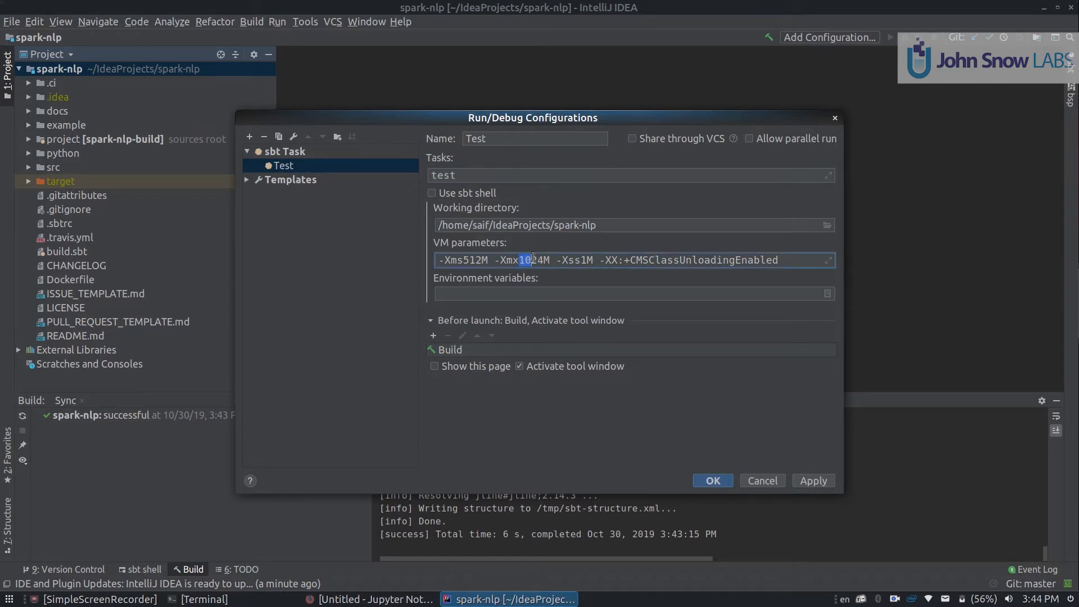
pyautogui.press('Backspace')
pyautogui.write('G')
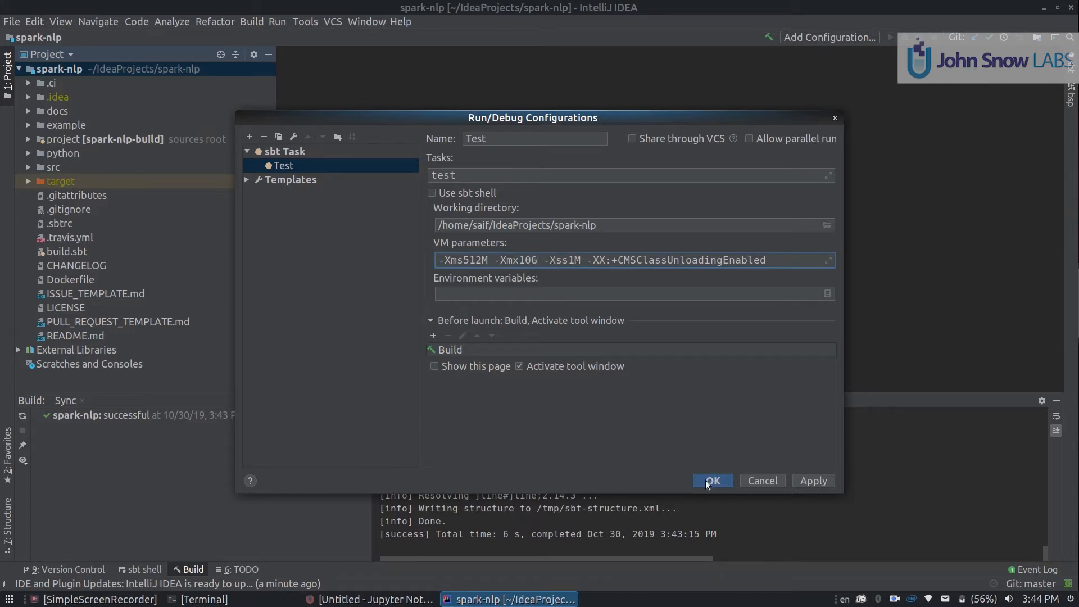
pyautogui.click(712, 480)
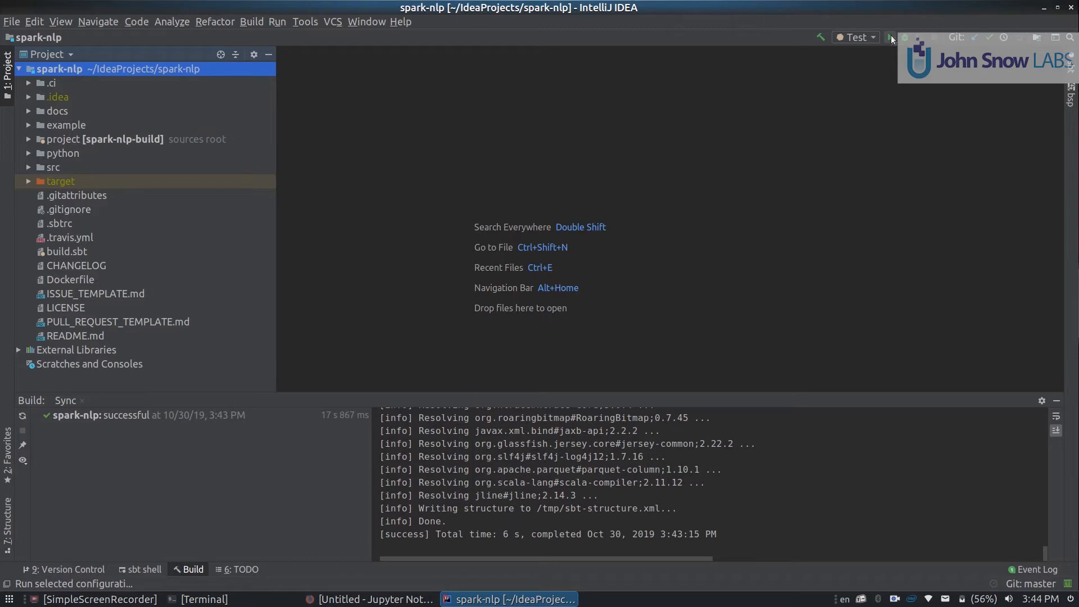
pyautogui.moveTo(890, 37)
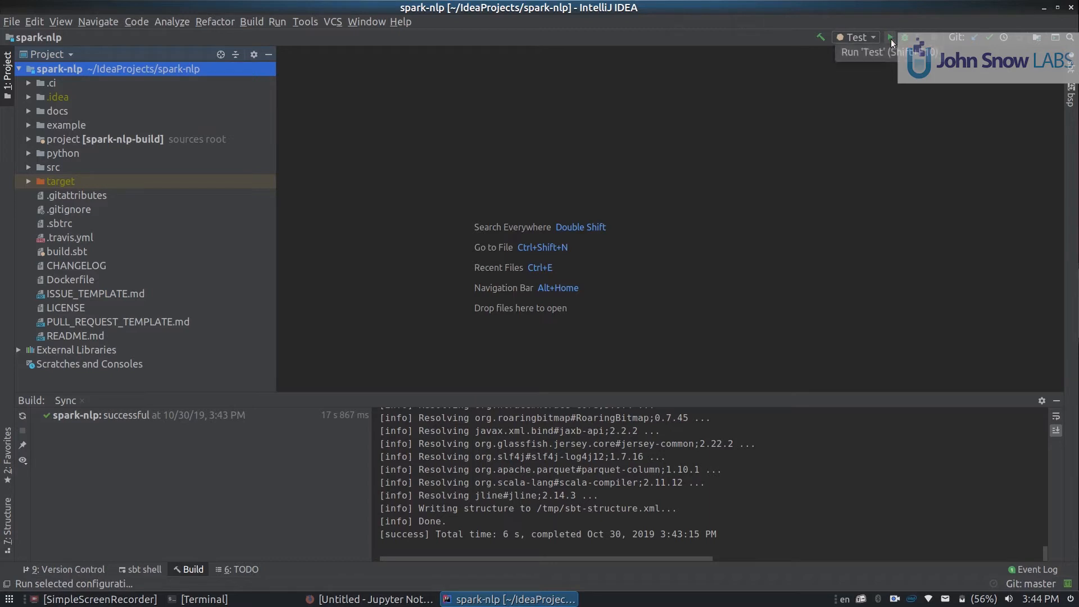
# - Run the Test configuration so spark-nlp's Scala sources begin compiling
pyautogui.click(890, 37)
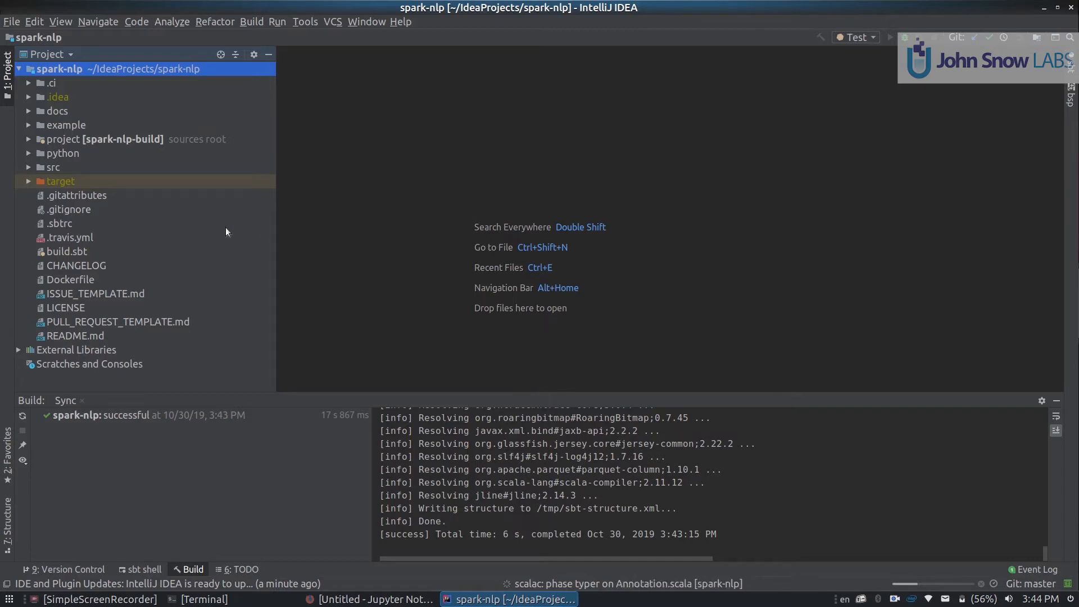
# - Open FinisherTestSpec.scala from src/test/scala/com.johnsnowlabs/nlp in the editor
pyautogui.click(52, 168)
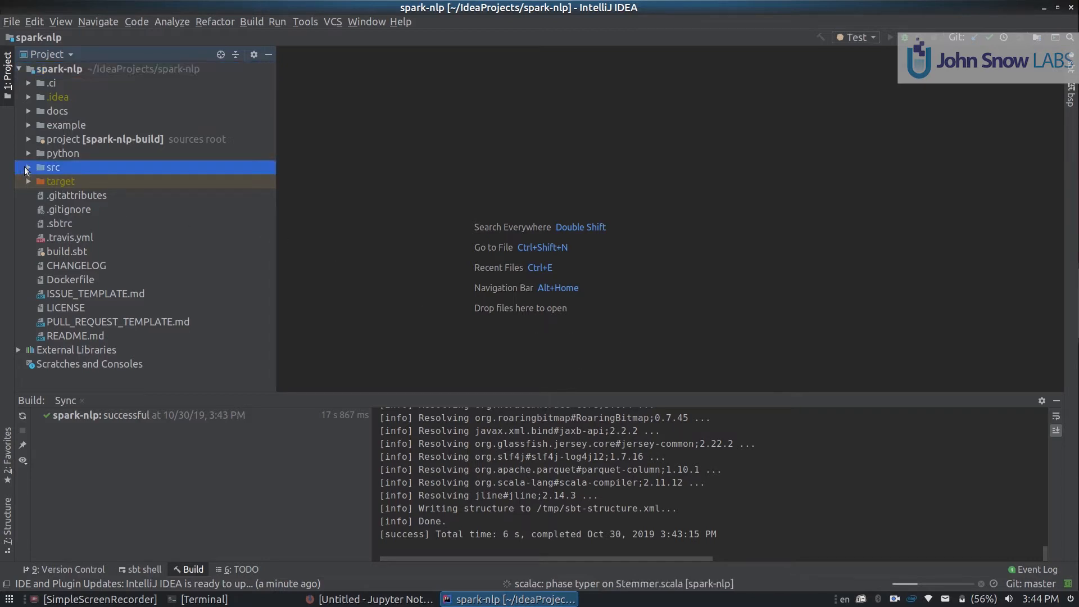
pyautogui.click(27, 167)
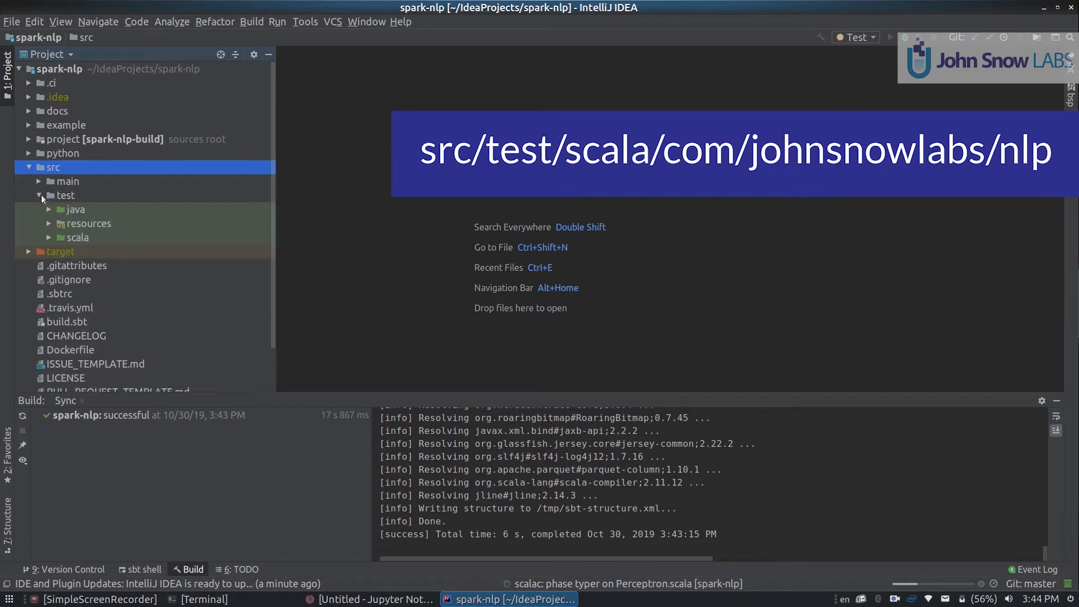
pyautogui.click(77, 237)
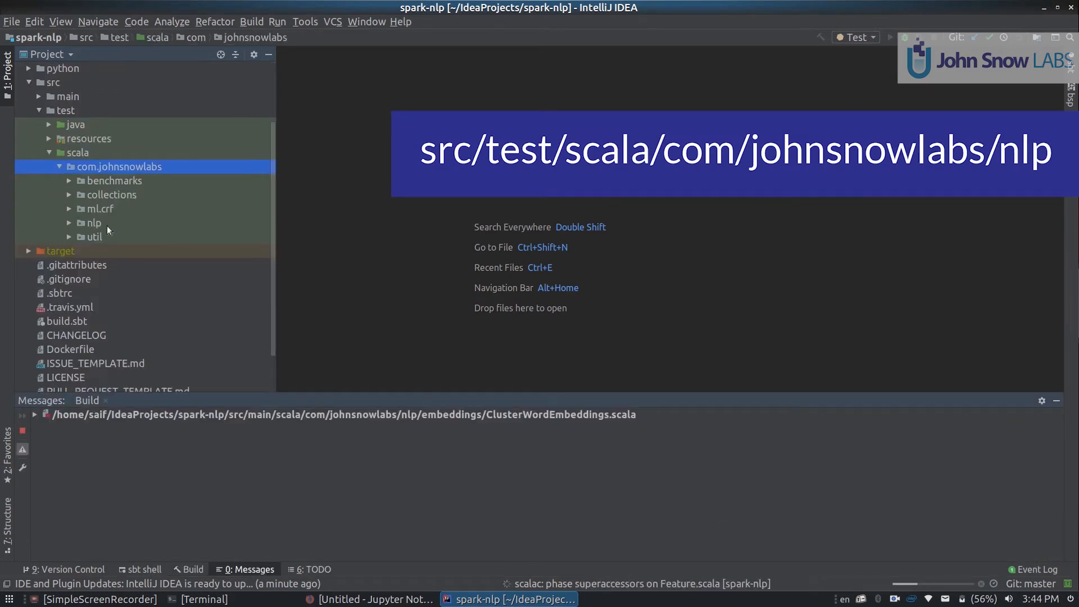
pyautogui.click(93, 223)
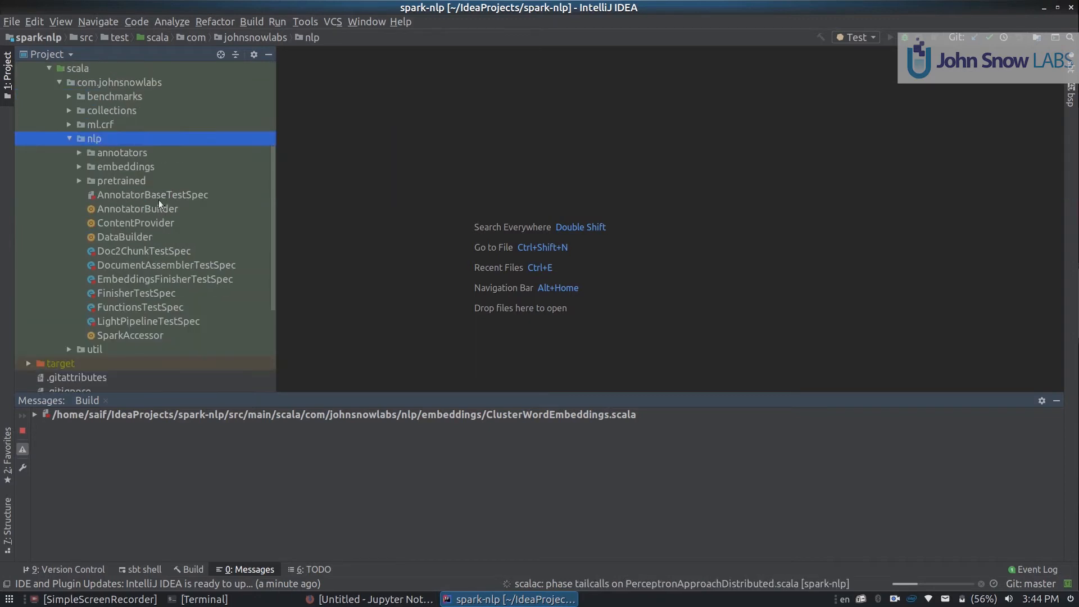
pyautogui.moveTo(167, 293)
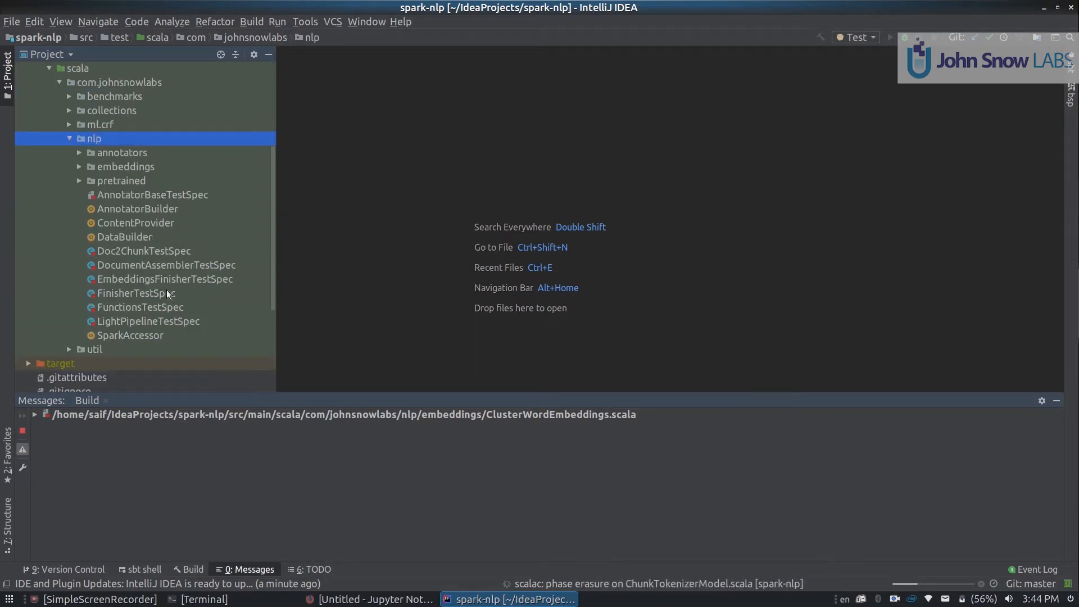
pyautogui.doubleClick(136, 292)
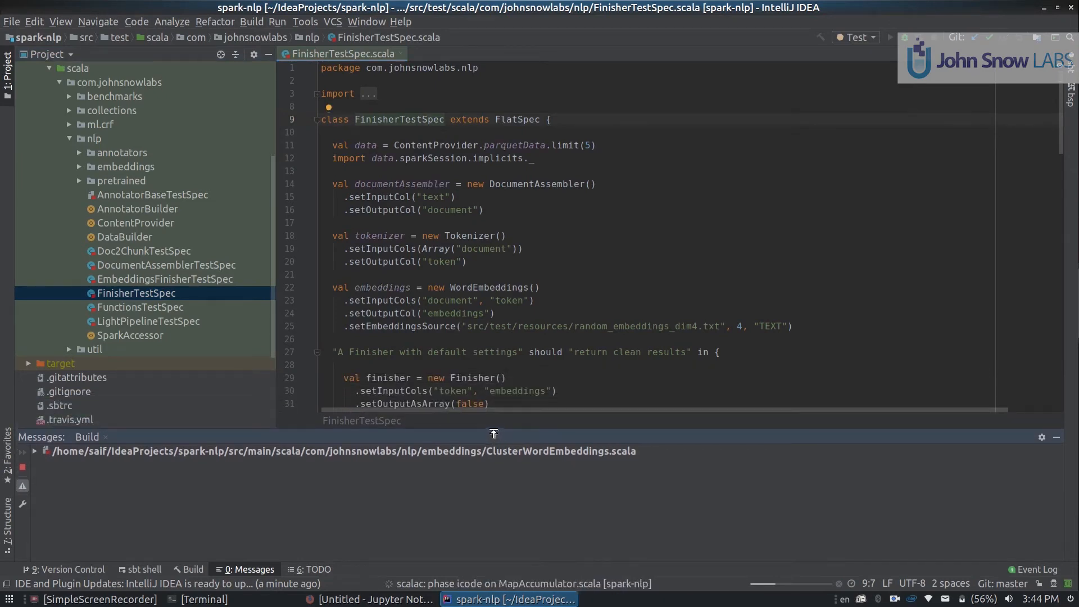
pyautogui.click(597, 257)
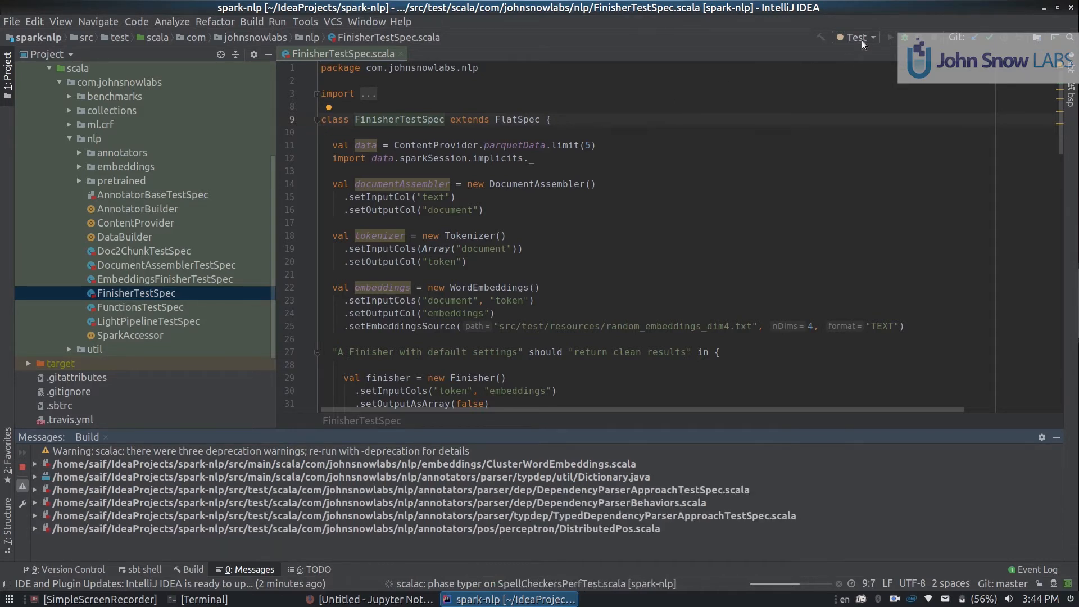
# - Create an sbt Task configuration 'AssemblyCopy' running assemblyAndCopy without the sbt shell and with -Xmx6G
pyautogui.click(853, 37)
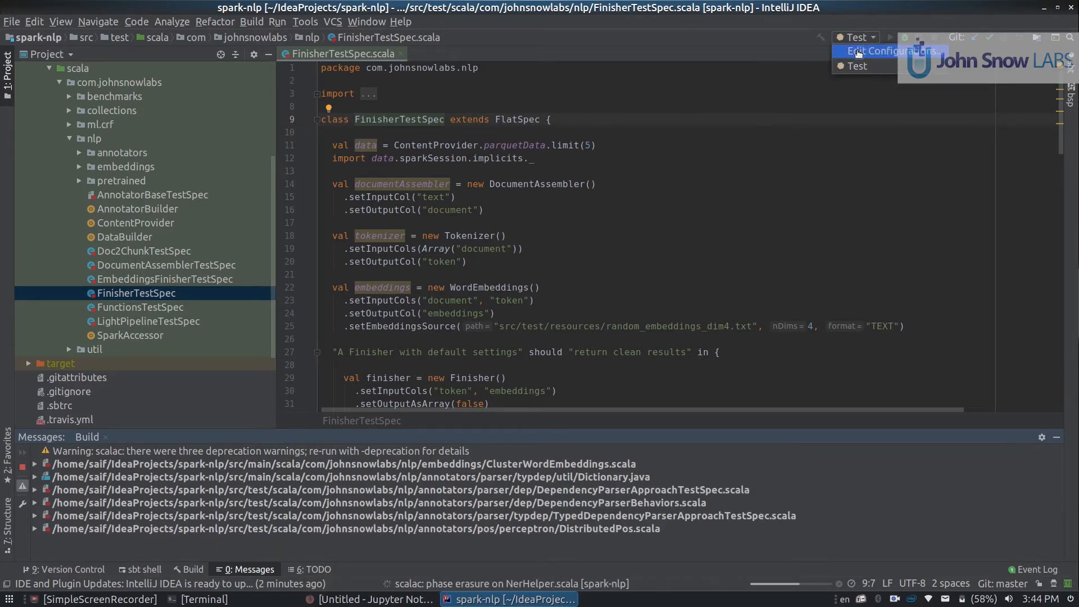
pyautogui.click(891, 50)
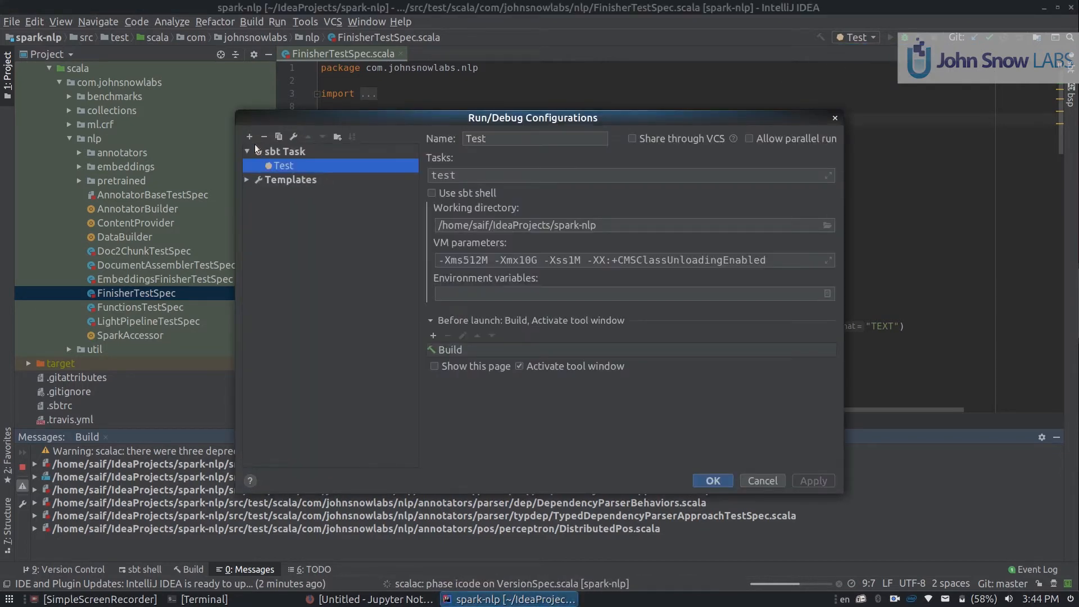
pyautogui.click(248, 136)
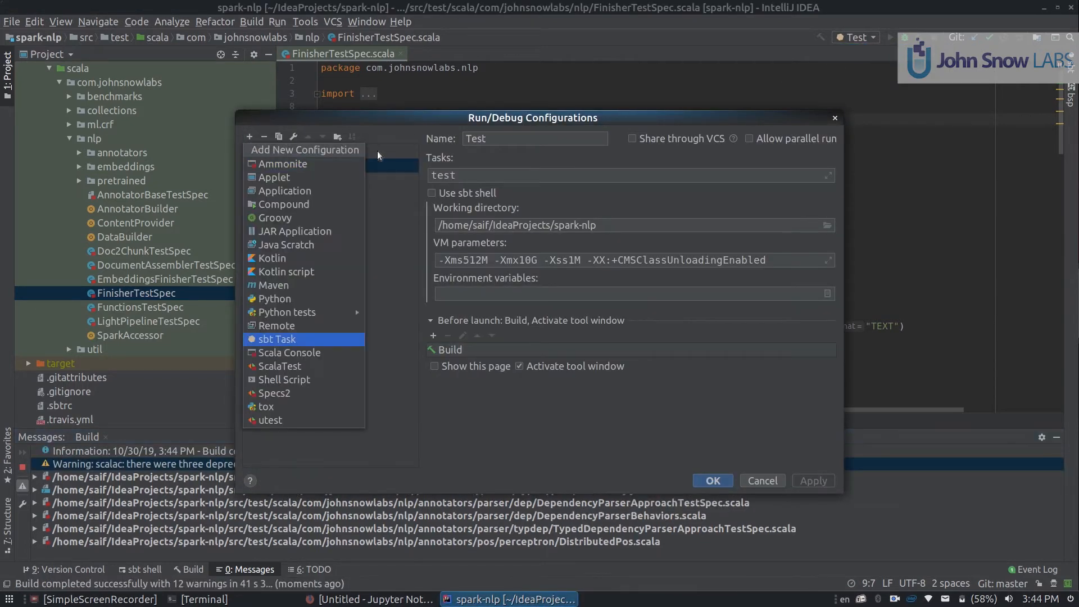
pyautogui.click(277, 338)
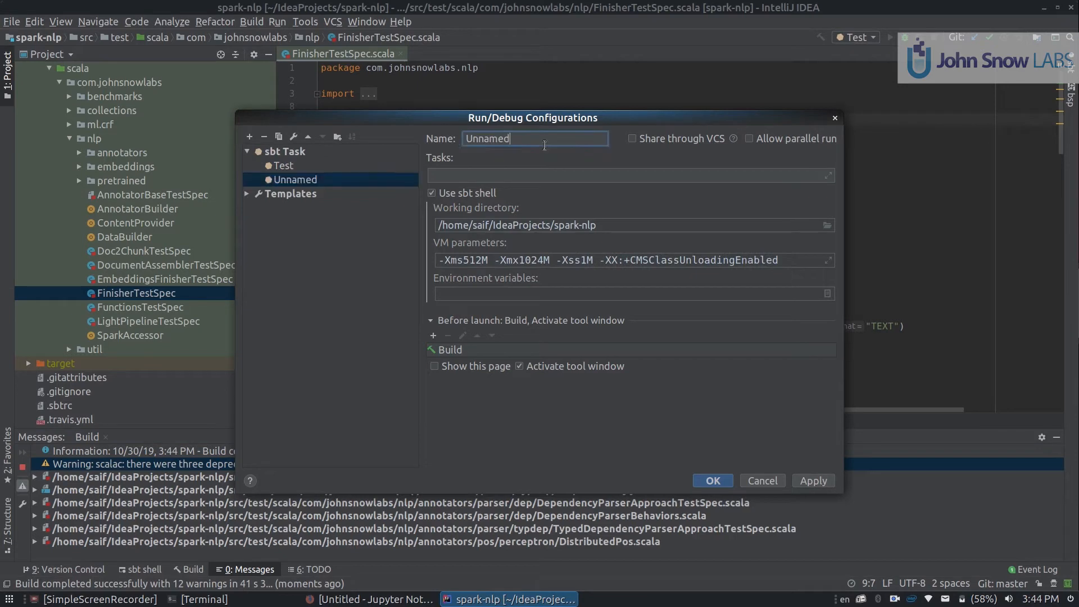
pyautogui.write('Assembly')
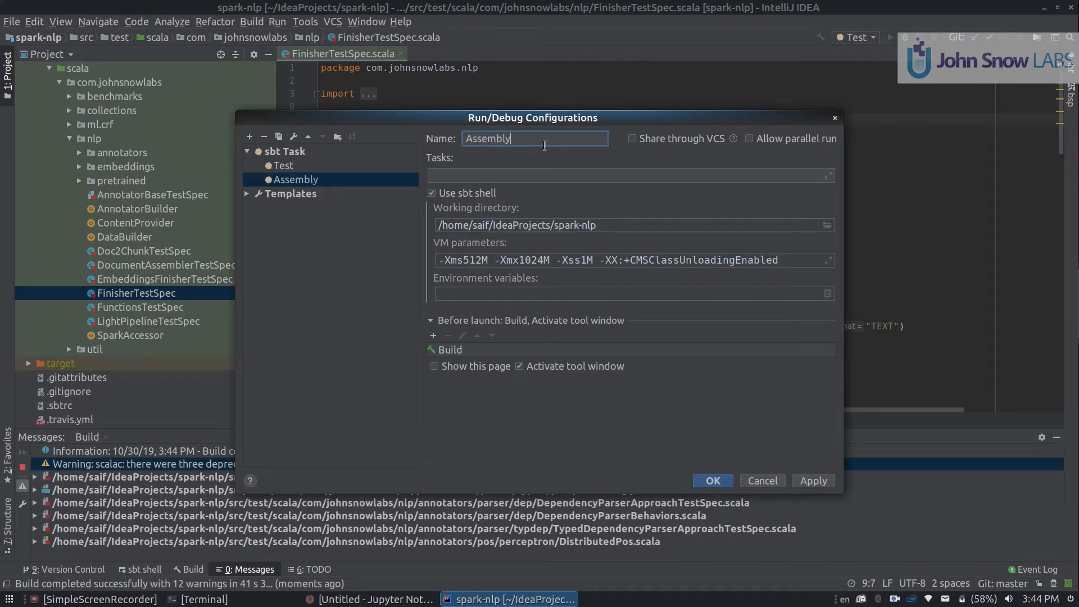
pyautogui.write('Copy')
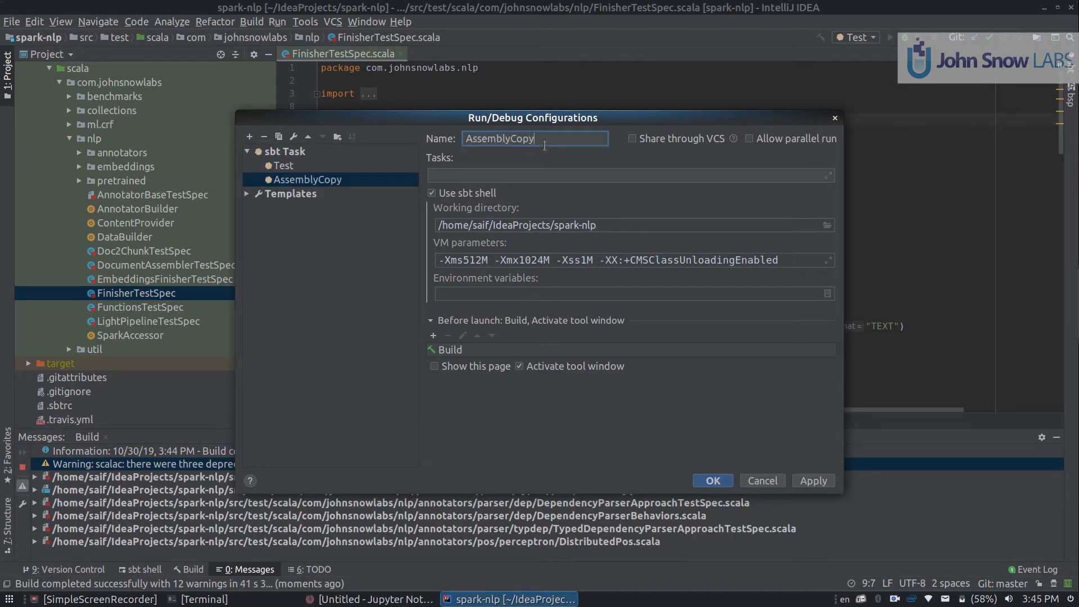
pyautogui.click(432, 192)
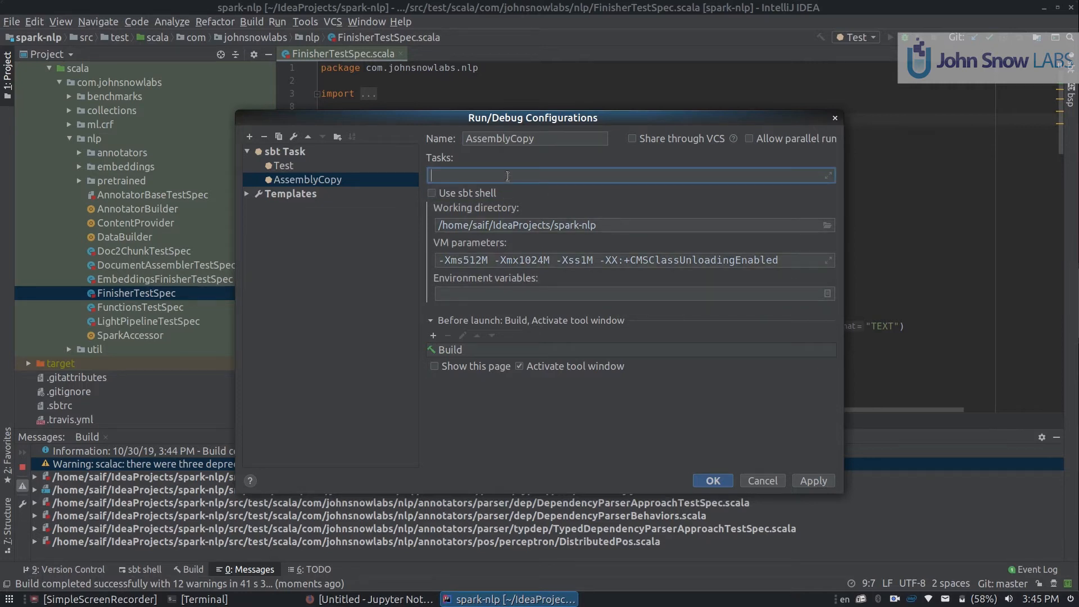
pyautogui.write('assemblyAndCopy')
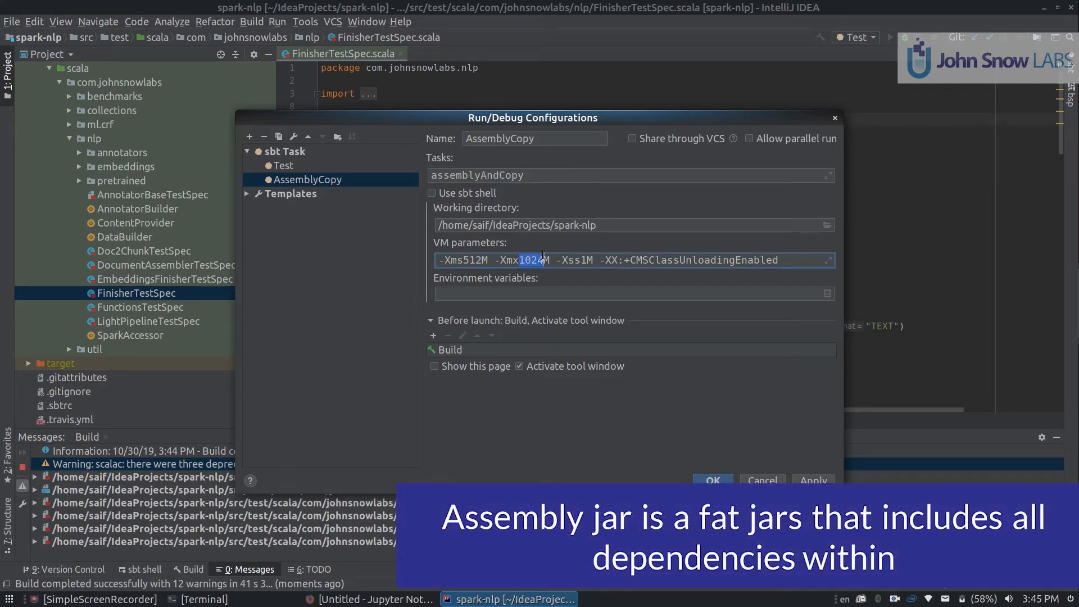
pyautogui.write('6G')
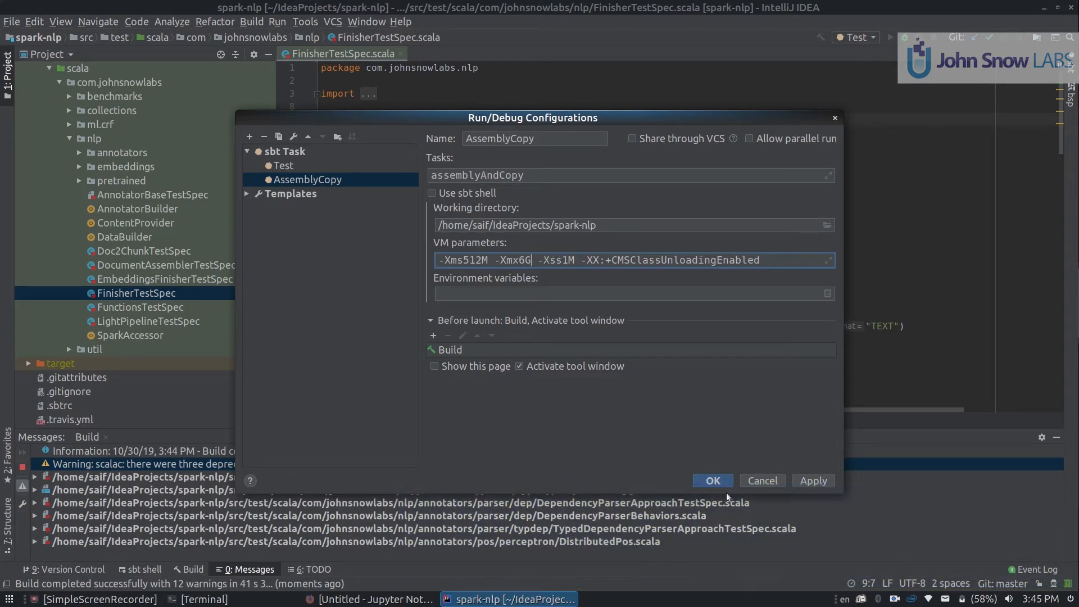
pyautogui.click(711, 479)
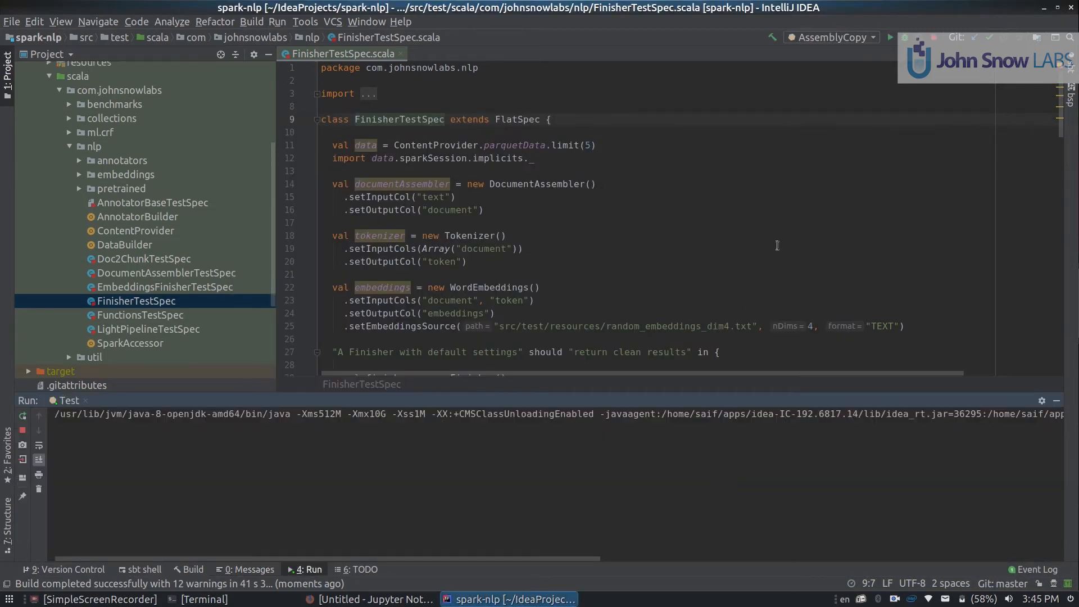
pyautogui.moveTo(833, 37)
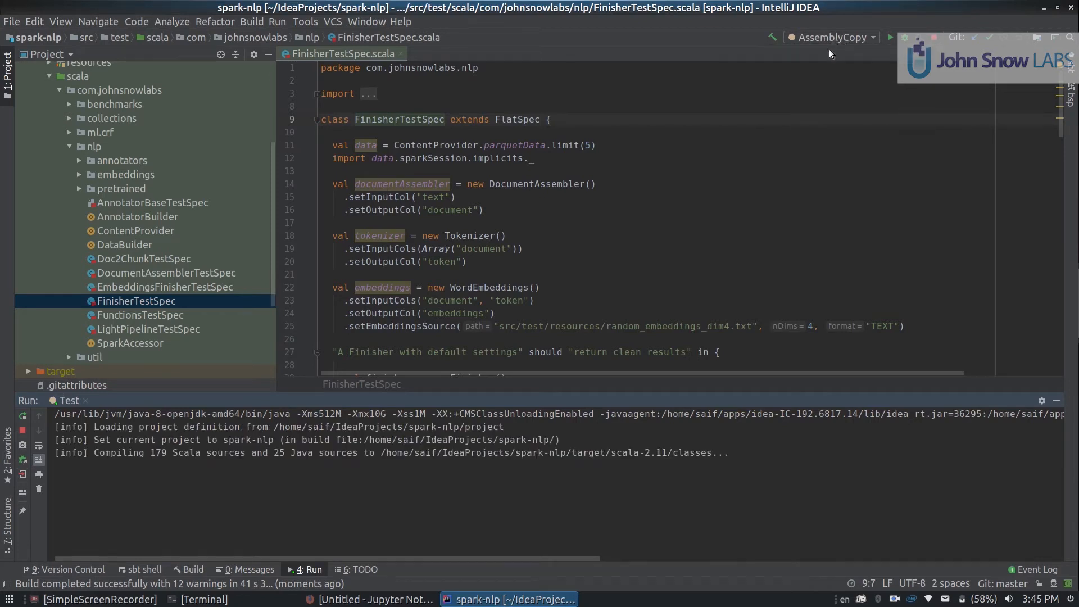
pyautogui.moveTo(756, 98)
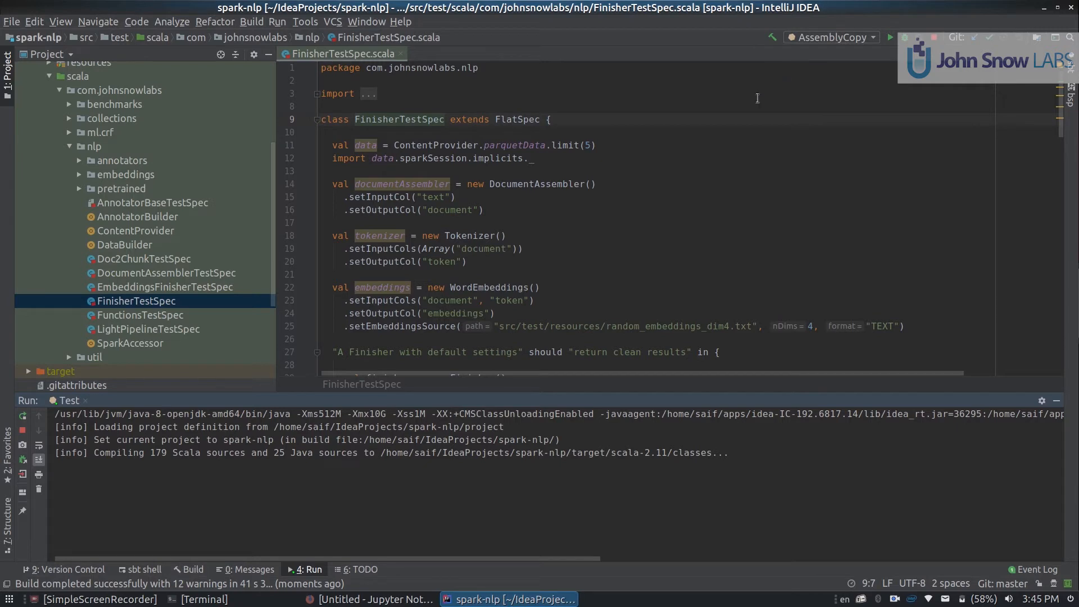
pyautogui.moveTo(352, 171)
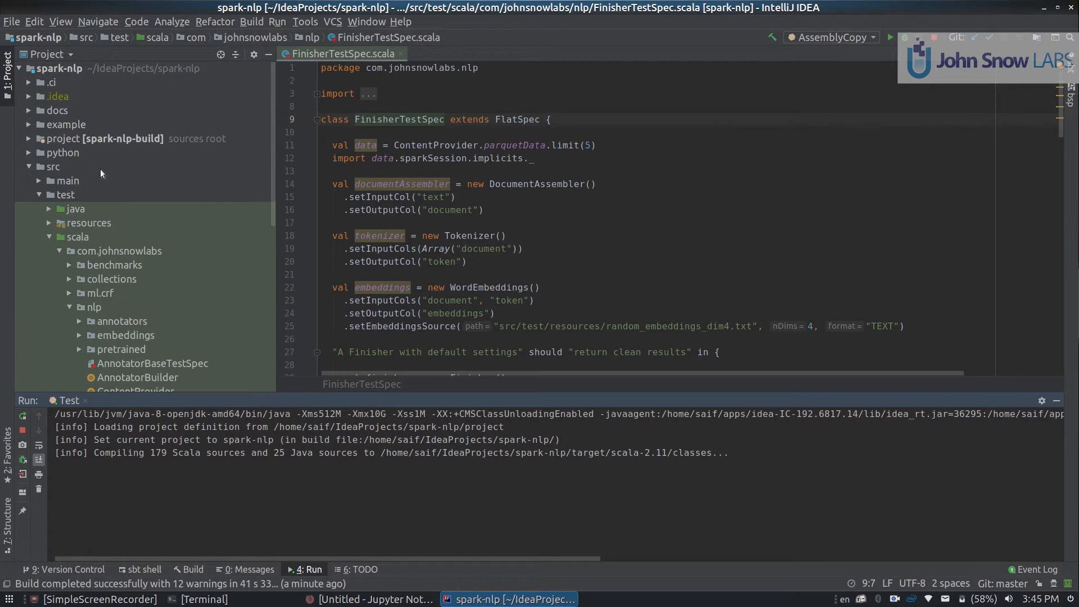
# - Stop the Test run and launch AssemblyCopy to compile the Python and Scala sources
pyautogui.click(63, 152)
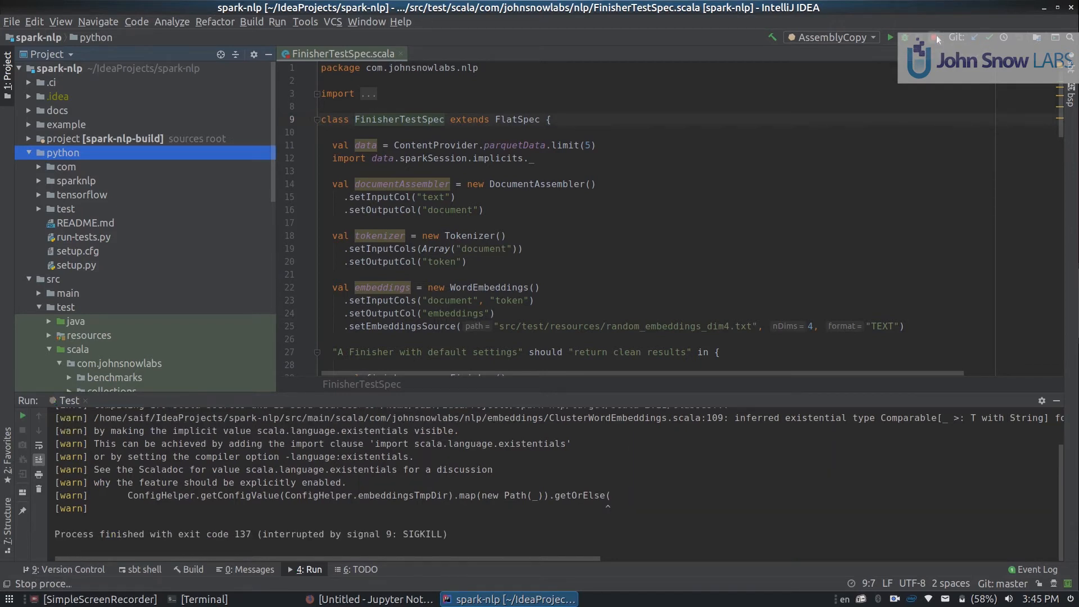
pyautogui.moveTo(890, 38)
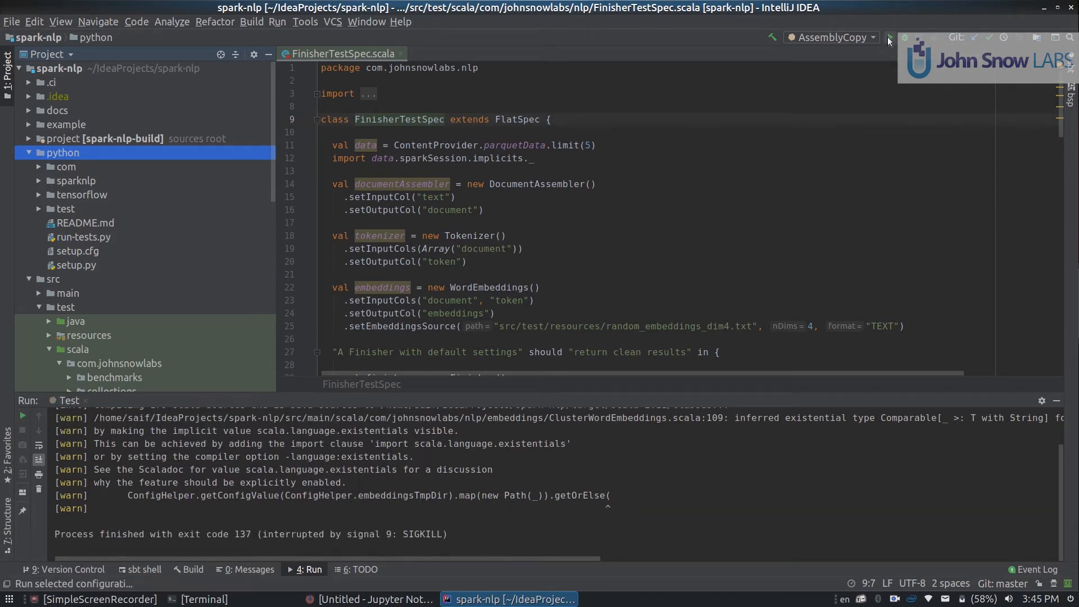
pyautogui.click(890, 38)
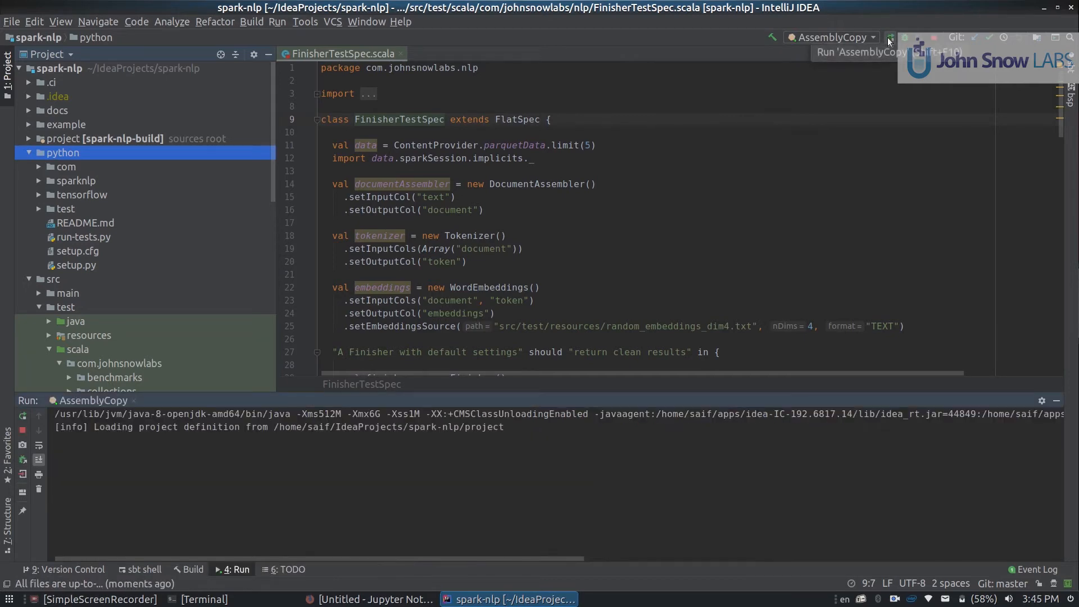
pyautogui.click(890, 37)
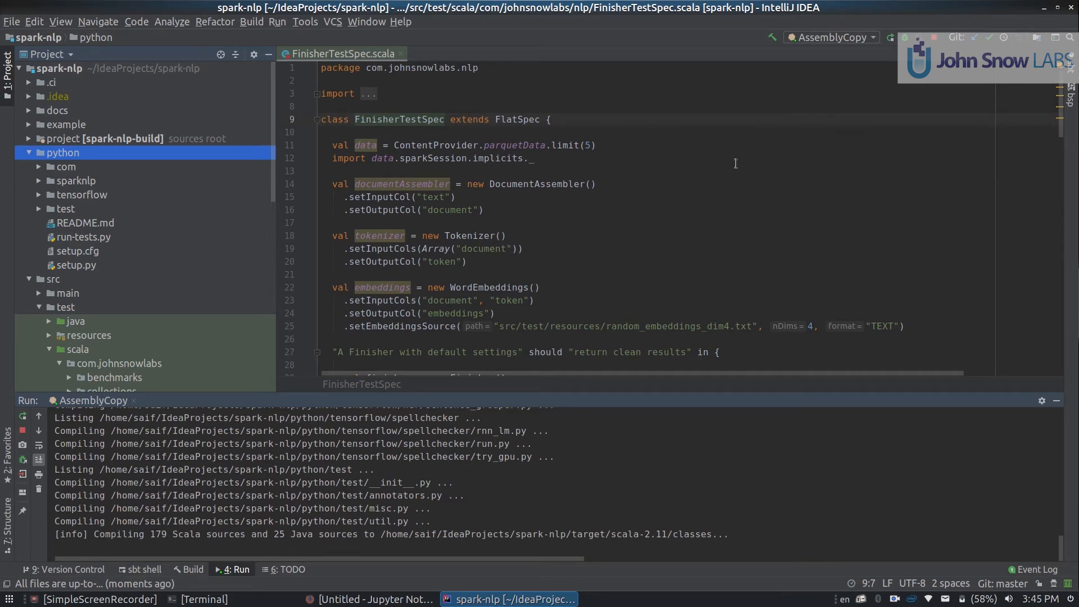
pyautogui.moveTo(665, 161)
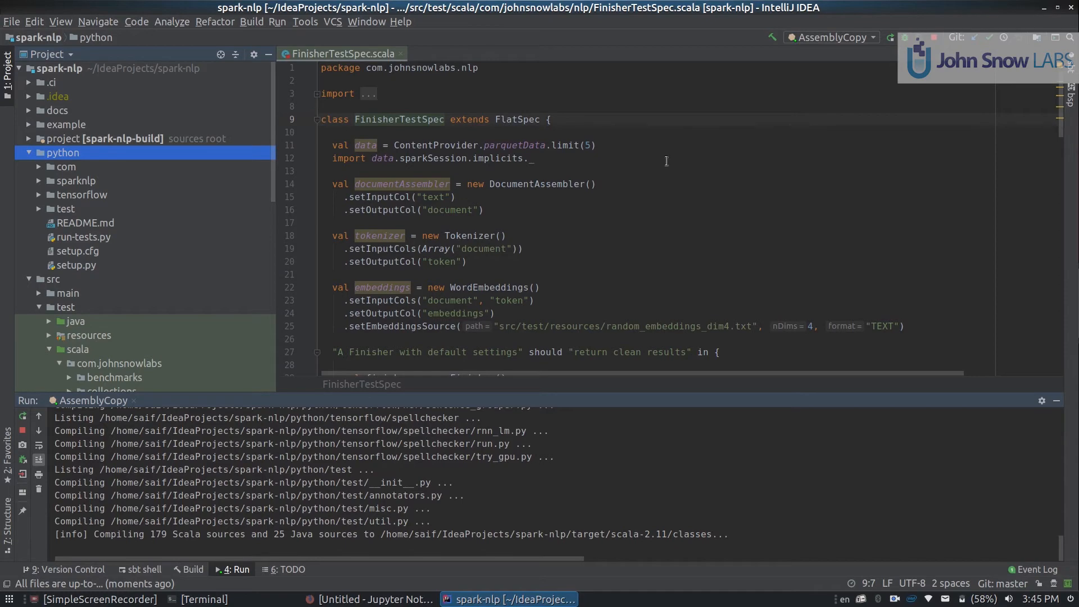
pyautogui.moveTo(652, 183)
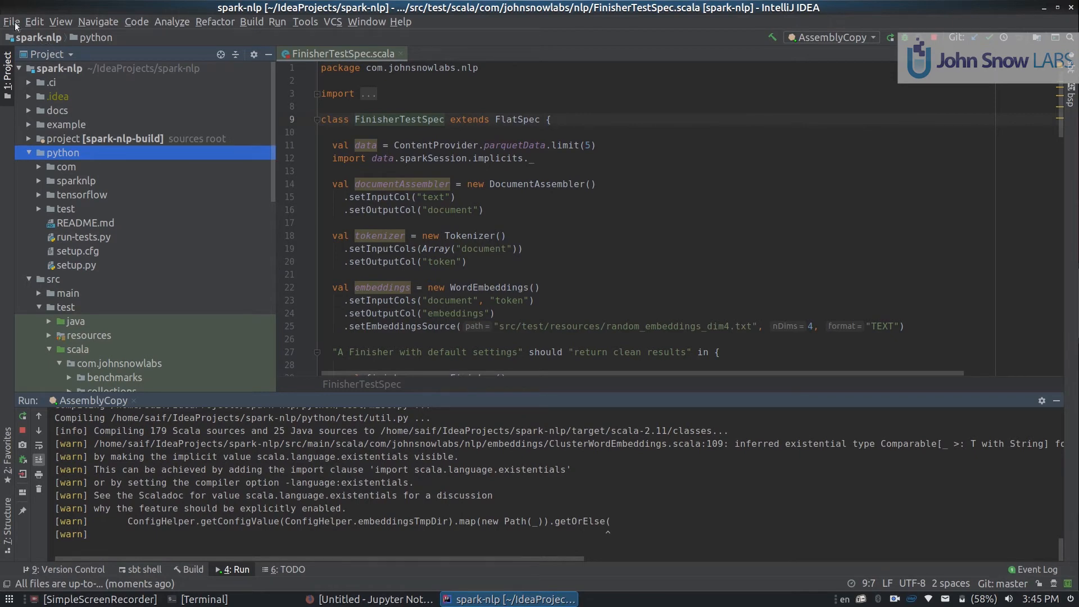
# - Review the Modules, Project and SDKs pages in Project Structure, then close the dialog
pyautogui.click(11, 21)
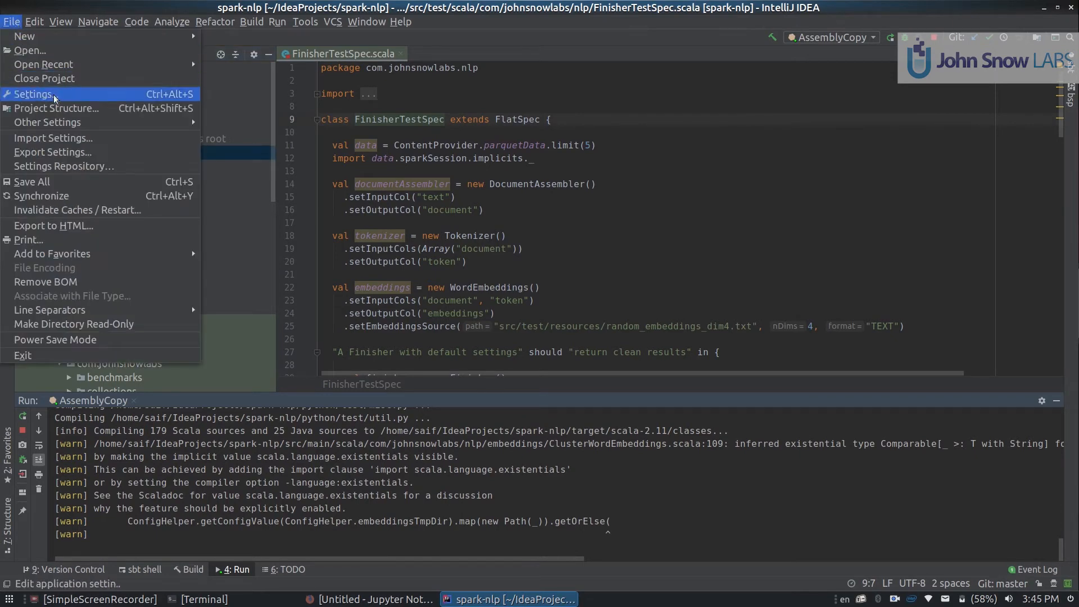
pyautogui.click(55, 108)
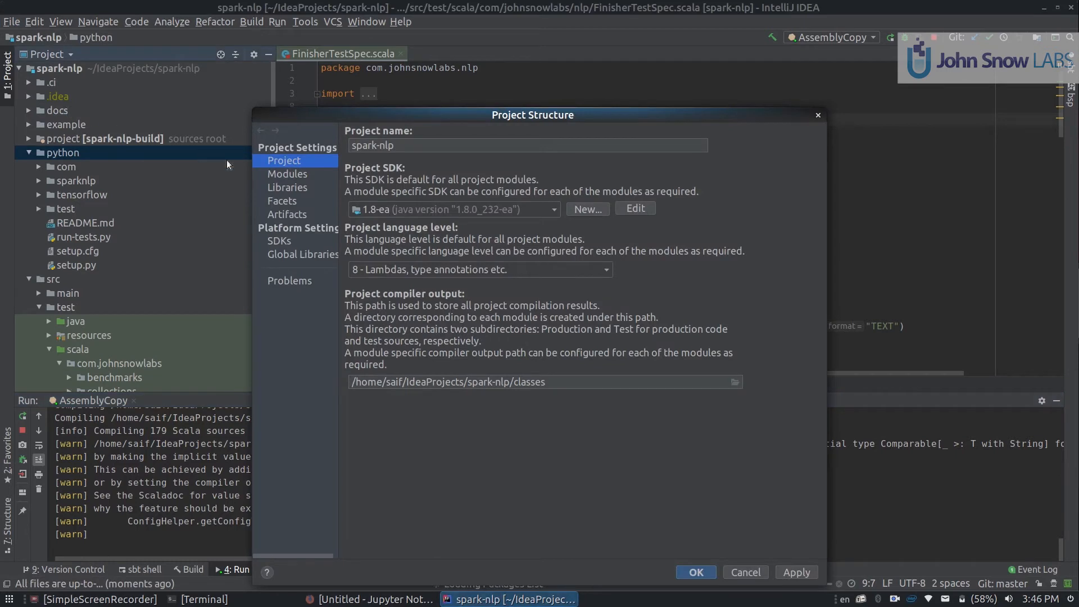
pyautogui.click(286, 174)
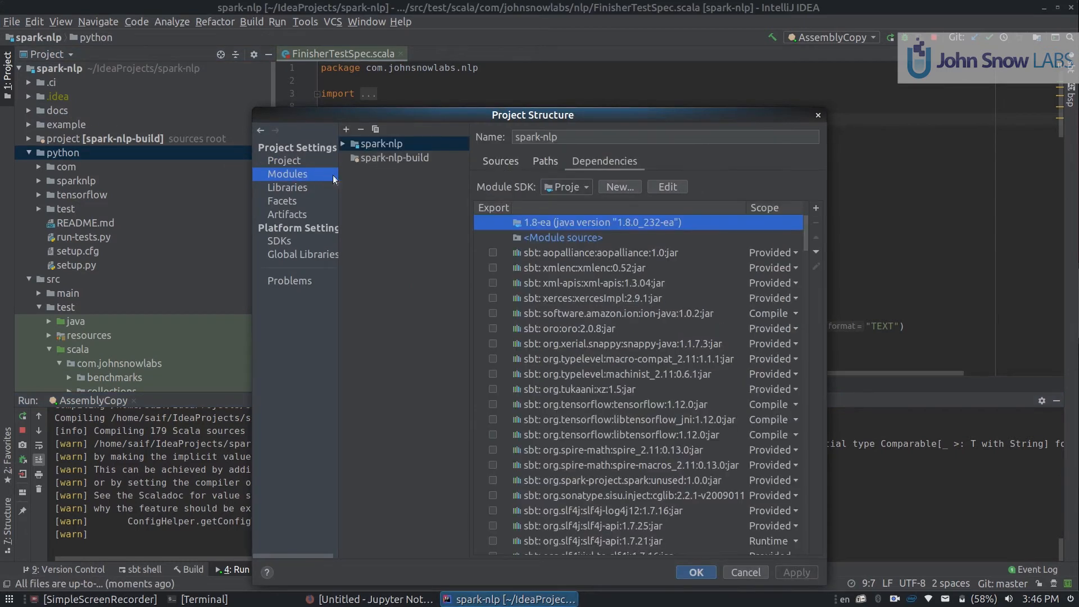
pyautogui.moveTo(425, 161)
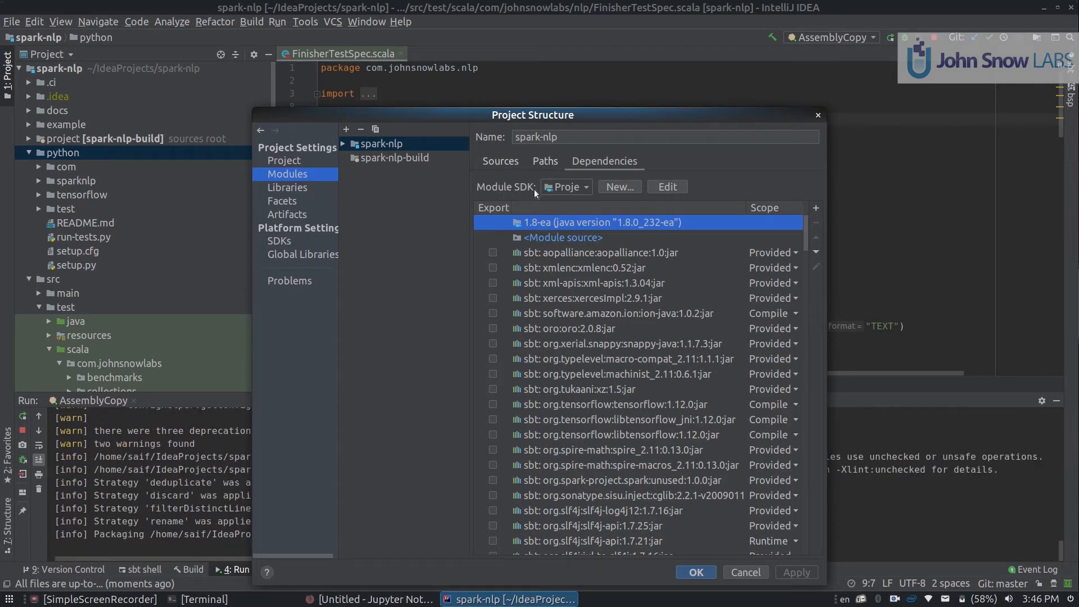
pyautogui.click(283, 160)
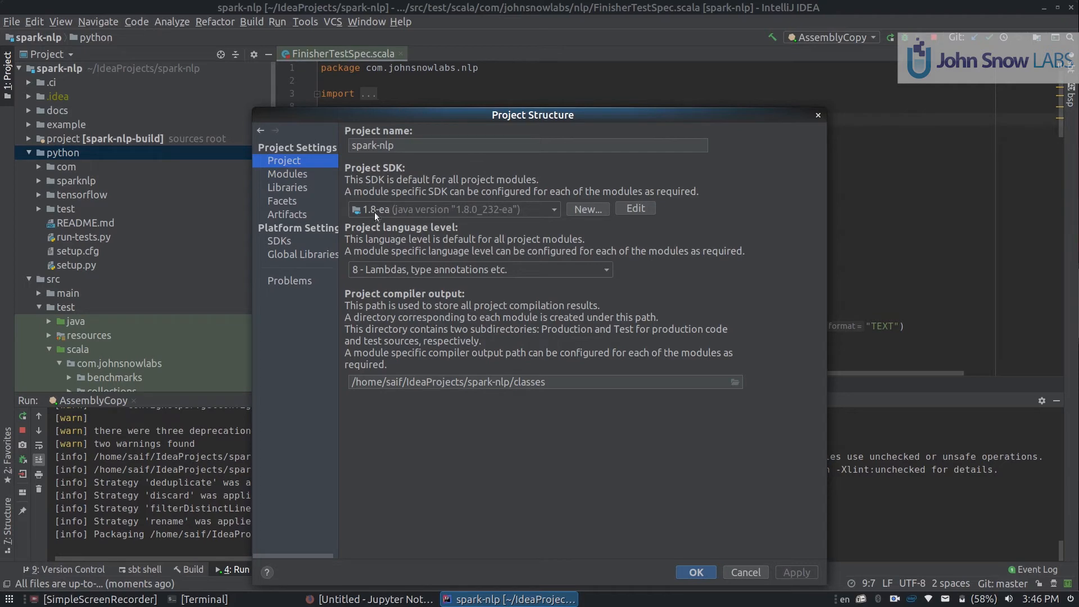
pyautogui.click(279, 241)
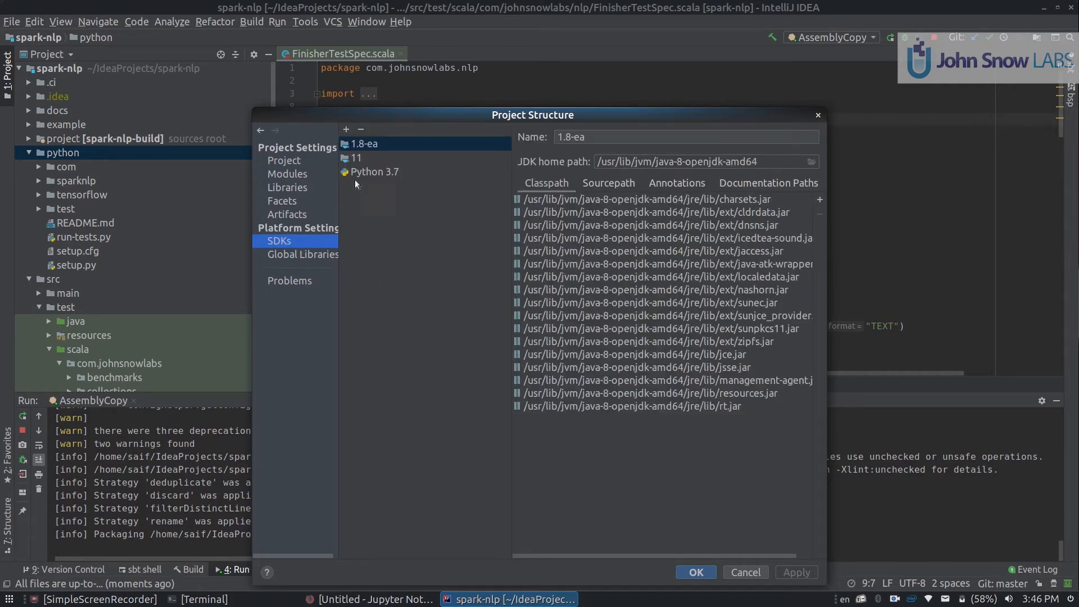
pyautogui.moveTo(357, 146)
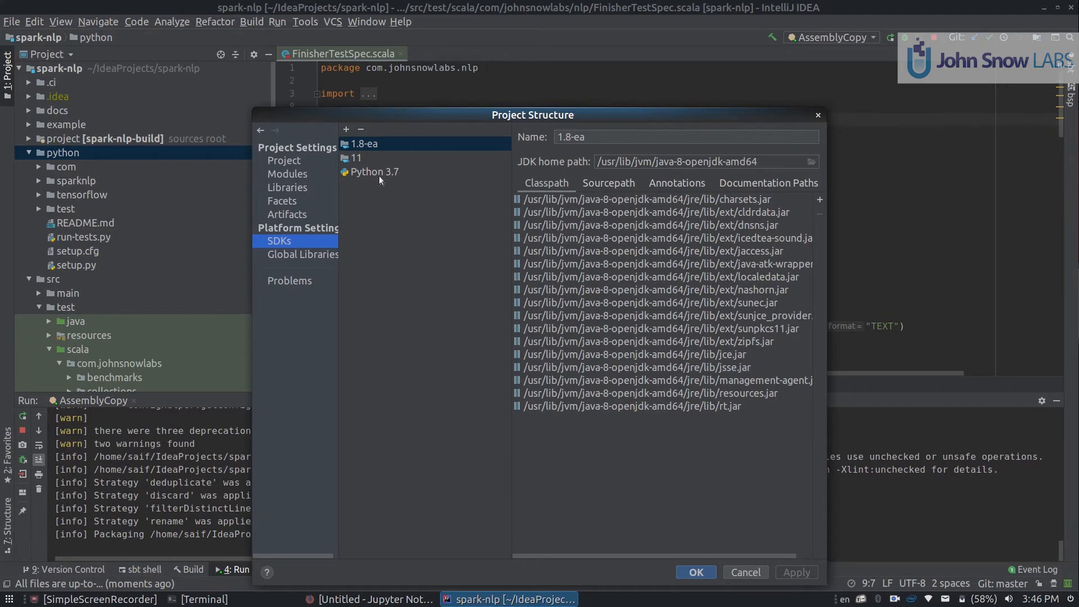
pyautogui.moveTo(312, 178)
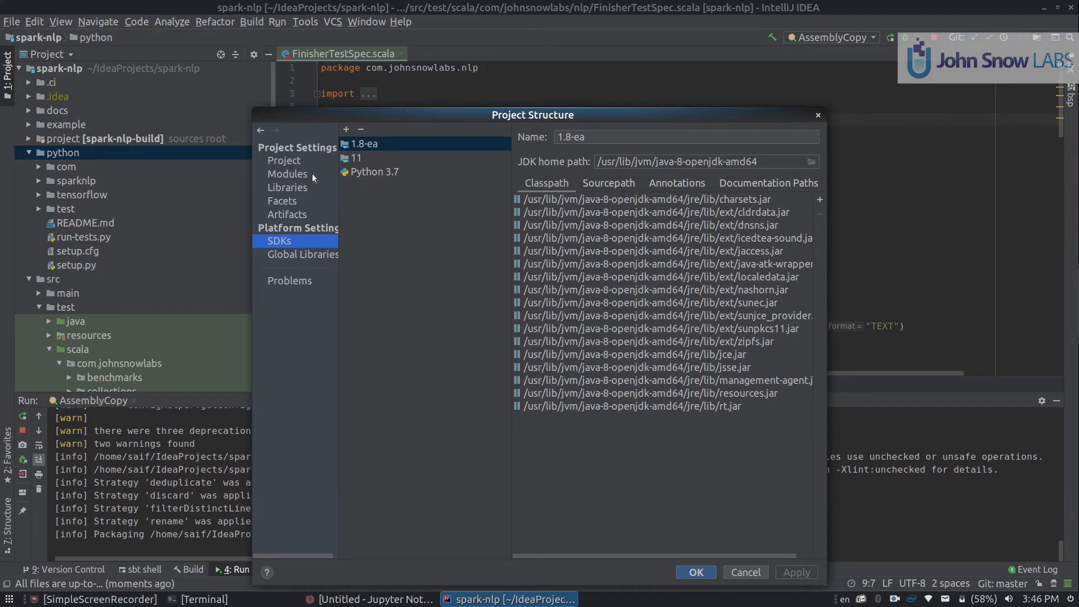
pyautogui.click(694, 572)
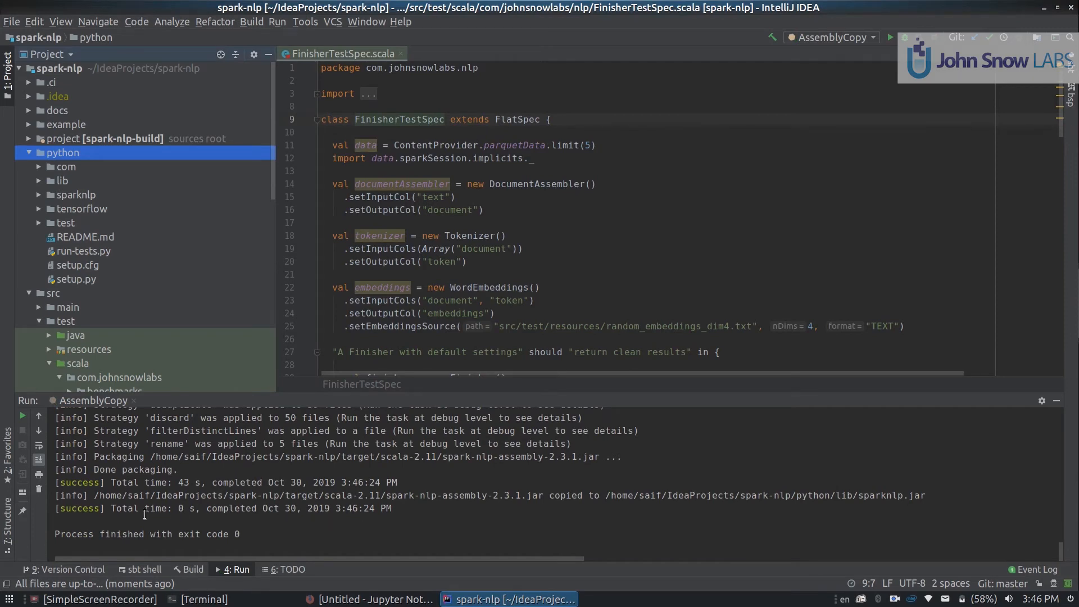
pyautogui.moveTo(406, 486)
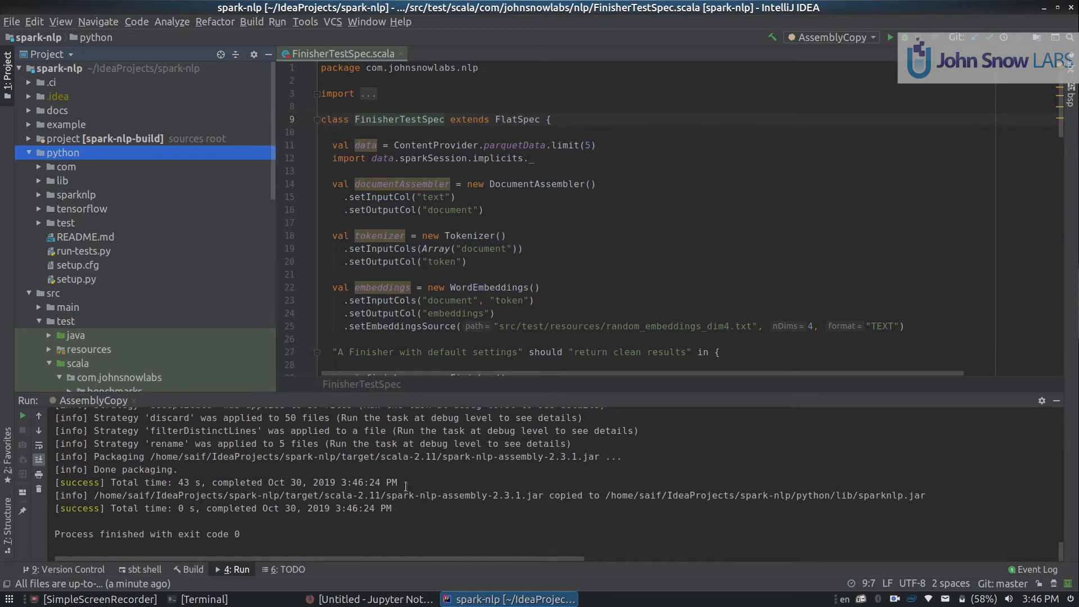
# - Expand python/lib in the Project tree and select the copied sparknlp.jar
pyautogui.click(29, 151)
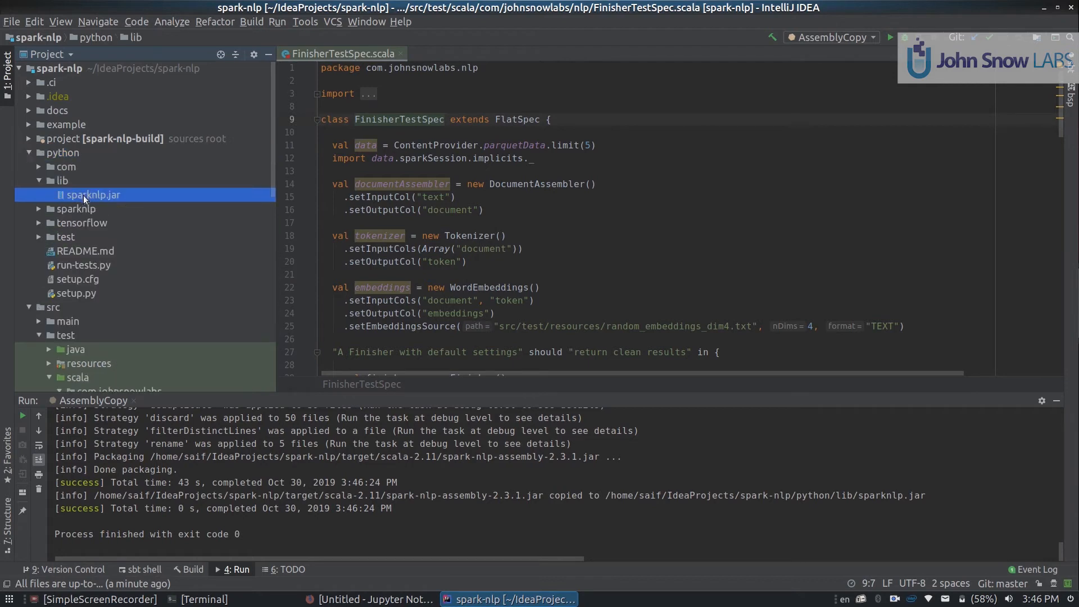
pyautogui.click(92, 194)
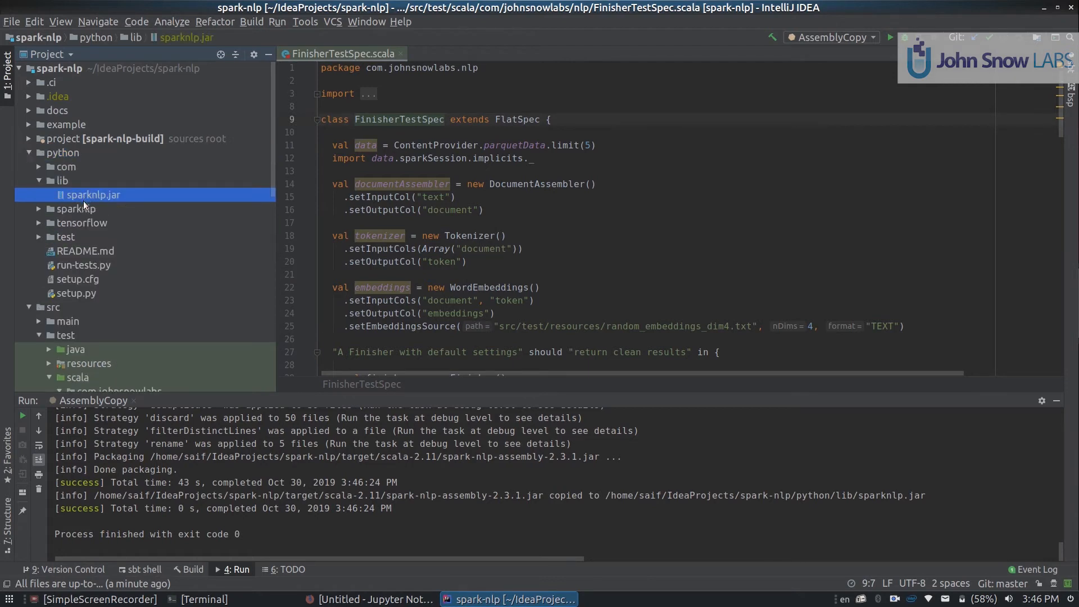
pyautogui.moveTo(137, 197)
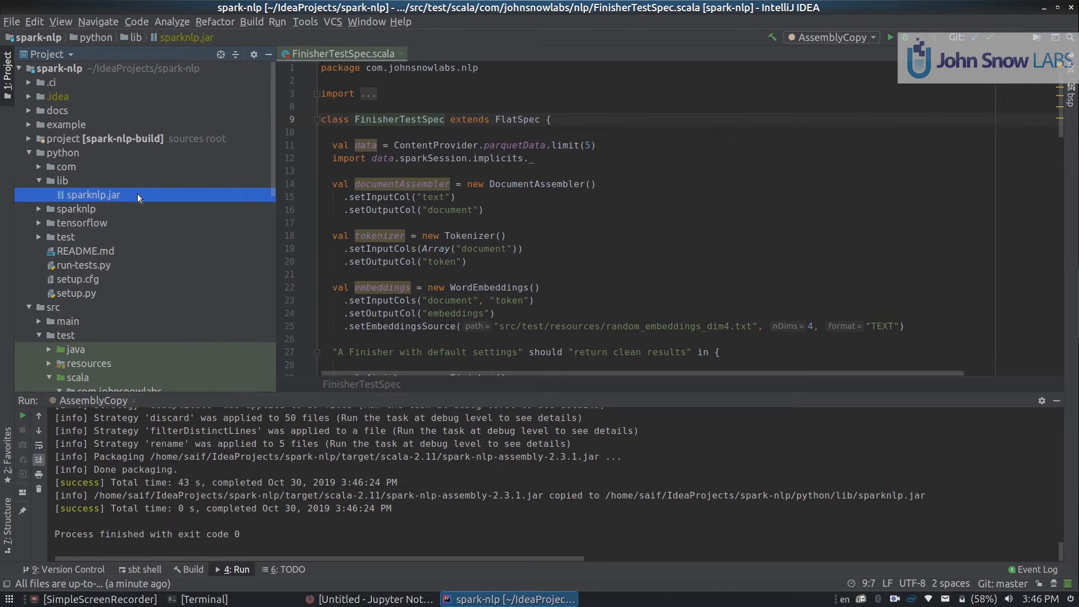
pyautogui.moveTo(139, 199)
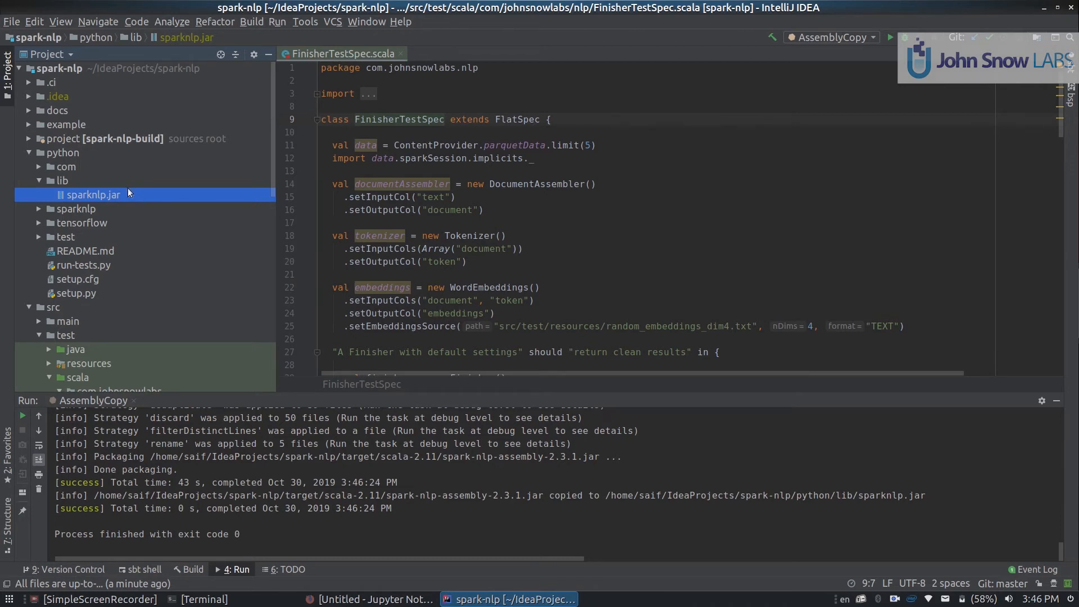
pyautogui.moveTo(170, 115)
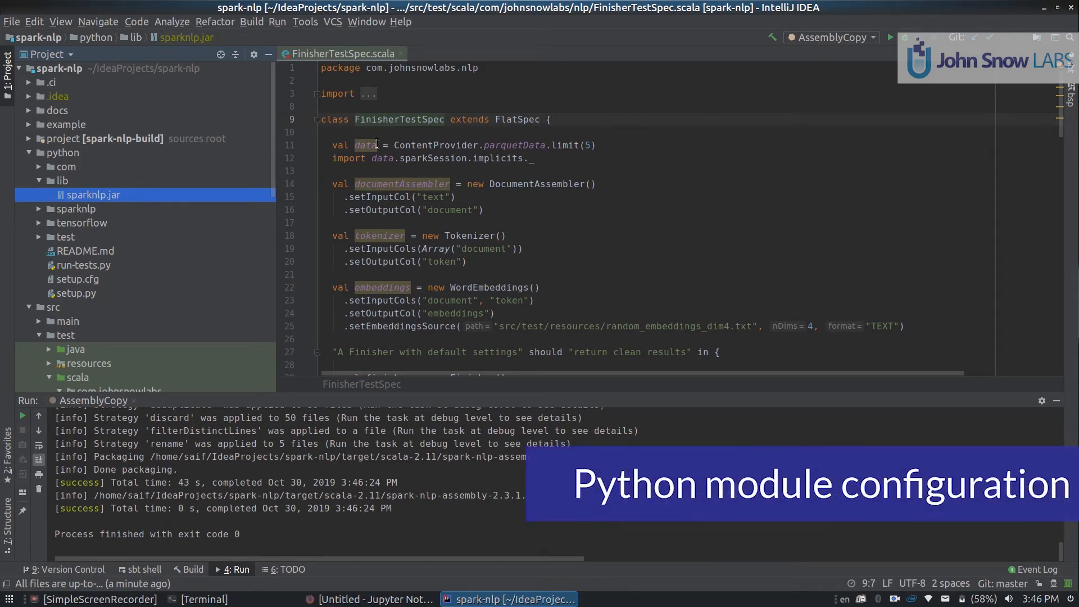
# - Start a new module from Project Structure > Modules
pyautogui.click(12, 22)
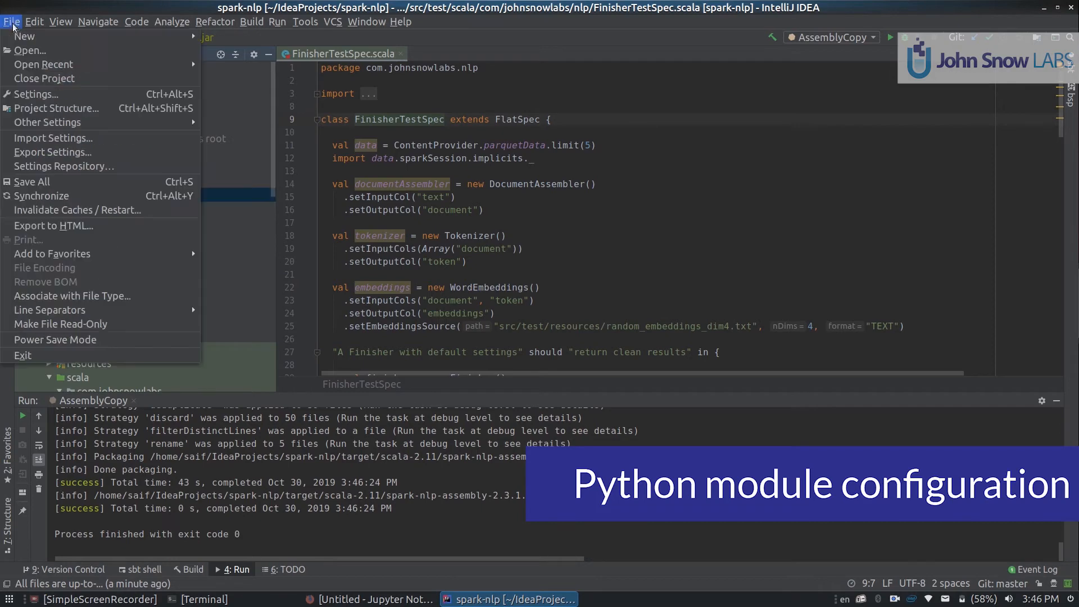
pyautogui.click(57, 108)
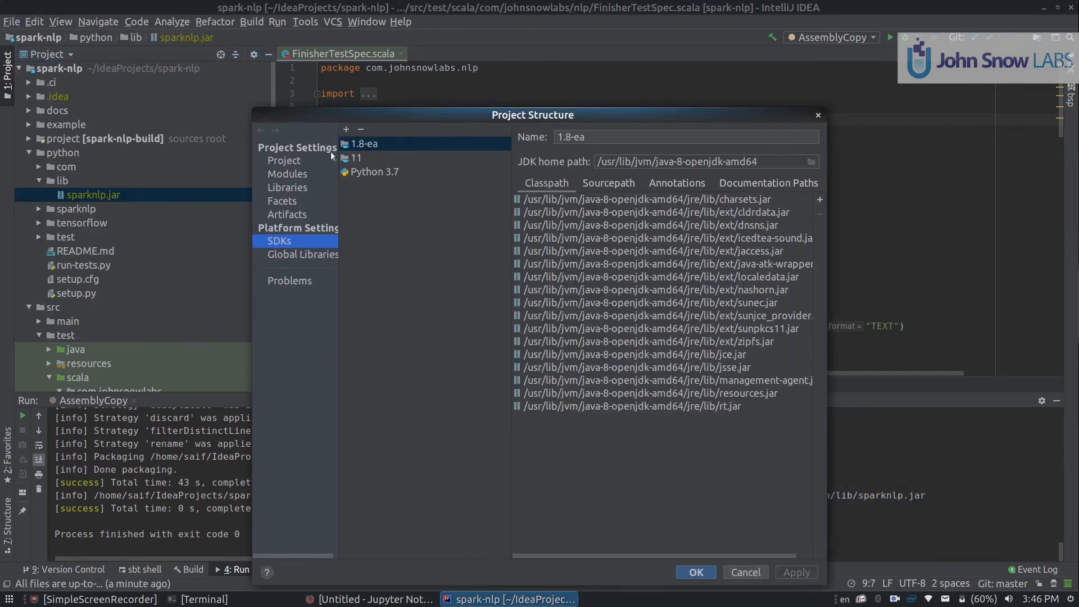
pyautogui.click(287, 173)
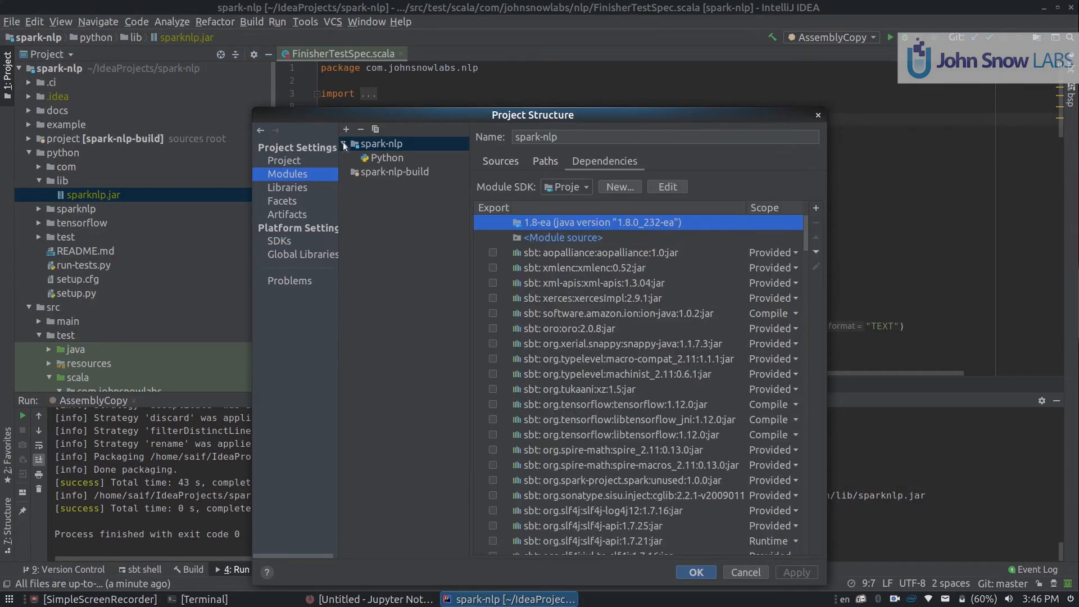
pyautogui.click(345, 130)
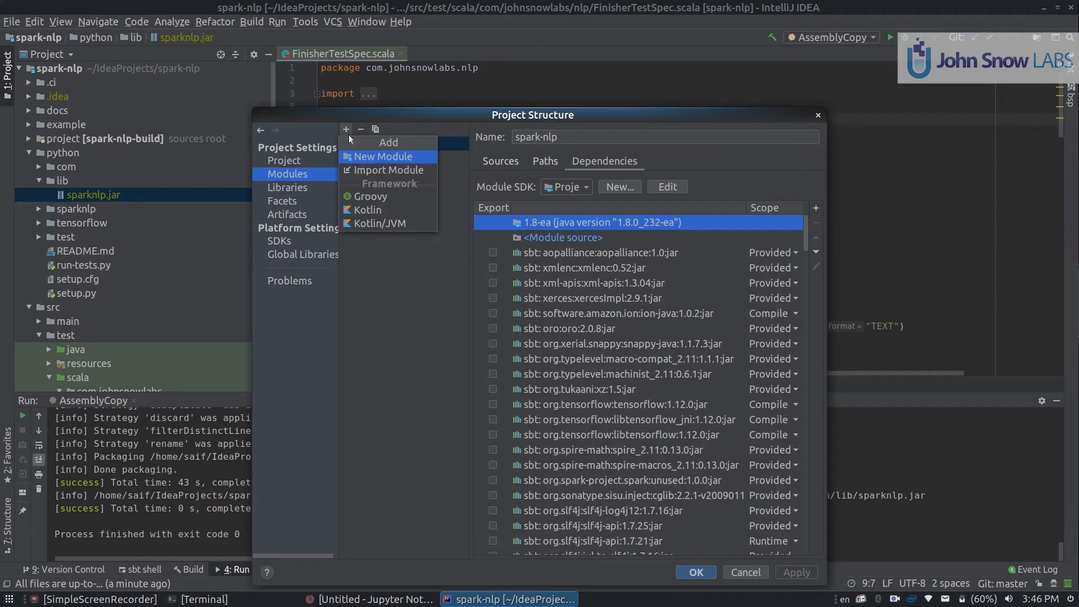
pyautogui.moveTo(372, 162)
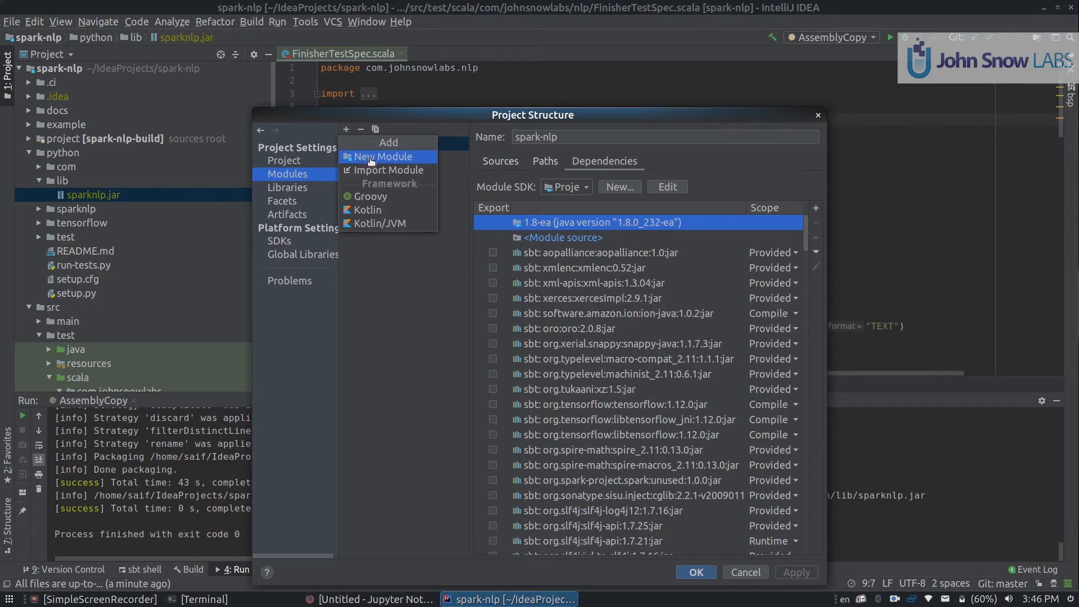
pyautogui.click(382, 156)
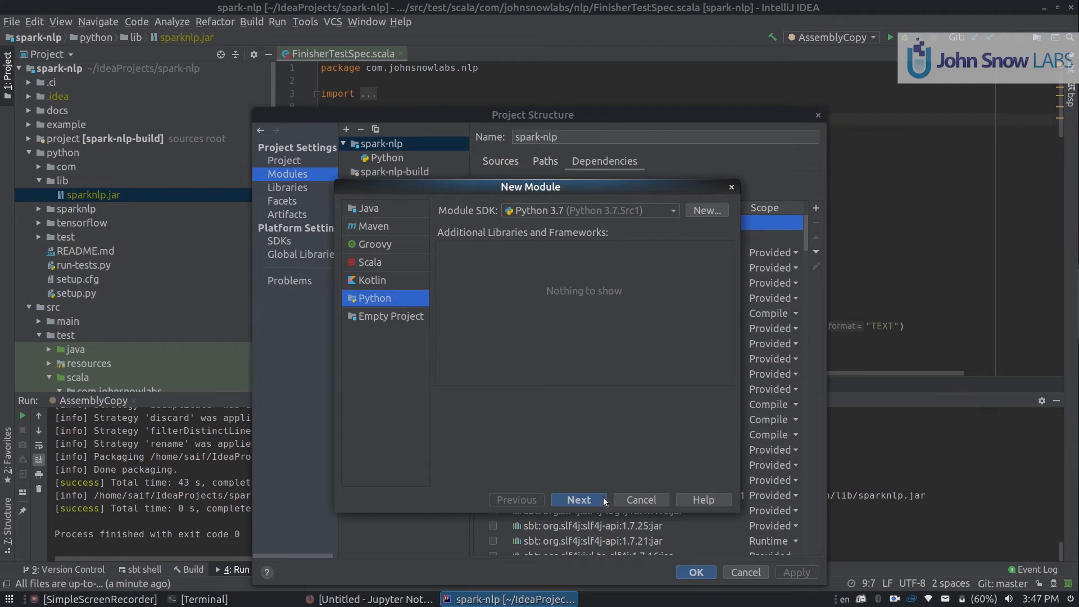
# - Create a Python 3.7 module named python rooted at the python folder and apply
pyautogui.click(576, 498)
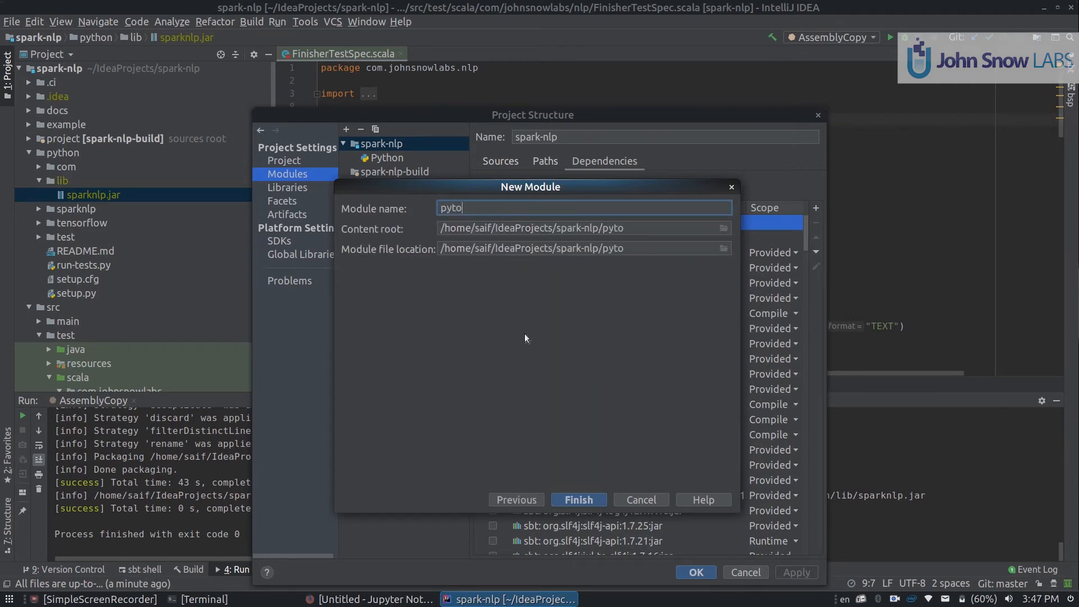
pyautogui.write('hon')
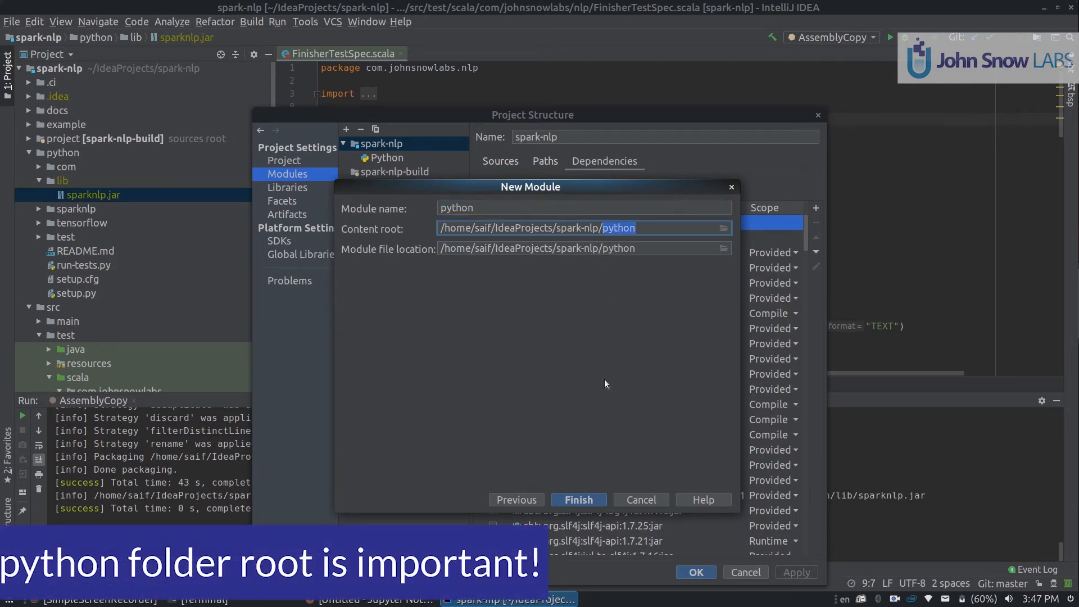
pyautogui.click(578, 499)
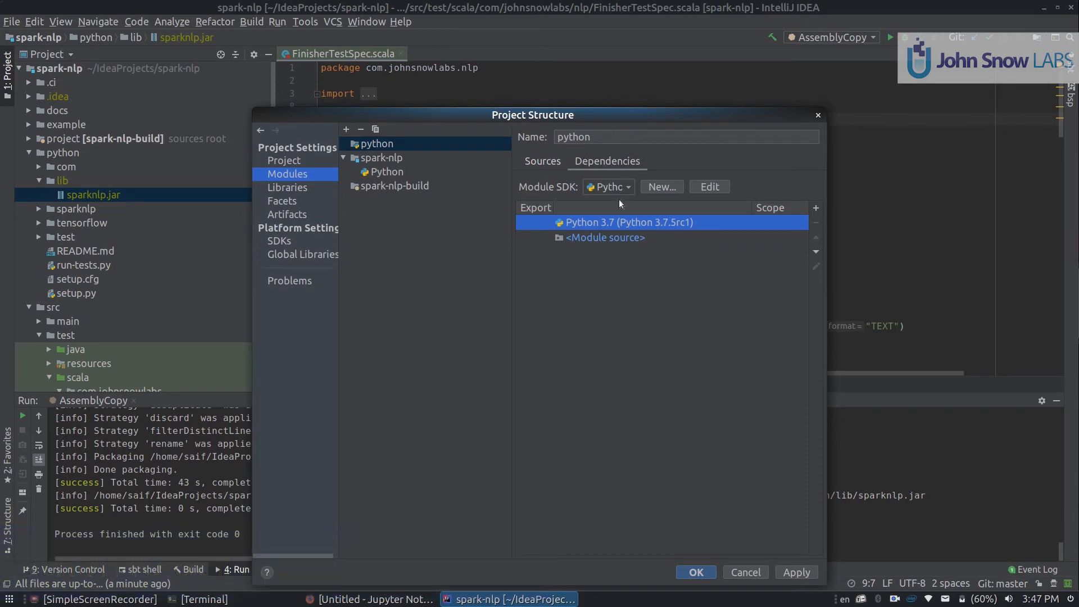
pyautogui.click(695, 572)
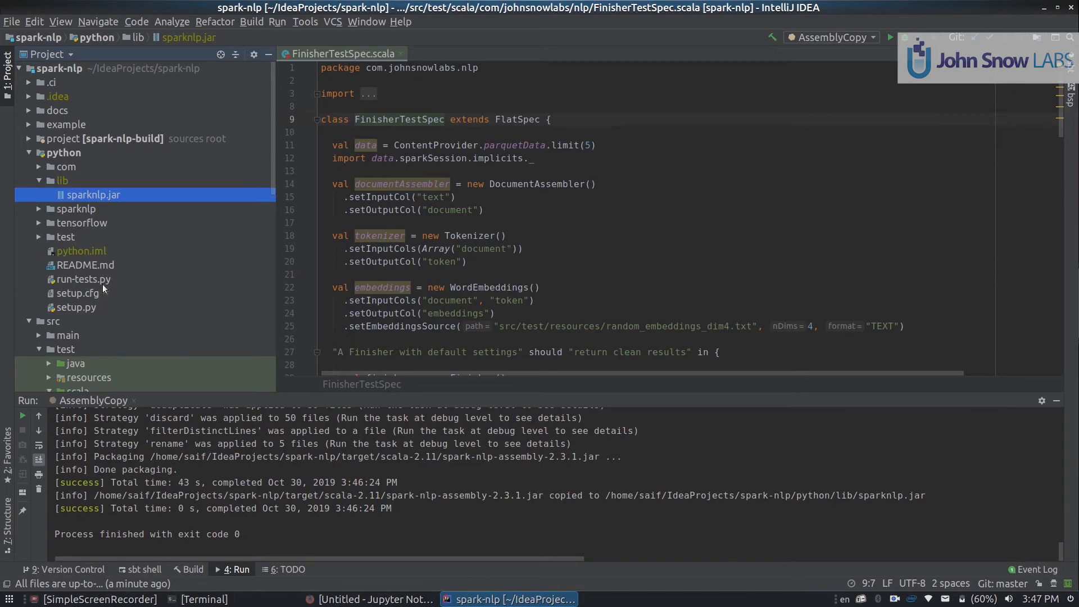
# - Create and save a Python run configuration run-tests pointing at python/run-tests.py
pyautogui.doubleClick(83, 278)
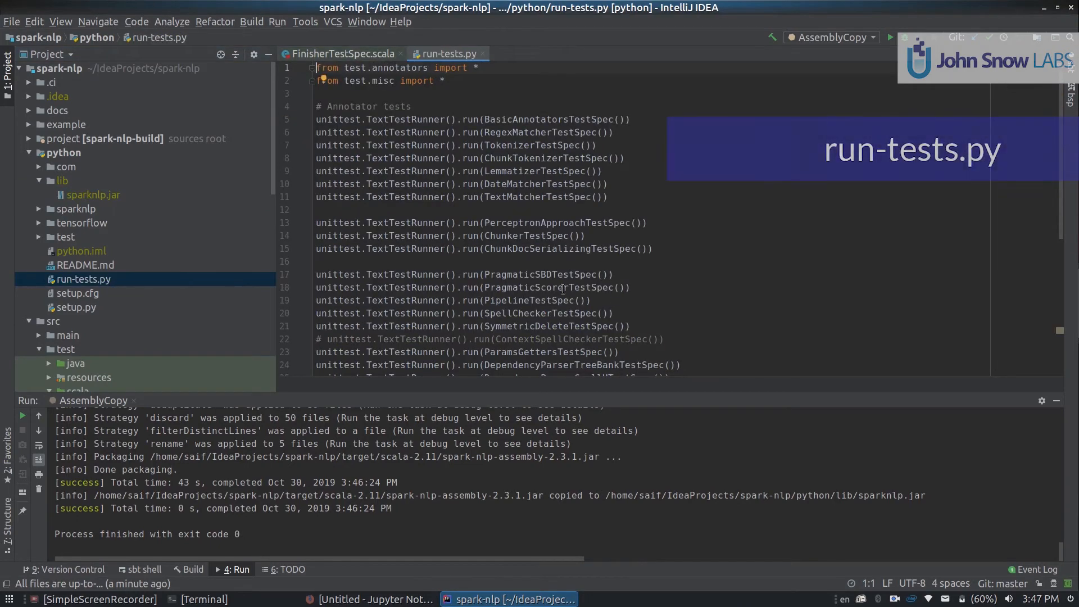
pyautogui.moveTo(746, 97)
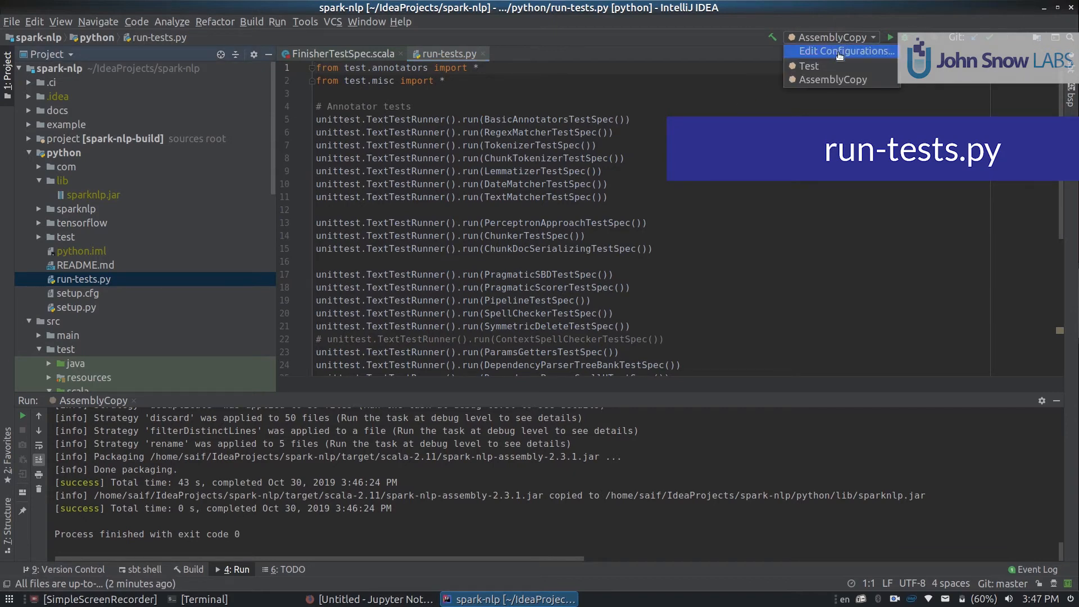
pyautogui.click(841, 51)
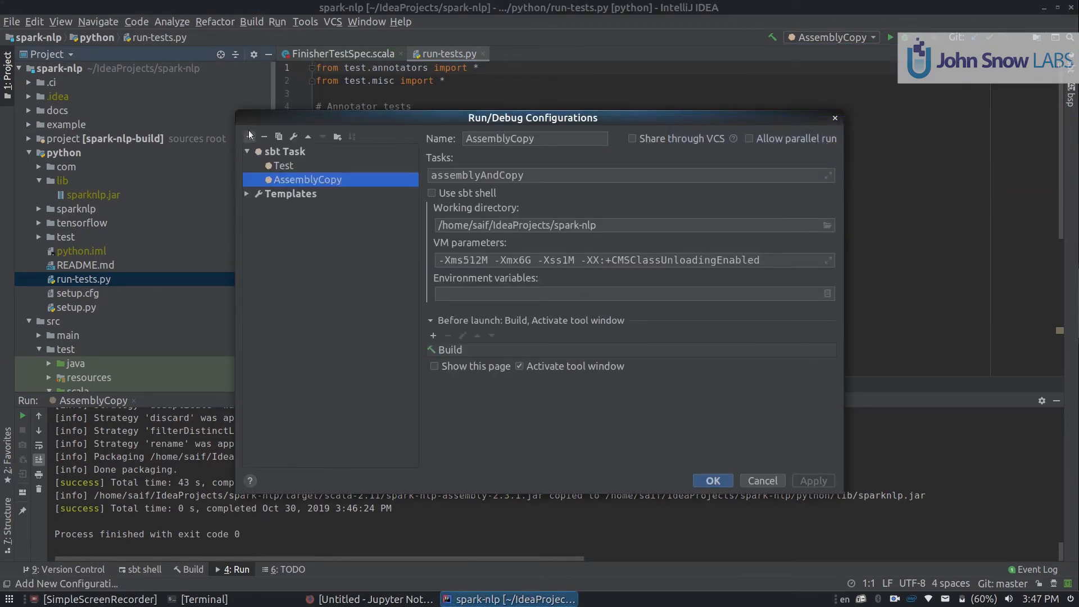
pyautogui.click(248, 136)
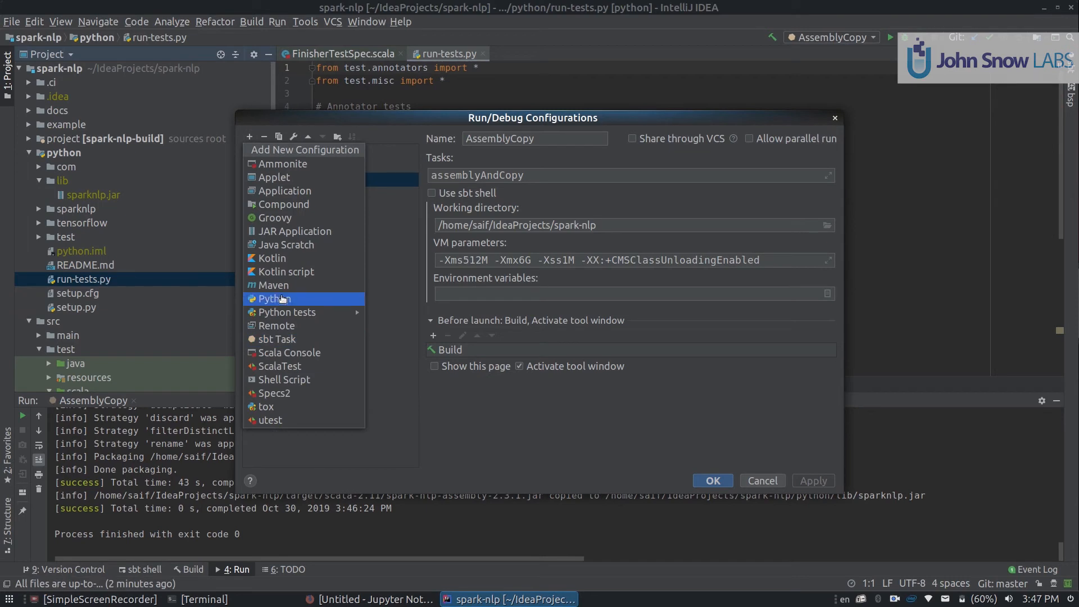
pyautogui.click(277, 298)
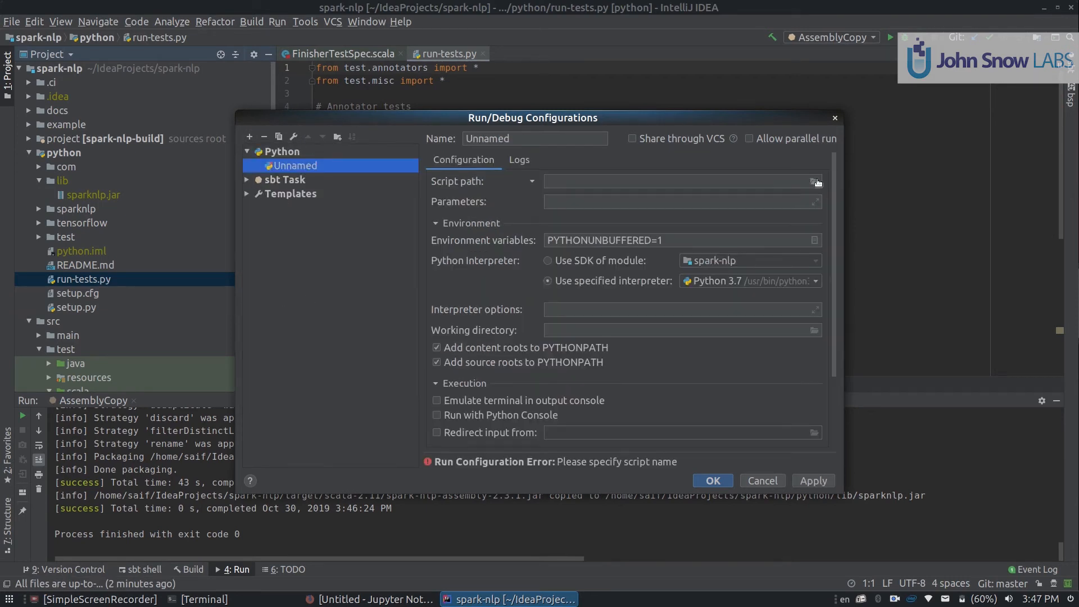
pyautogui.click(816, 181)
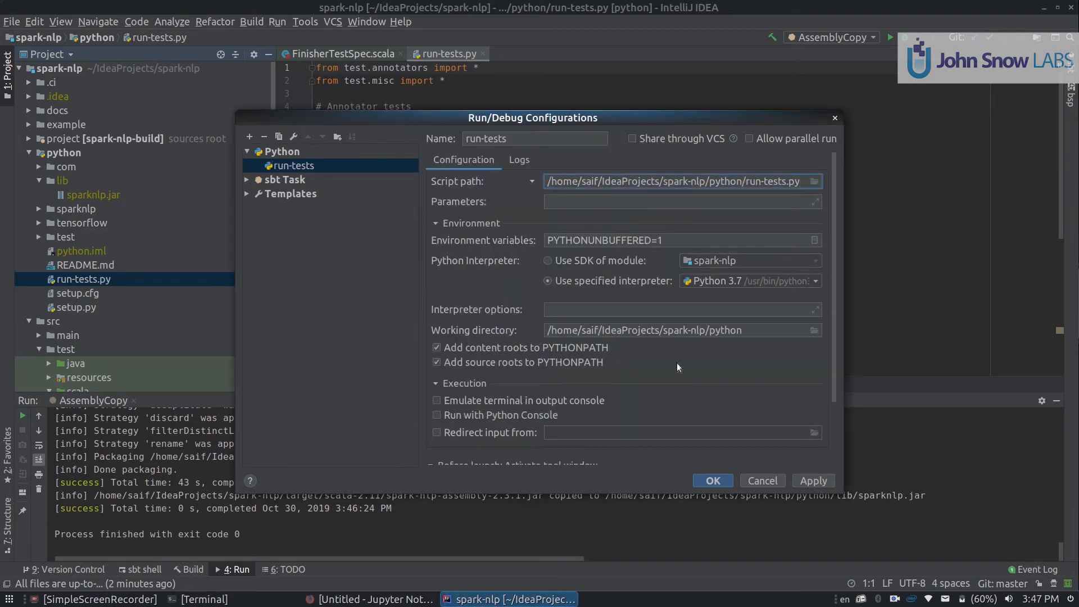
pyautogui.moveTo(693, 381)
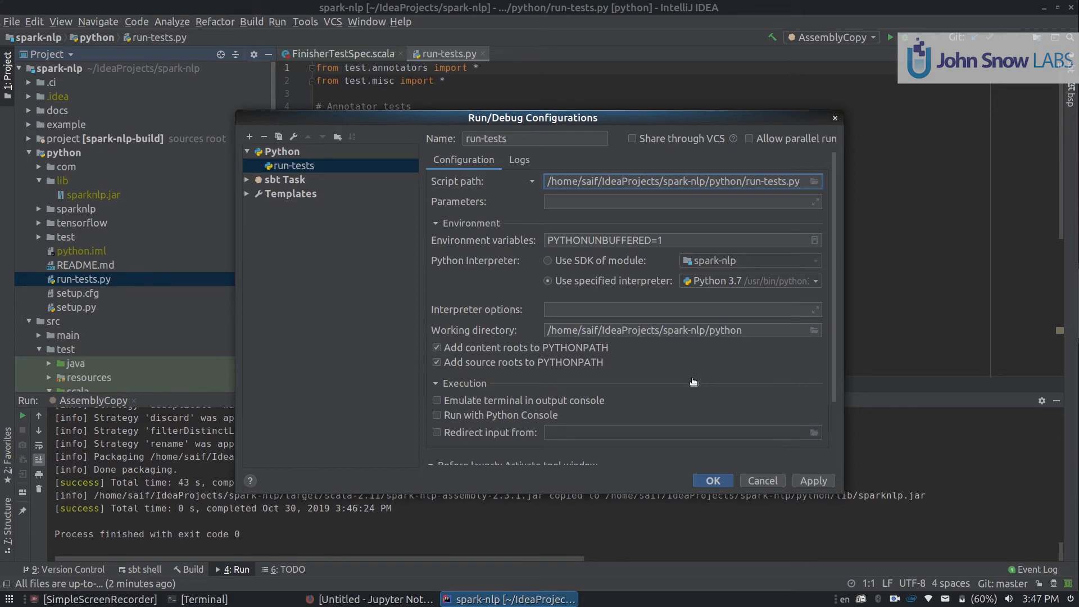
pyautogui.click(712, 480)
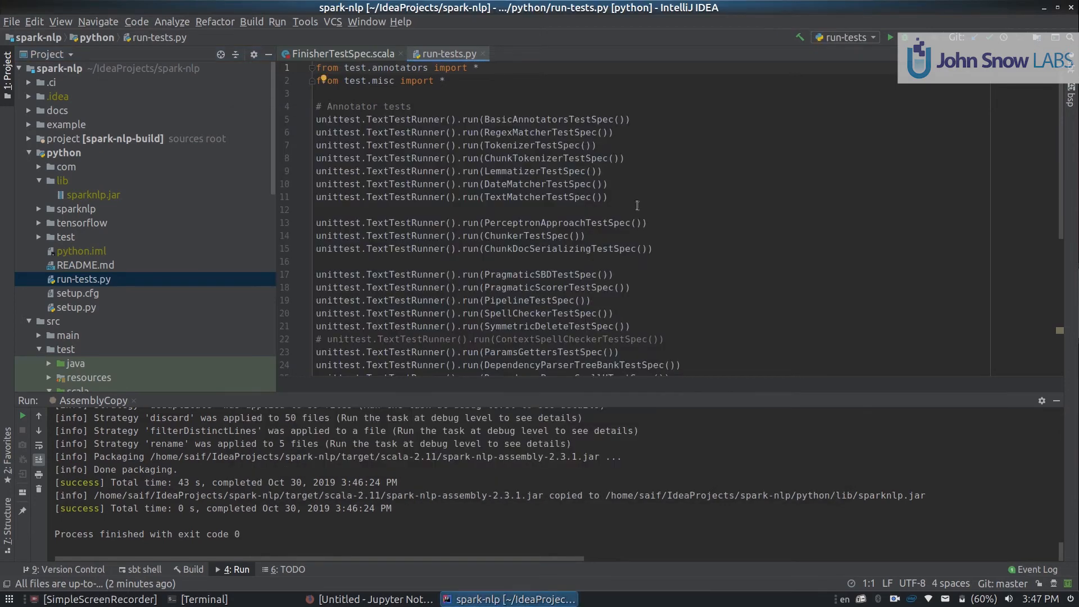
# - From Project Structure, start attaching JARs or directories to the python module's dependencies
pyautogui.click(11, 22)
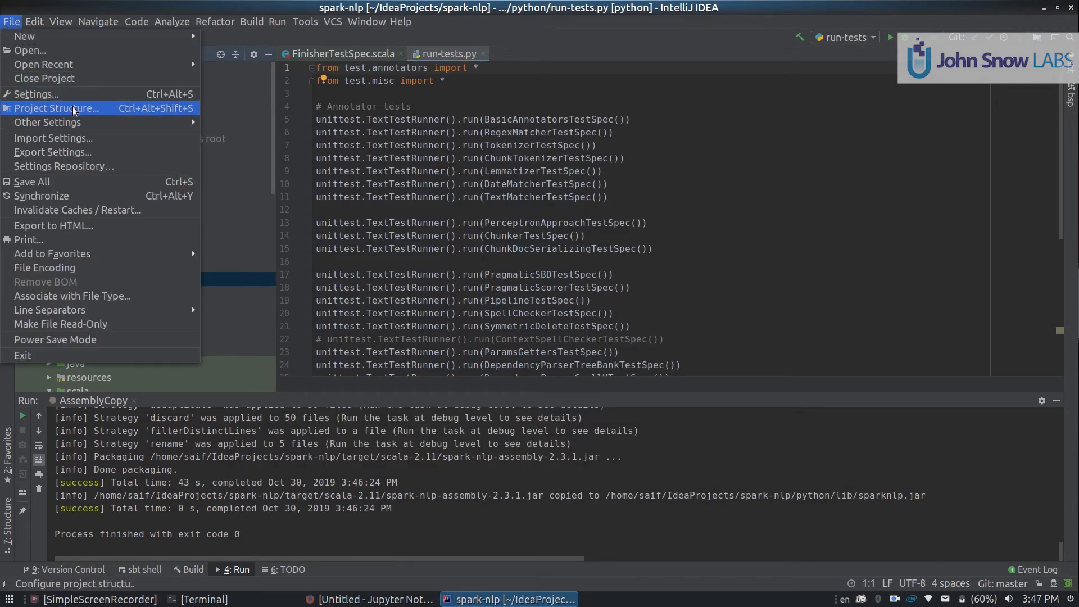
pyautogui.click(56, 108)
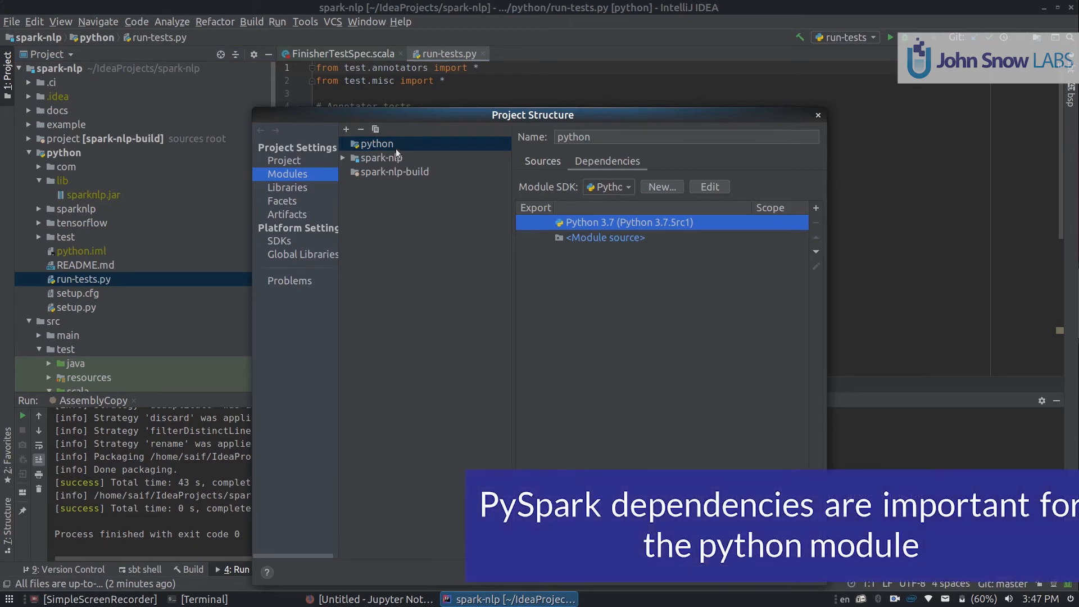
pyautogui.moveTo(588, 179)
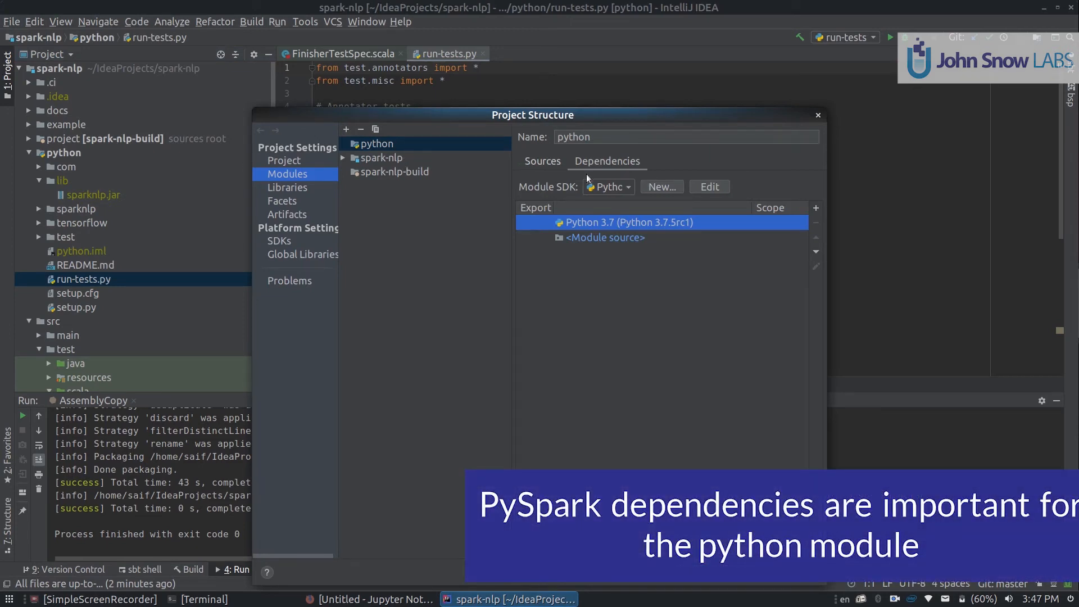
pyautogui.moveTo(375, 151)
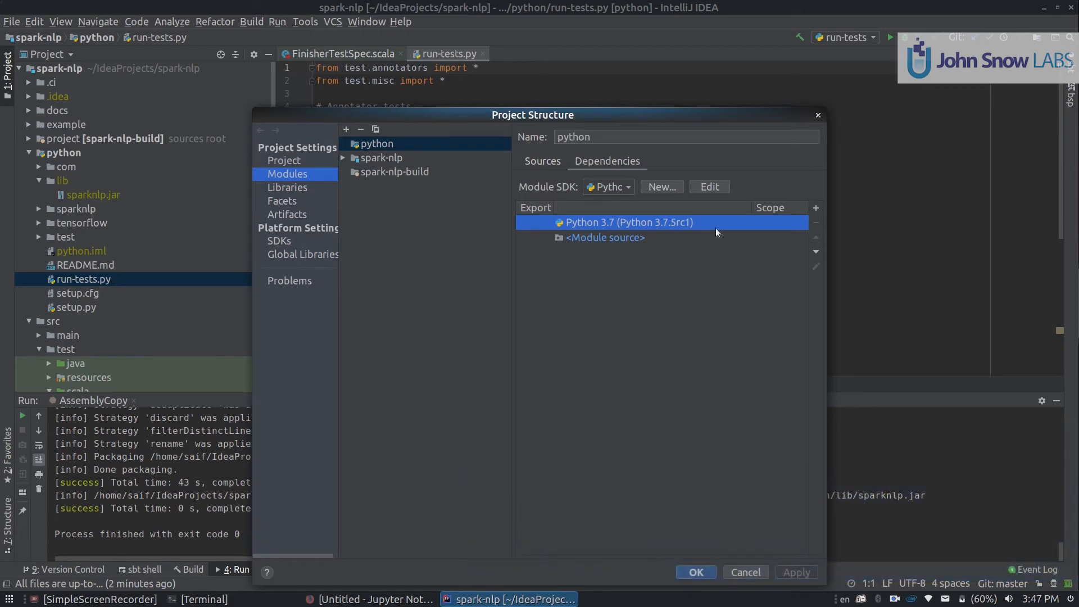
pyautogui.moveTo(816, 208)
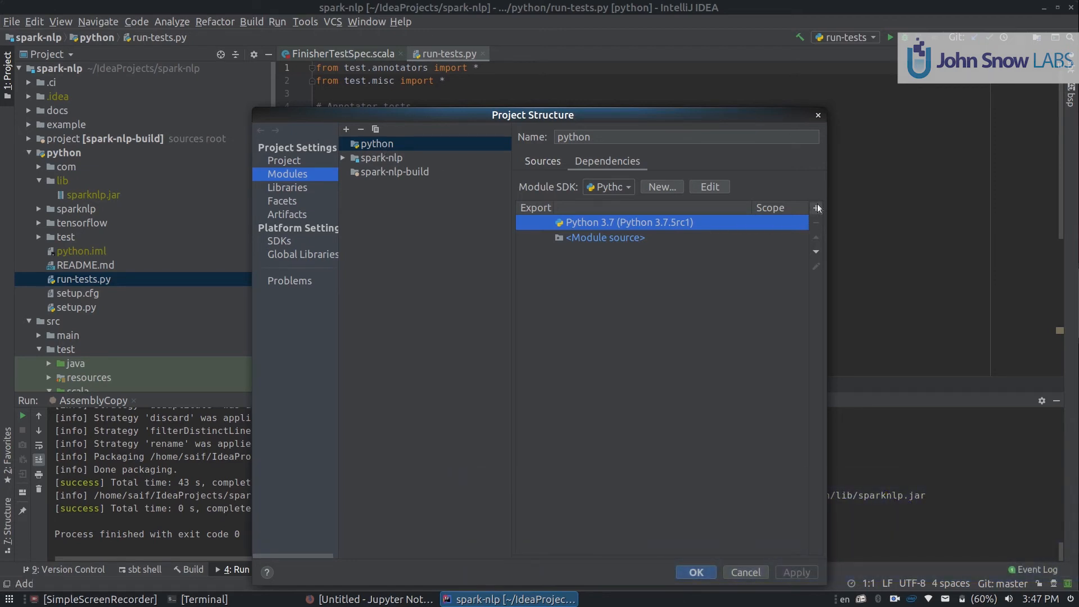
pyautogui.click(816, 208)
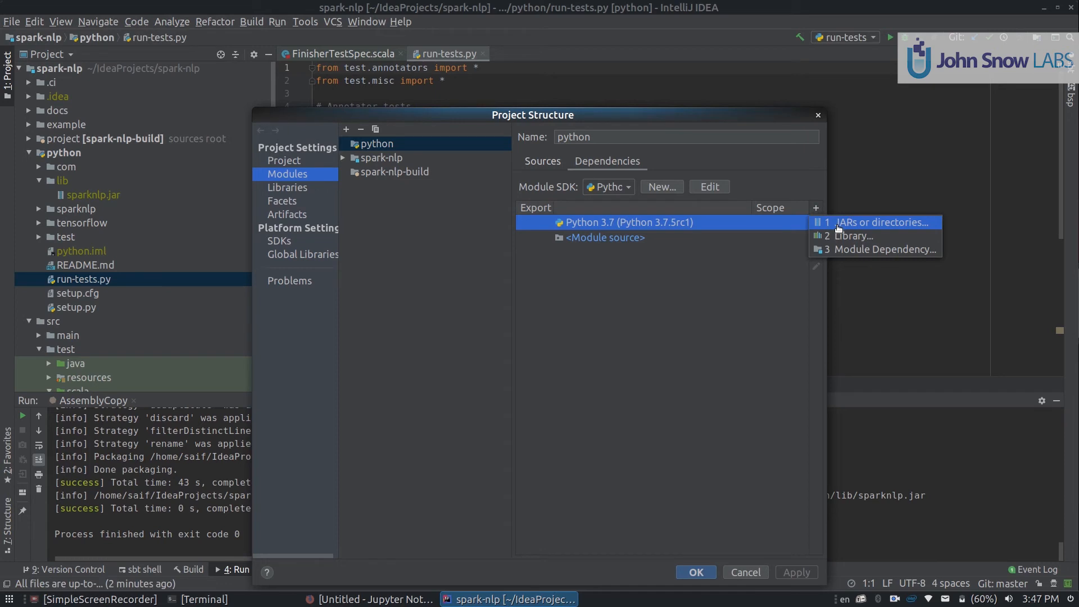
pyautogui.click(878, 221)
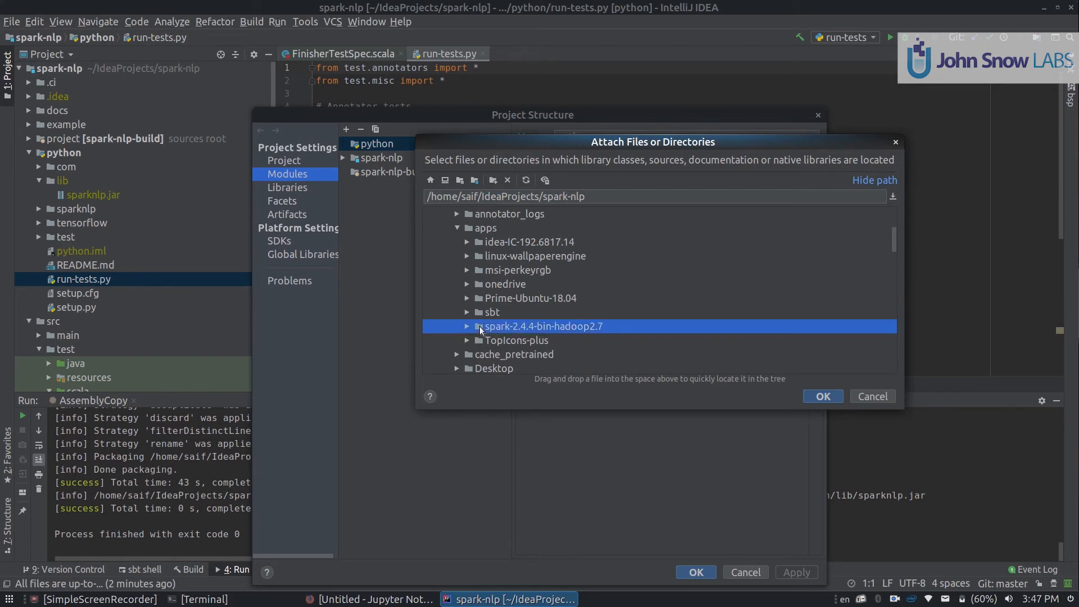
# - Attach spark-2.4.4-bin-hadoop2.7/python/lib/pyspark.zip as a Classes dependency
pyautogui.click(542, 326)
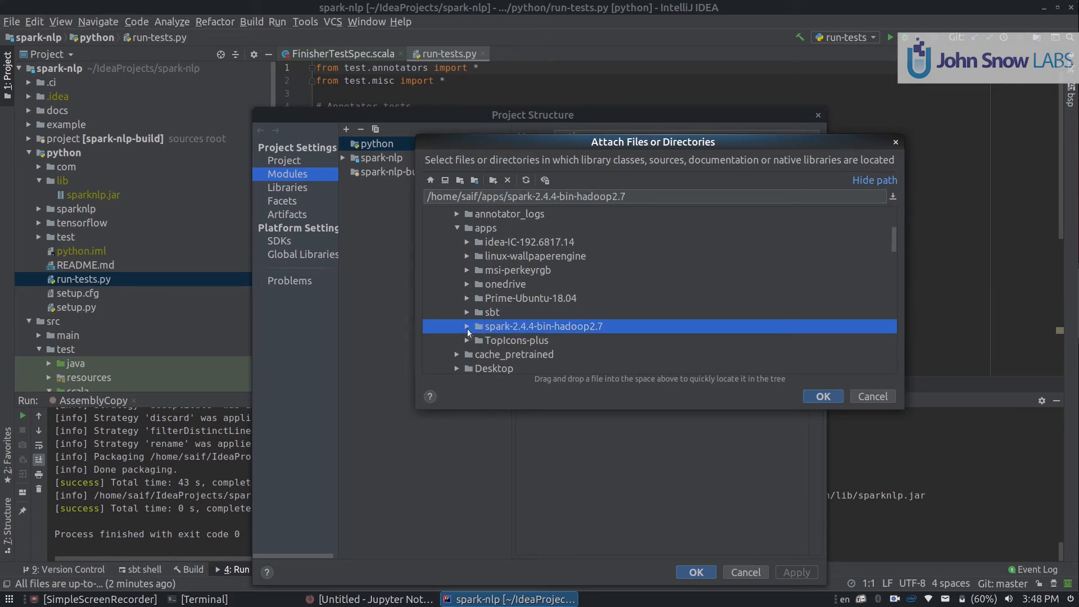
pyautogui.click(466, 325)
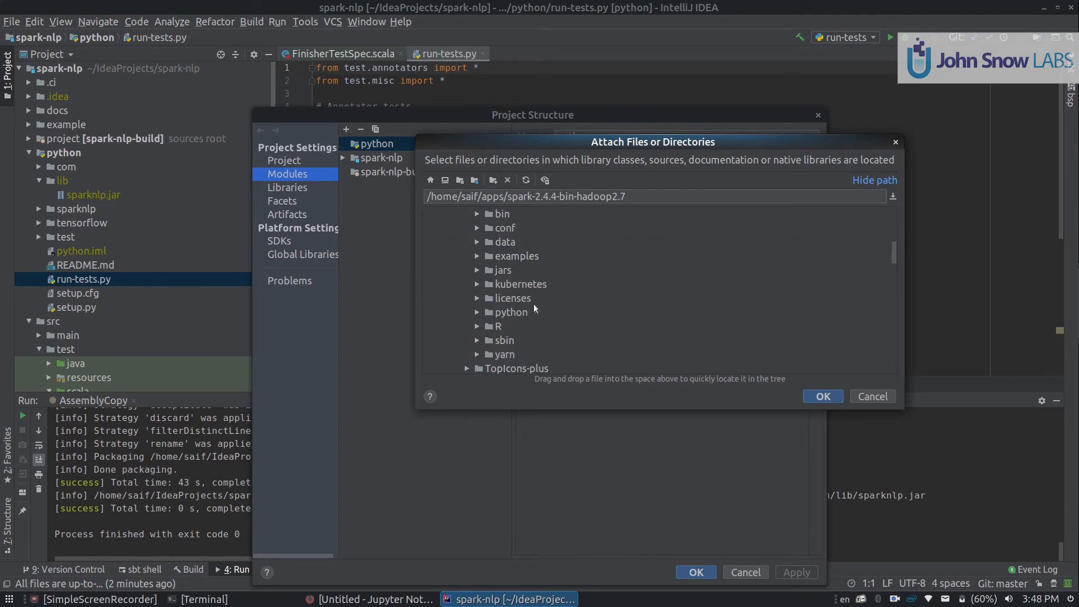
pyautogui.click(476, 313)
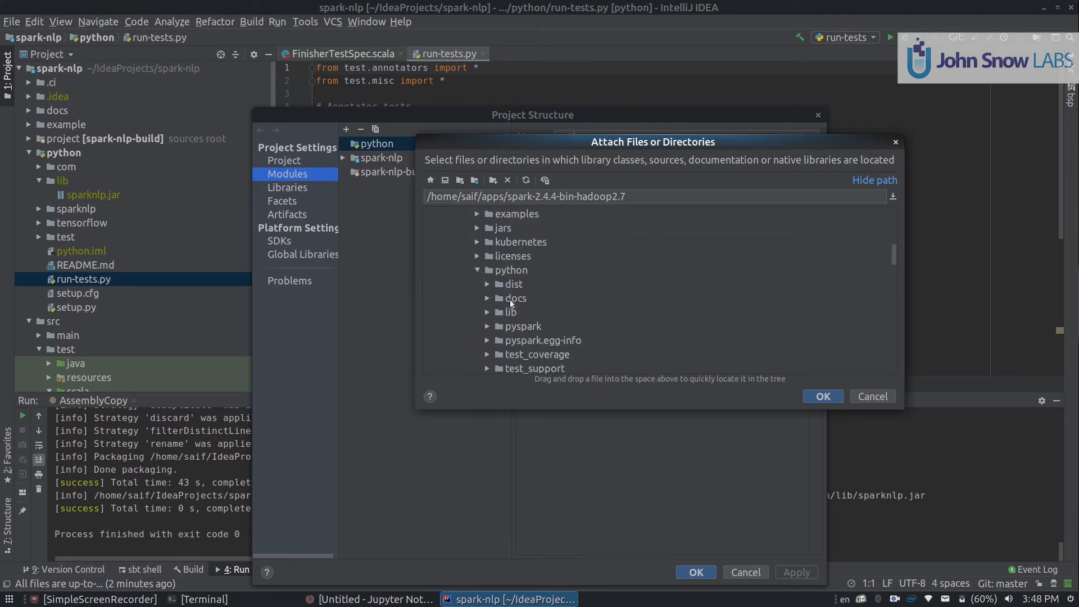
pyautogui.click(487, 311)
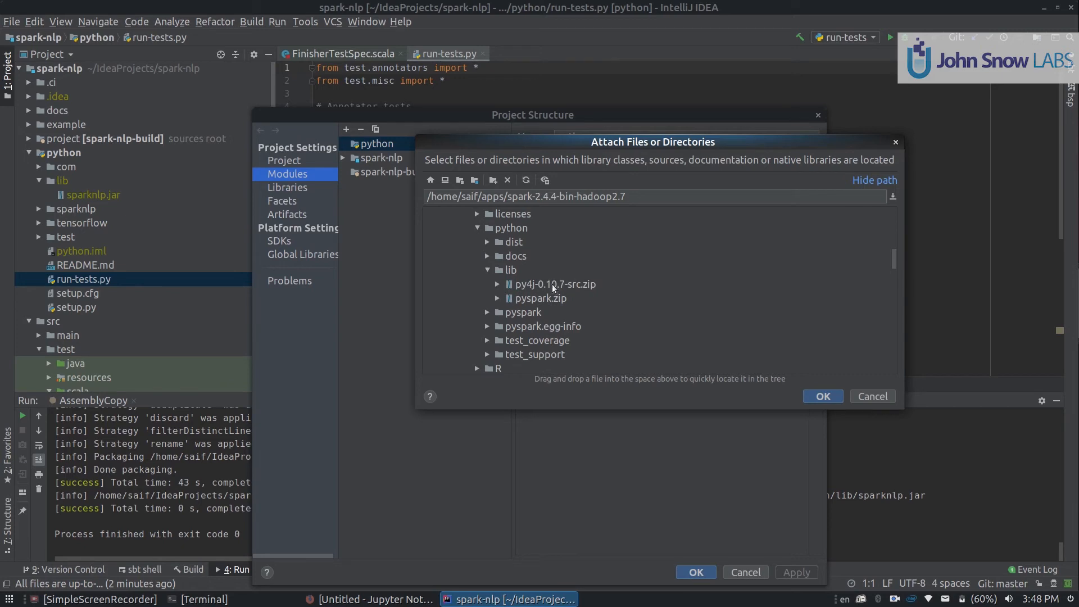
pyautogui.click(539, 298)
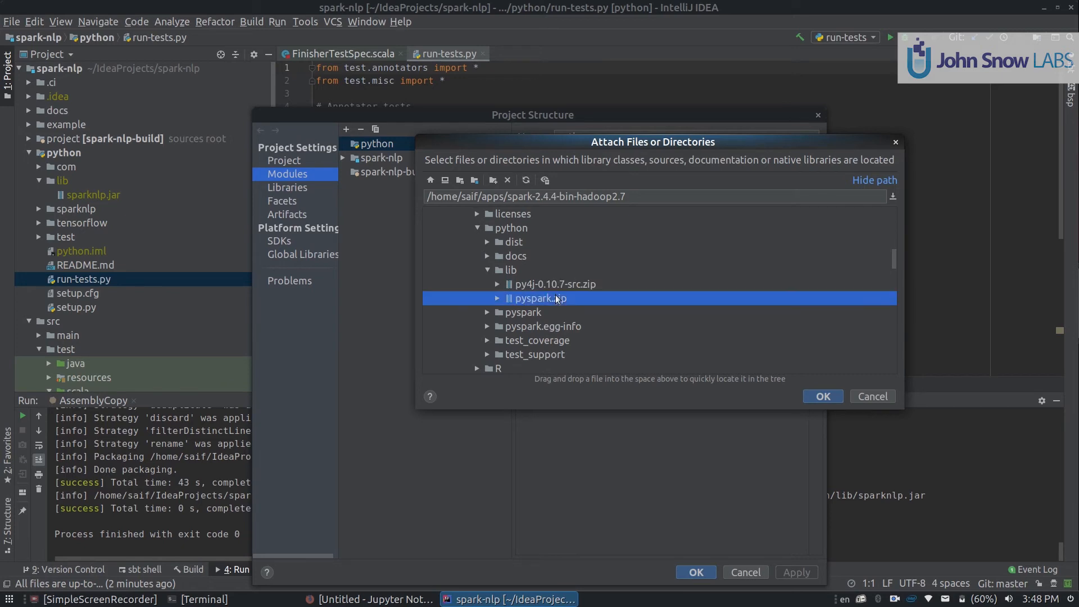
pyautogui.click(556, 284)
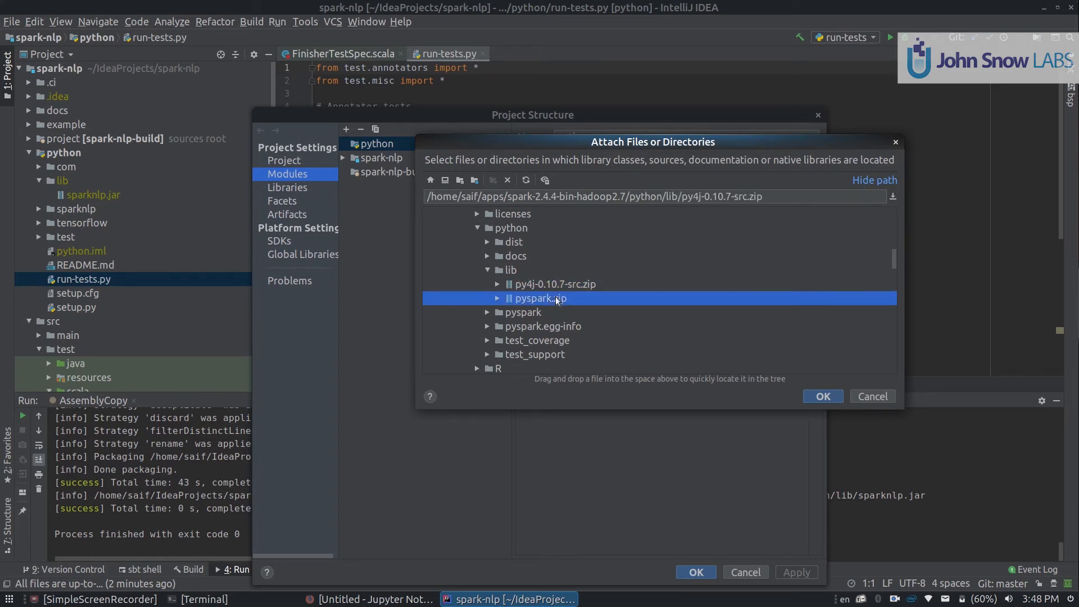
pyautogui.click(541, 298)
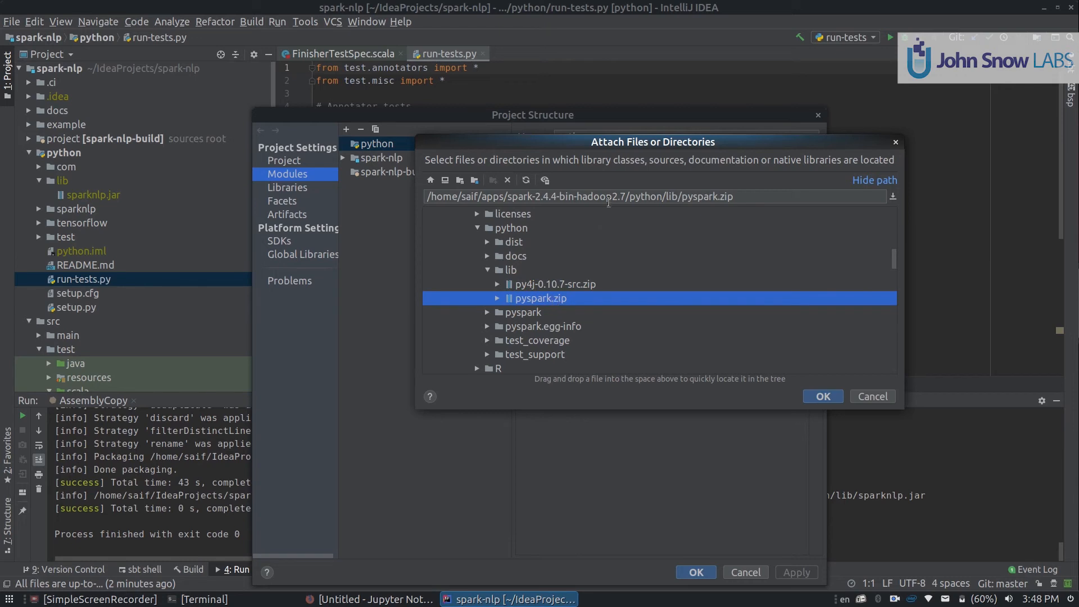
pyautogui.click(578, 196)
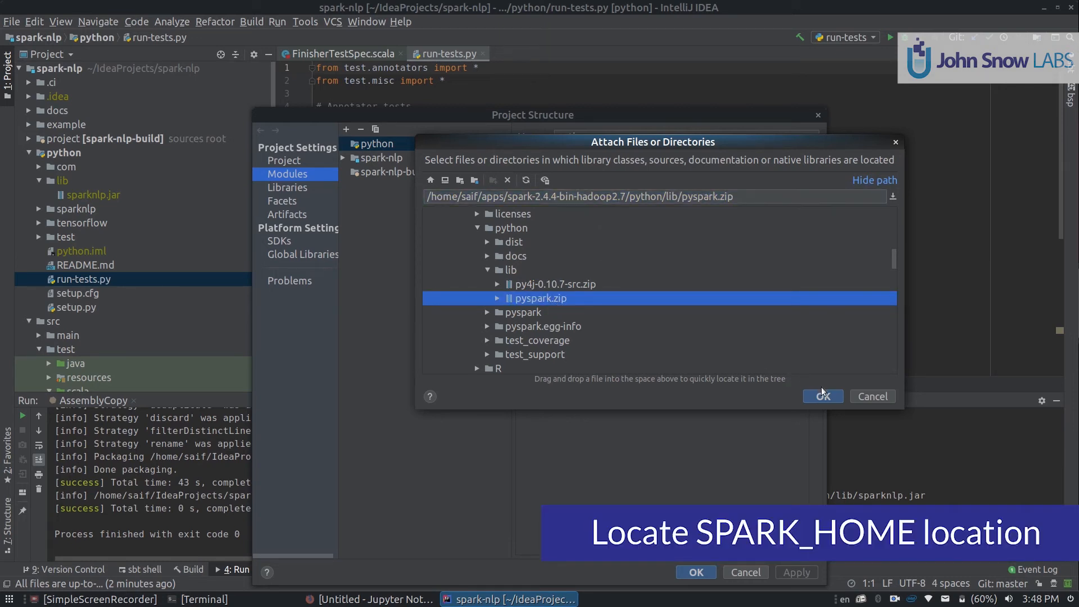
pyautogui.click(822, 396)
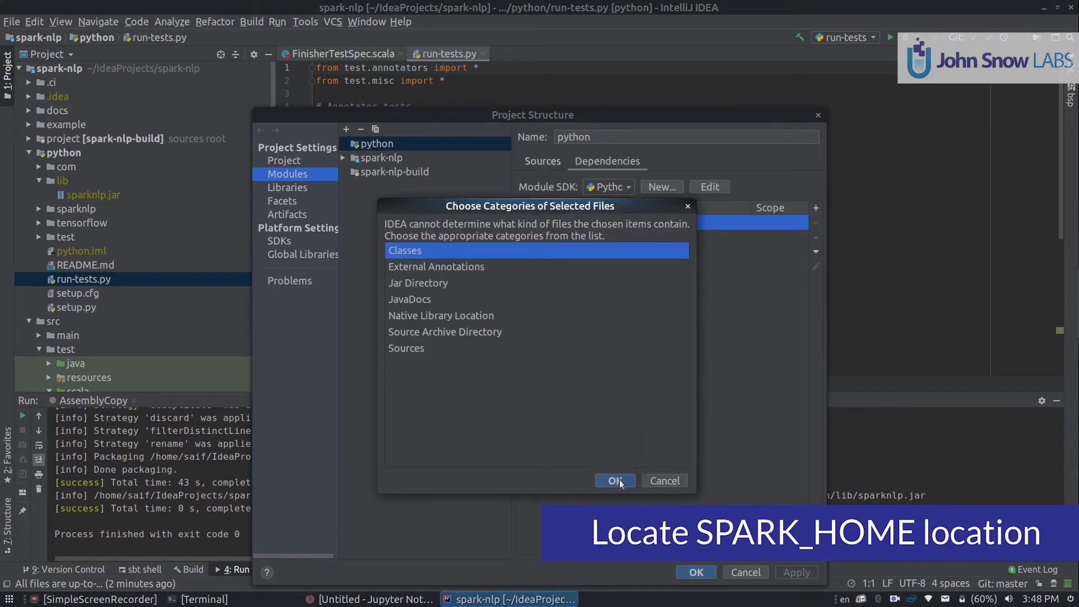
pyautogui.click(614, 480)
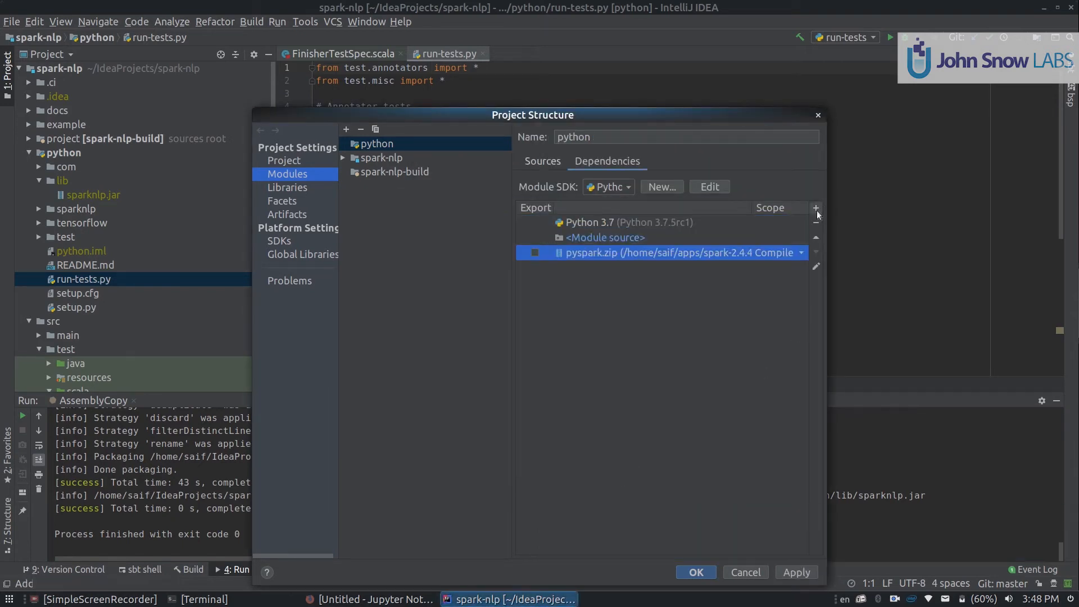
# - Attach py4j-0.10.7-src.zip as a second dependency of the python module
pyautogui.click(815, 208)
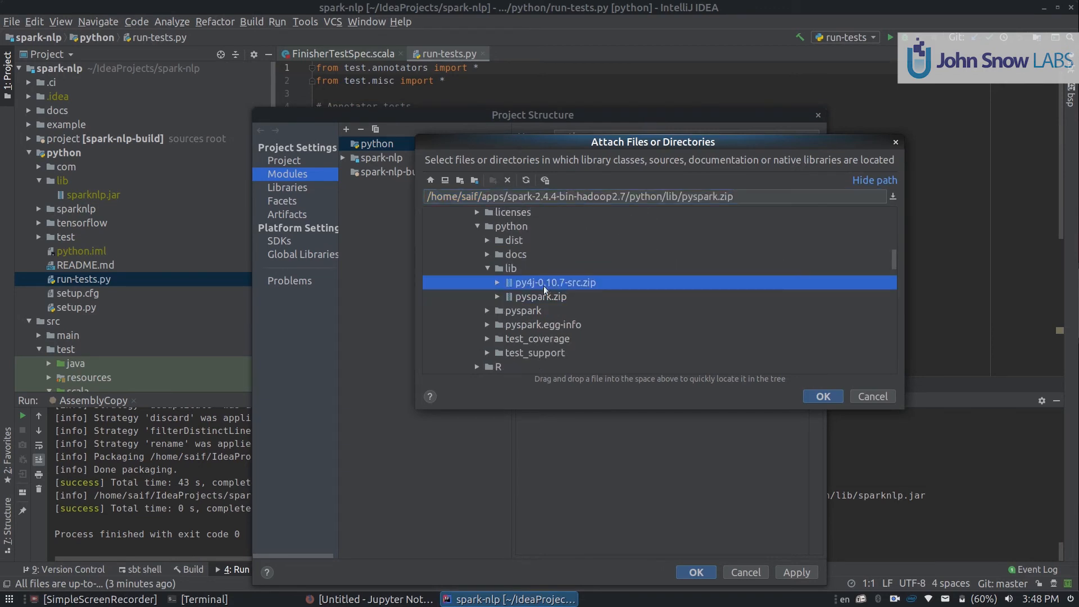
pyautogui.click(821, 395)
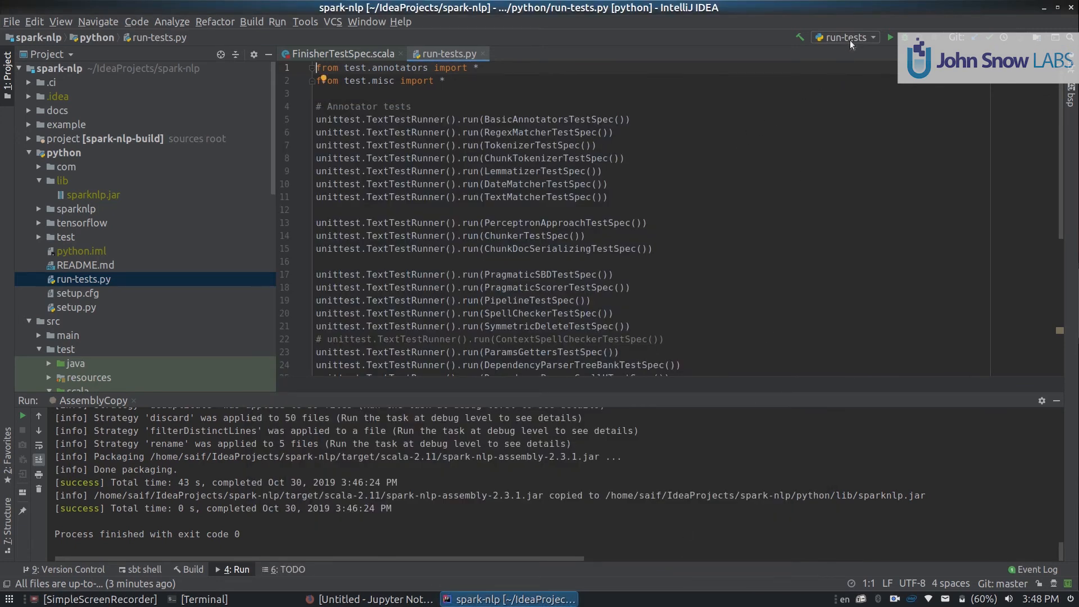
# - Add a new environment variable entry in the run-tests configuration
pyautogui.click(842, 37)
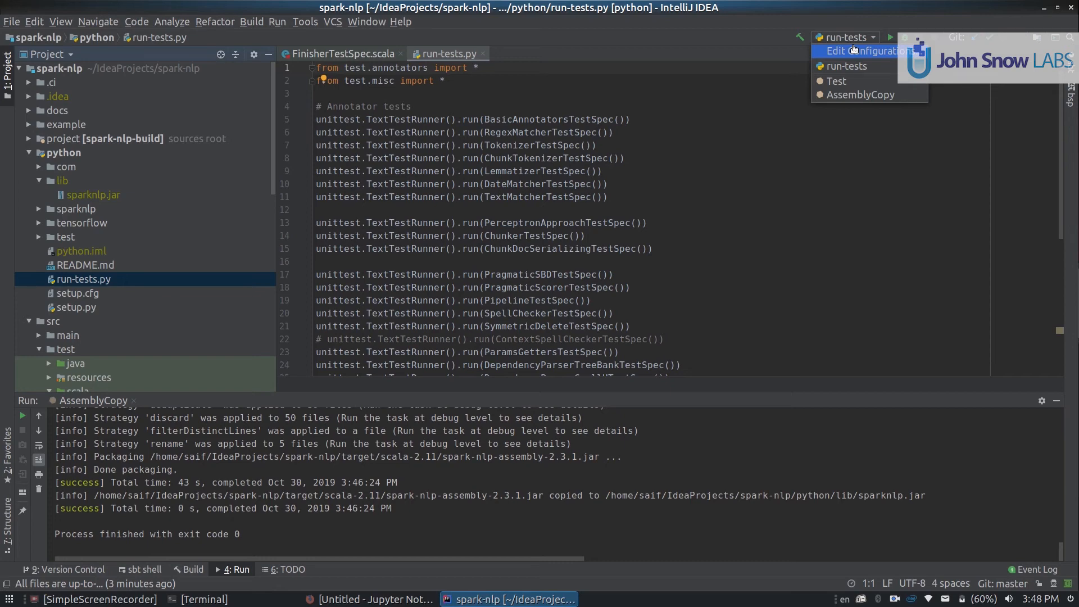
pyautogui.click(869, 50)
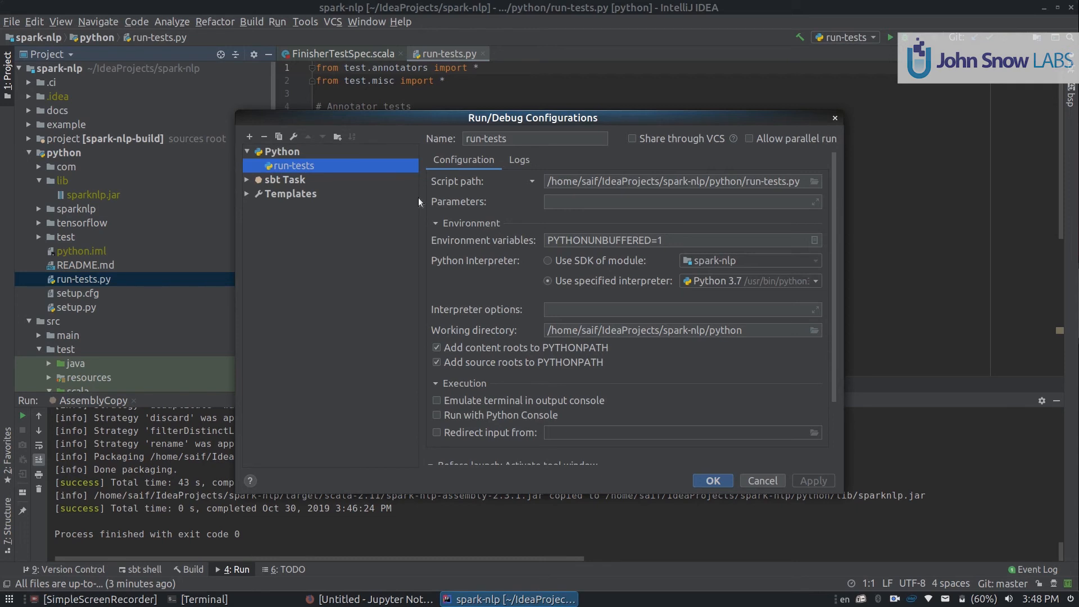
pyautogui.moveTo(501, 331)
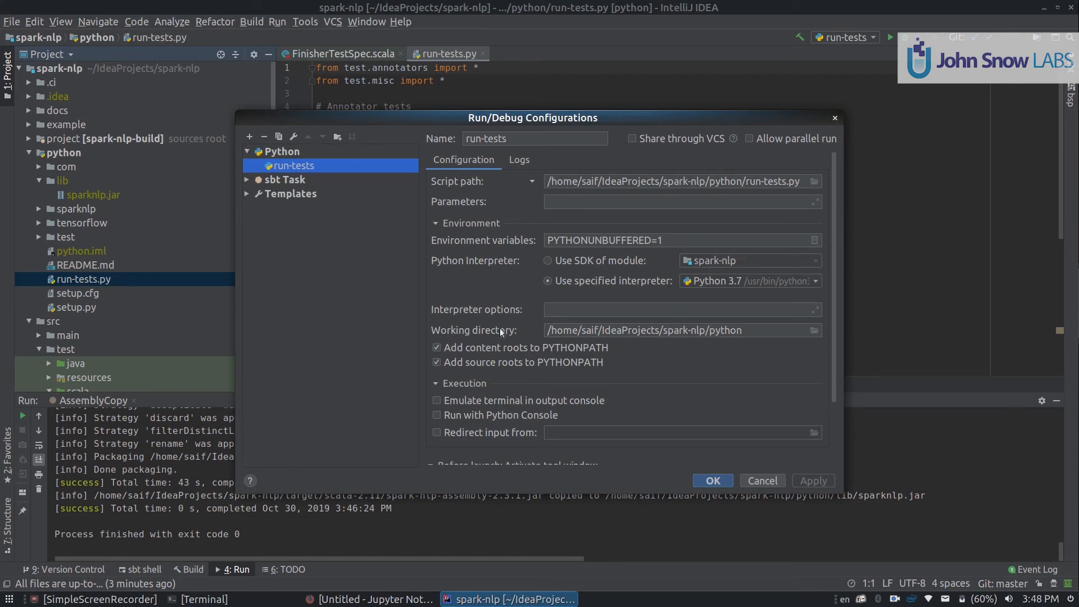
pyautogui.moveTo(643, 240)
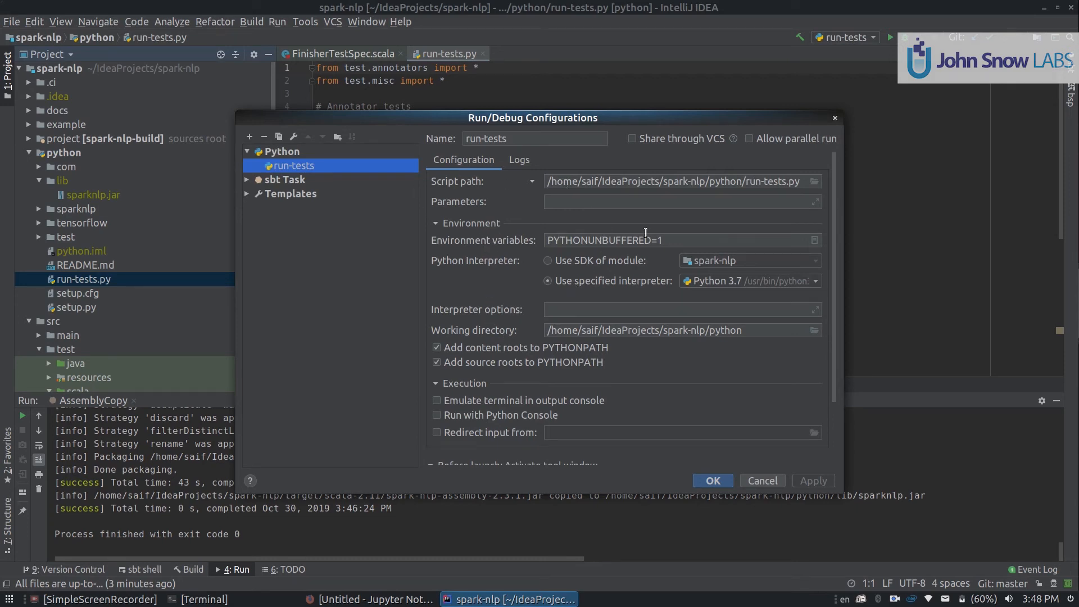
pyautogui.click(815, 241)
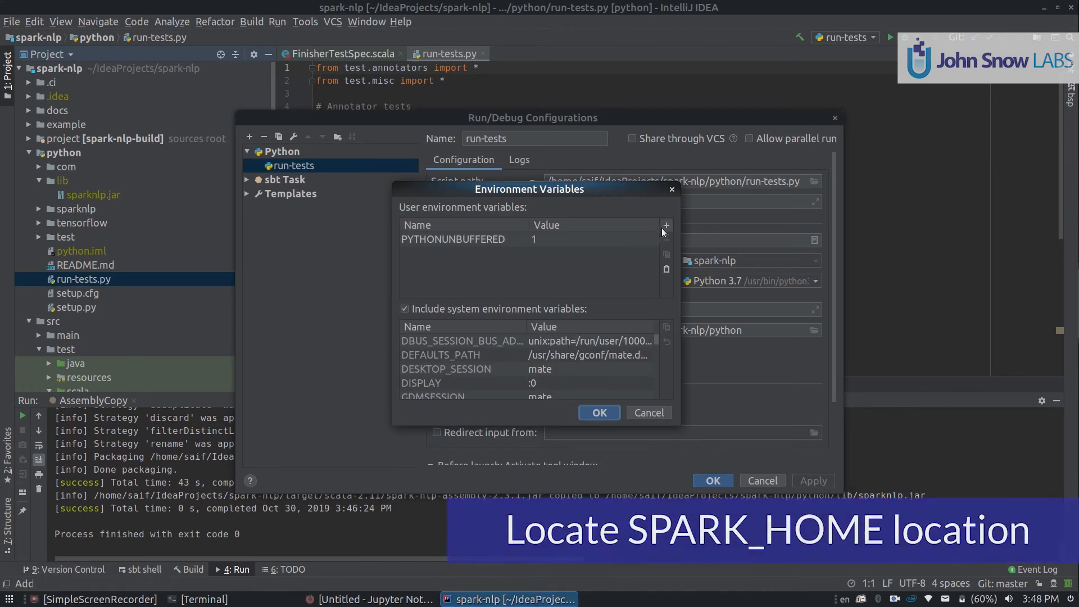
pyautogui.click(665, 225)
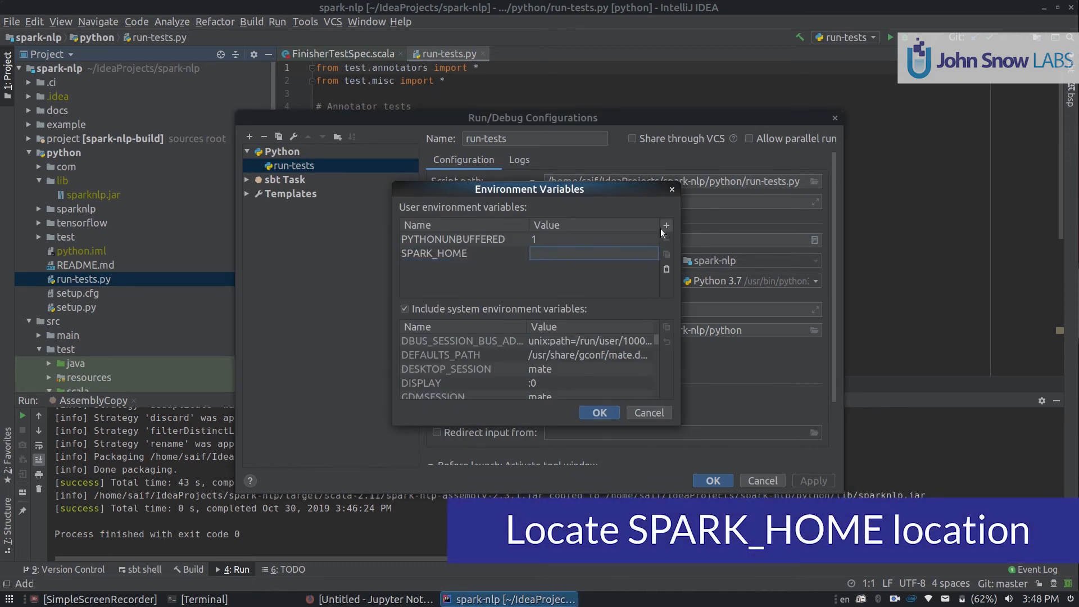
# - Set SPARK_HOME to the spark-2.4.4-bin-hadoop2.7 folder path and confirm
pyautogui.write('/home/saif/')
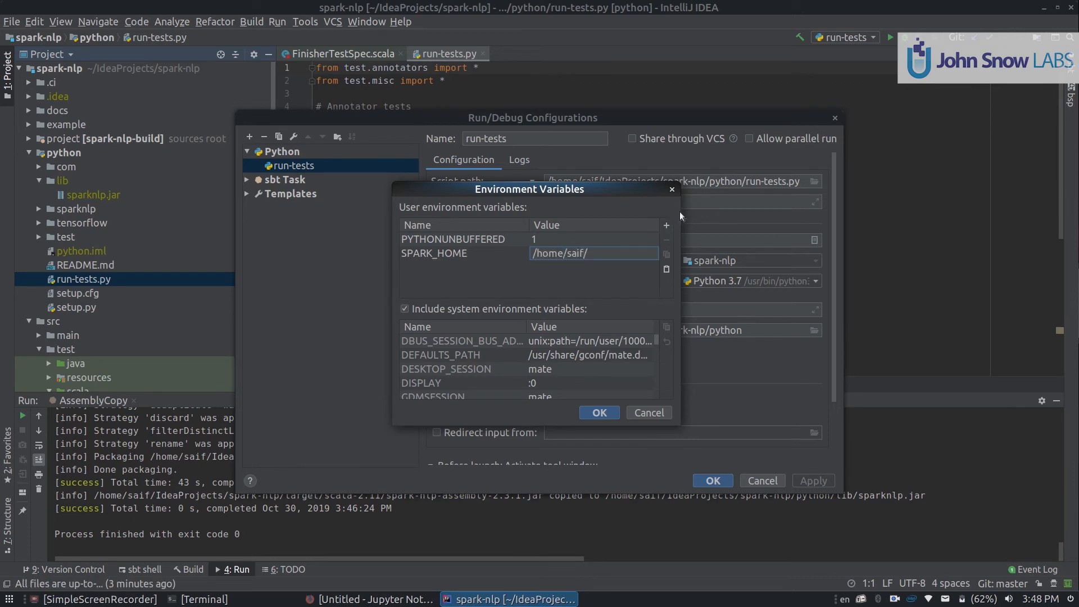
pyautogui.write('apps/')
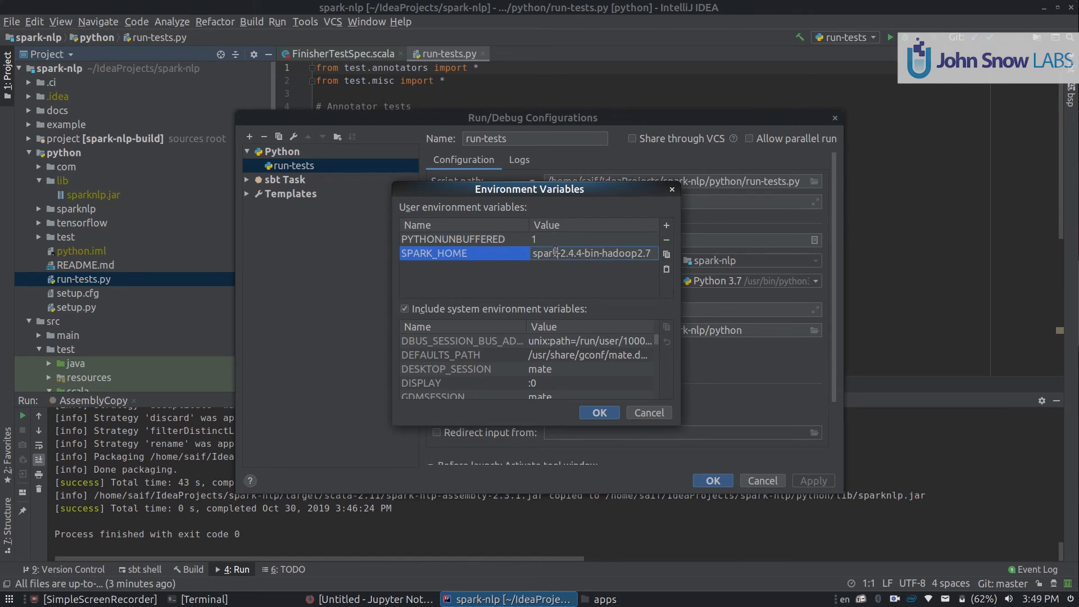
pyautogui.write('/home/saif/apps/spark-2.4.')
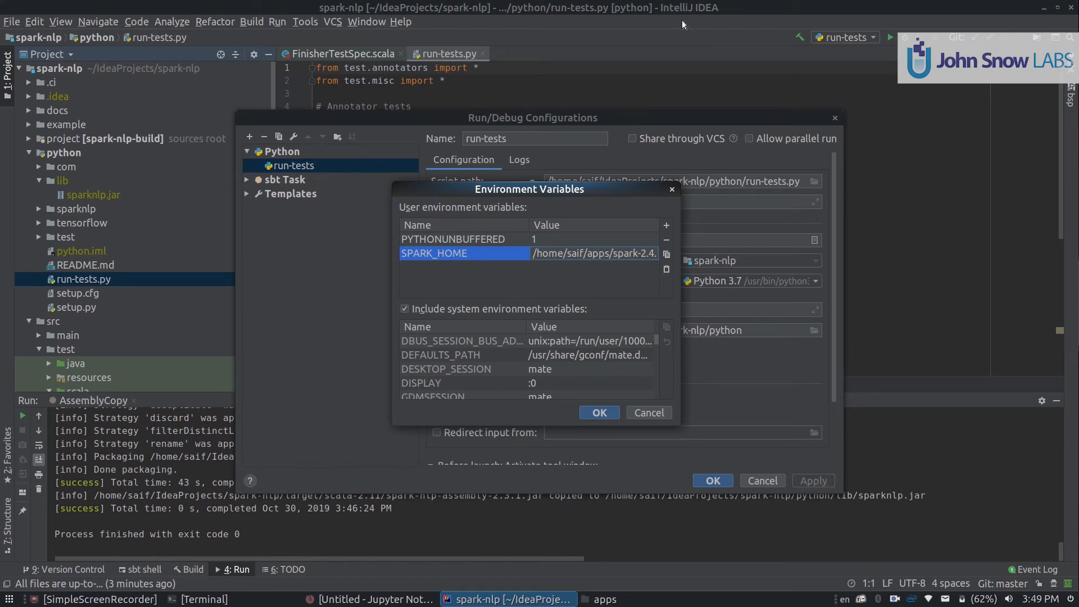
pyautogui.click(598, 412)
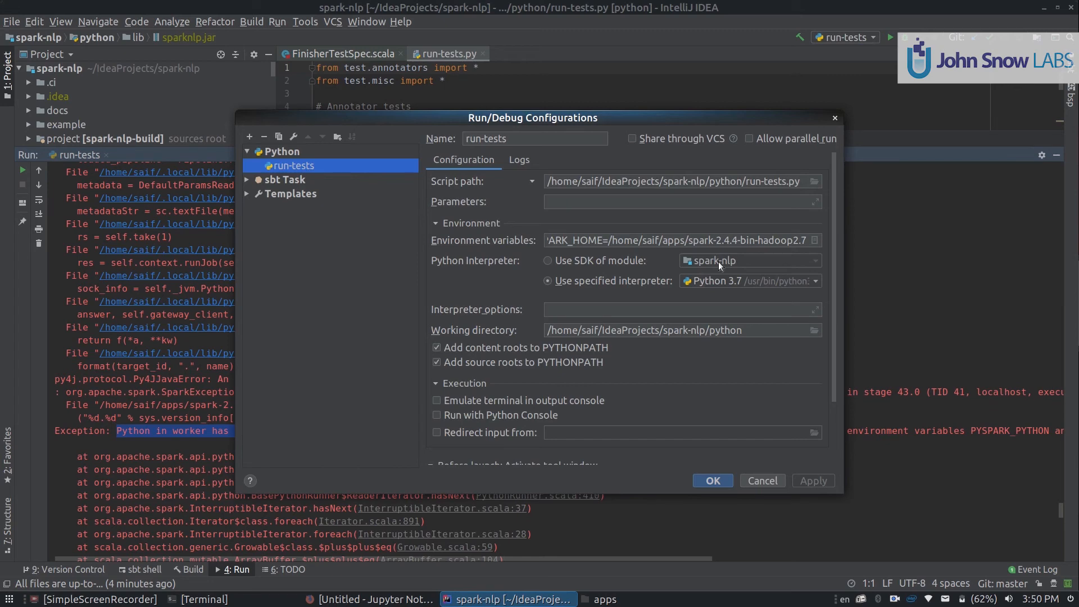
pyautogui.moveTo(816, 240)
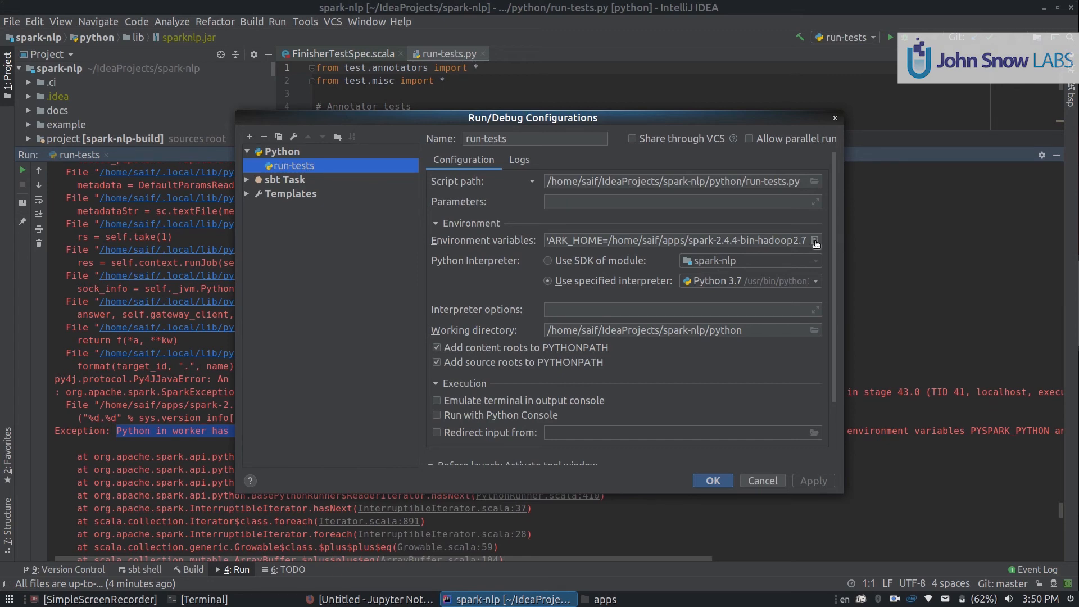
# - Add PYSPARK_PYTHON=python3 and PYSPARK_DRIVER_PYTHON=python3, save run-tests and relaunch it
pyautogui.click(815, 240)
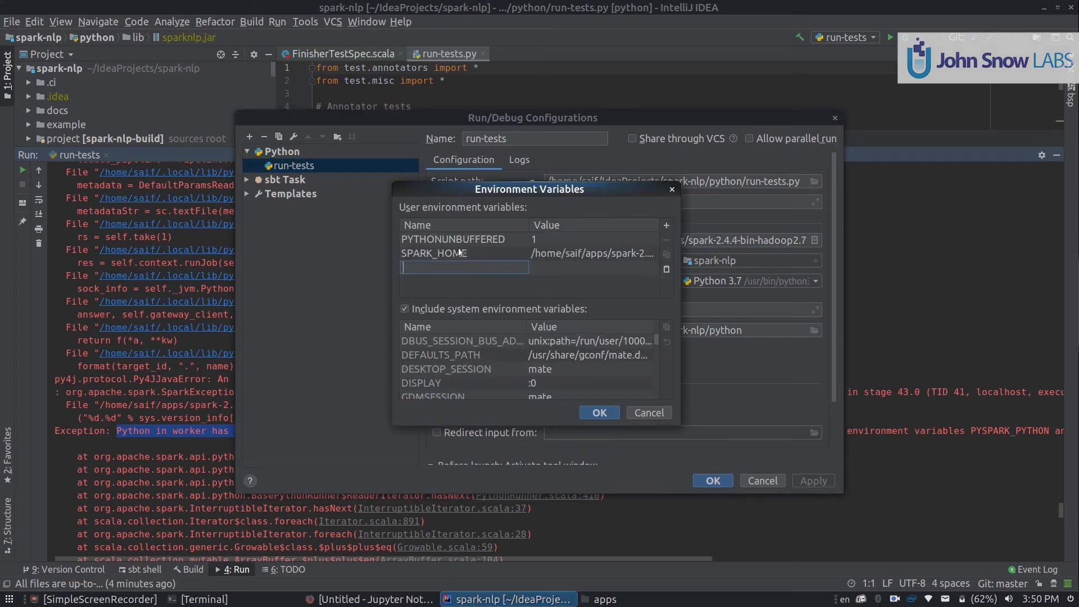
pyautogui.write('PYSPARK_P')
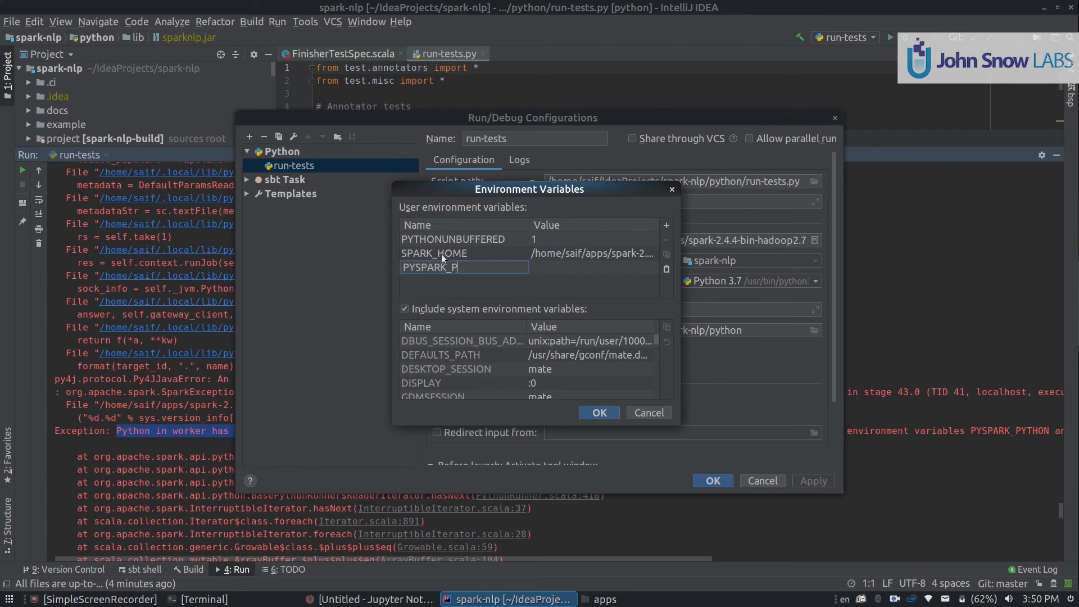
pyautogui.write('python3')
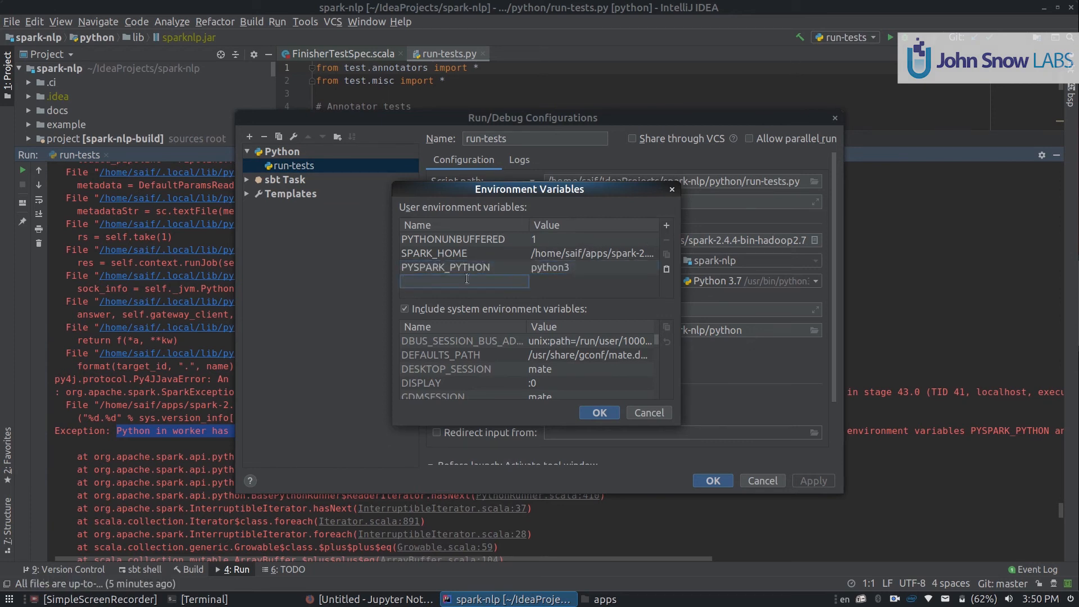
pyautogui.write('PYSPARK_DRIVER_PYTH...')
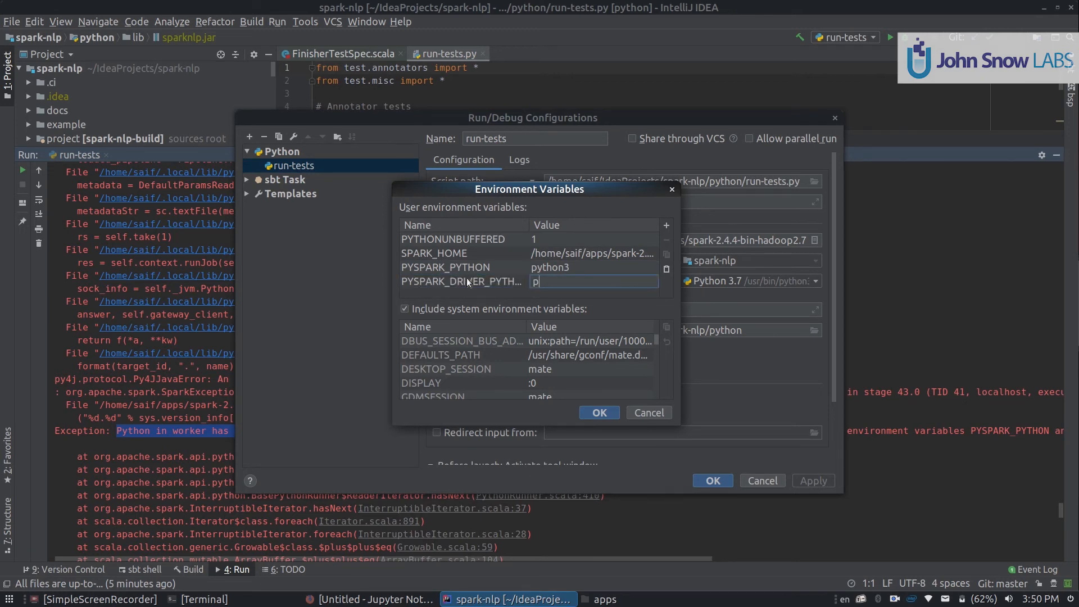
pyautogui.write('ython3')
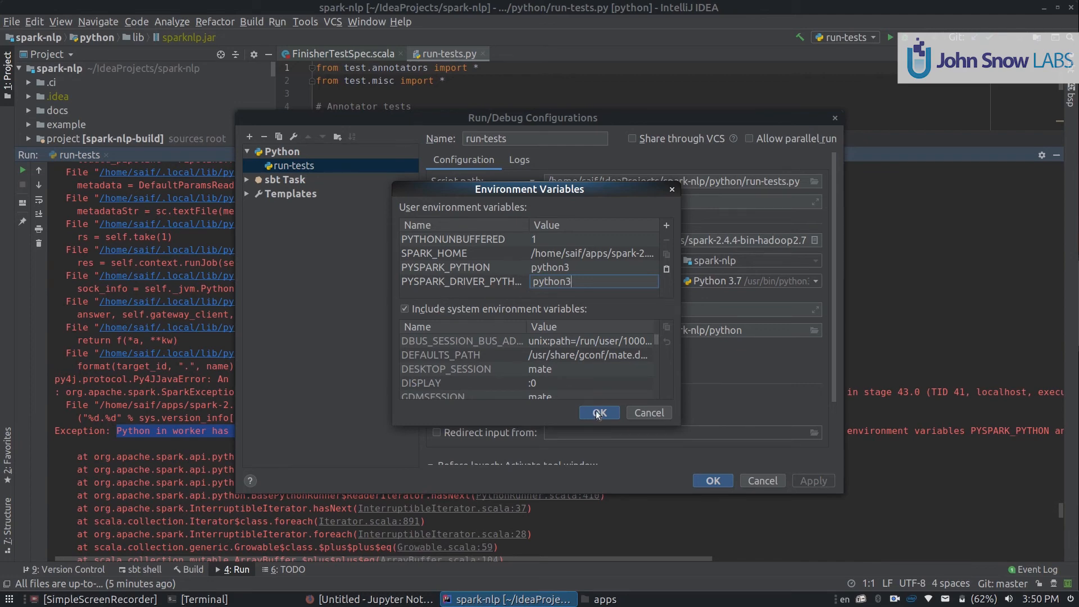
pyautogui.click(595, 413)
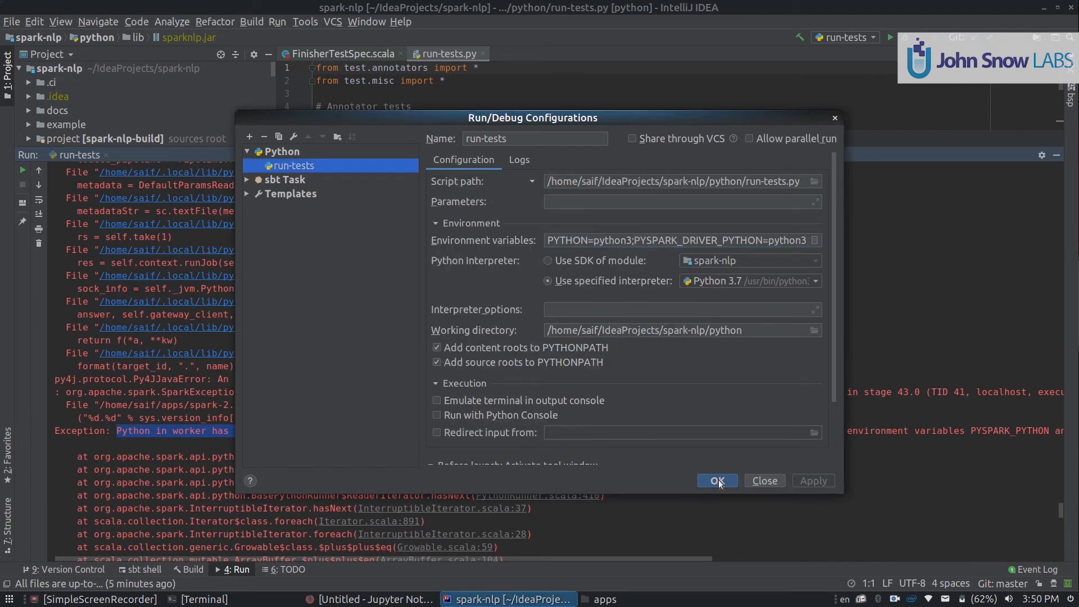
pyautogui.click(716, 480)
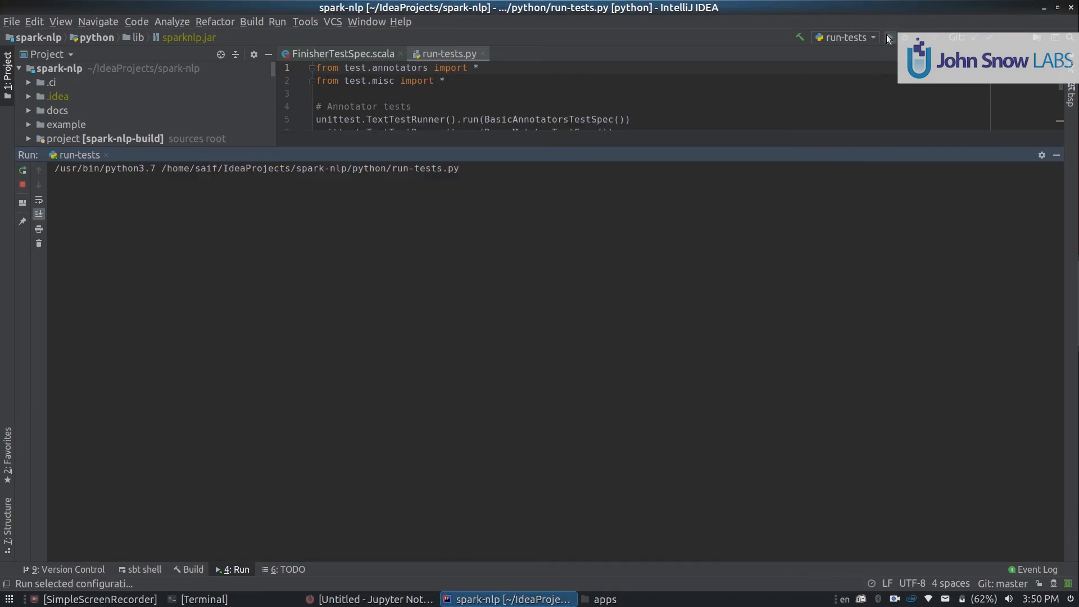
pyautogui.click(844, 37)
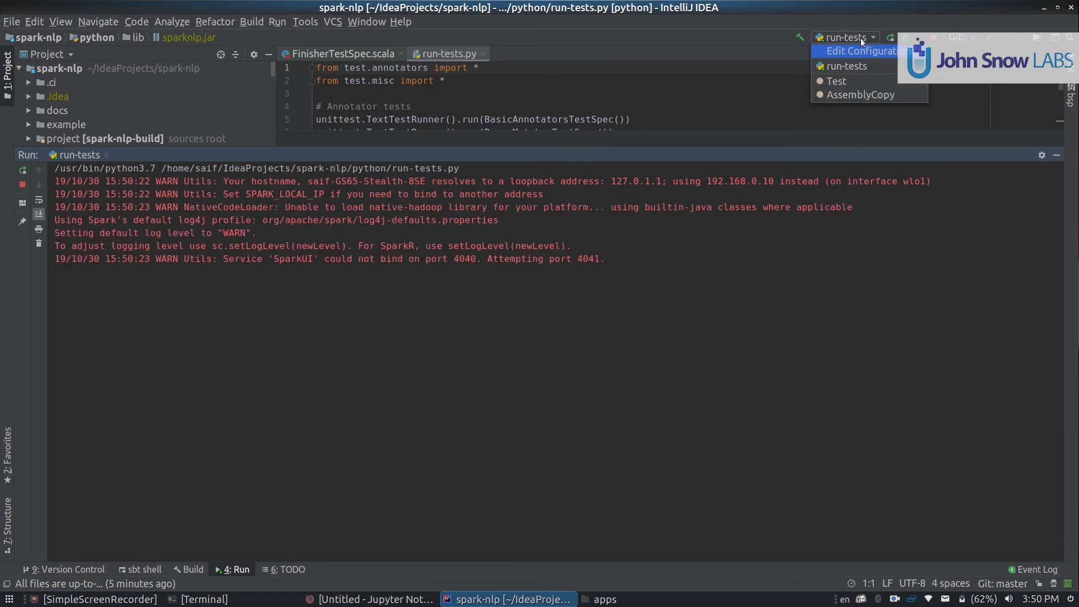
pyautogui.click(864, 50)
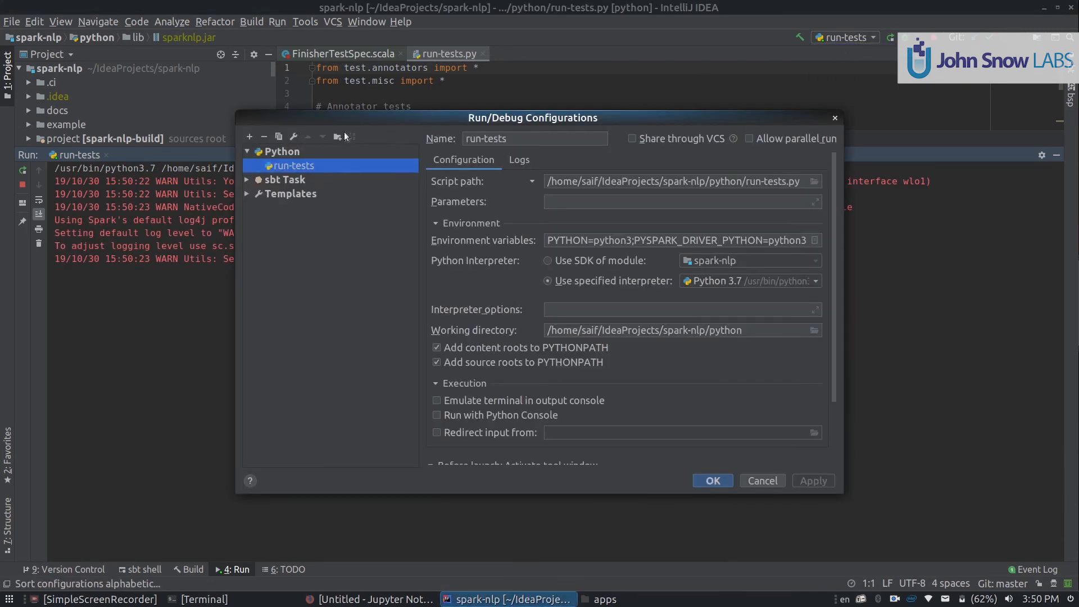
pyautogui.click(247, 180)
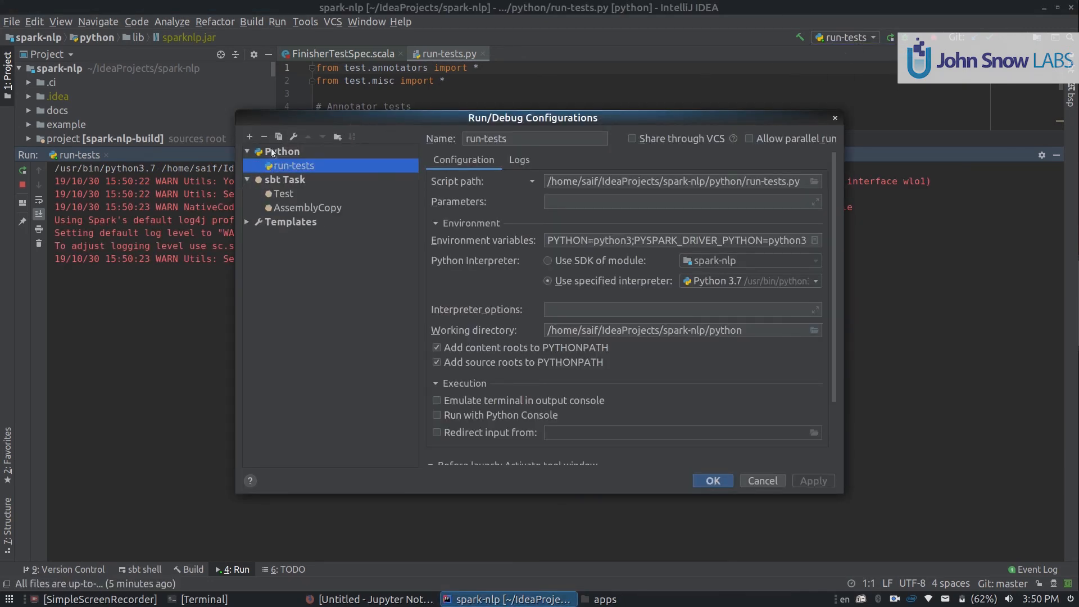
pyautogui.click(278, 136)
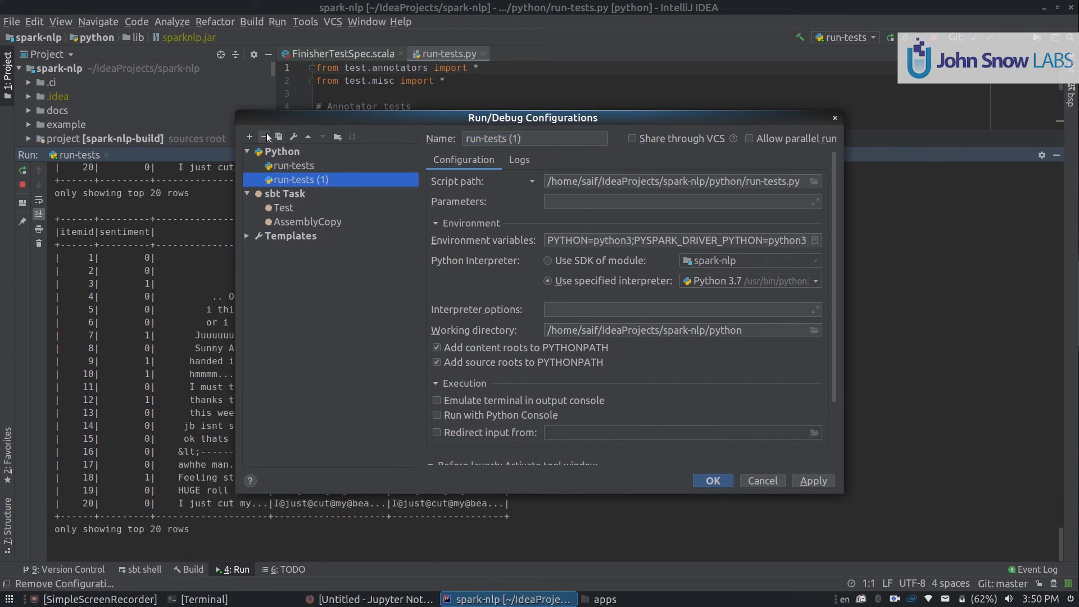
pyautogui.click(306, 207)
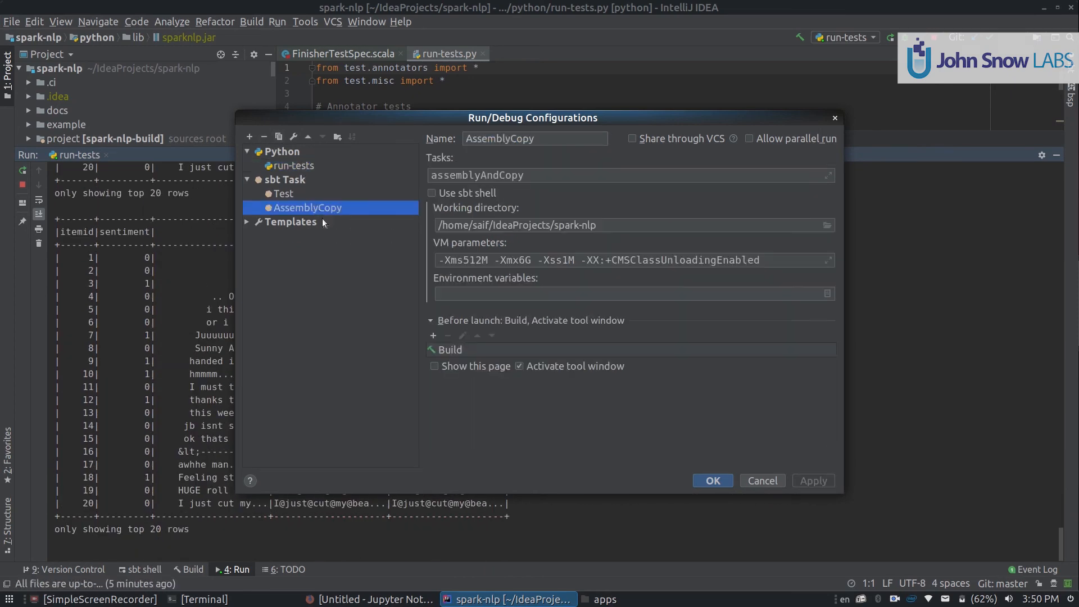
pyautogui.moveTo(762, 480)
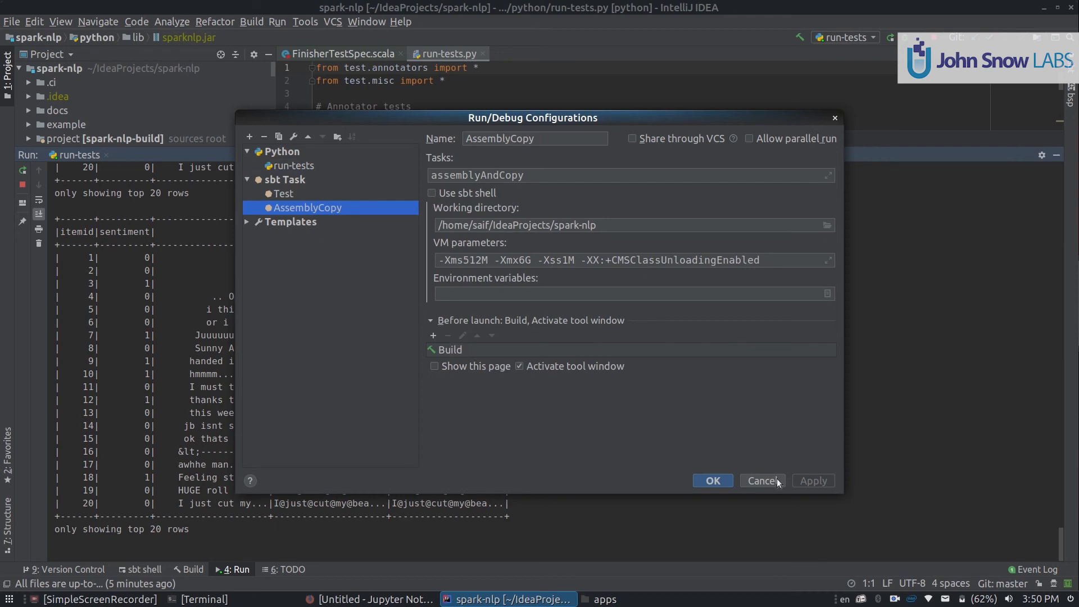
pyautogui.click(761, 480)
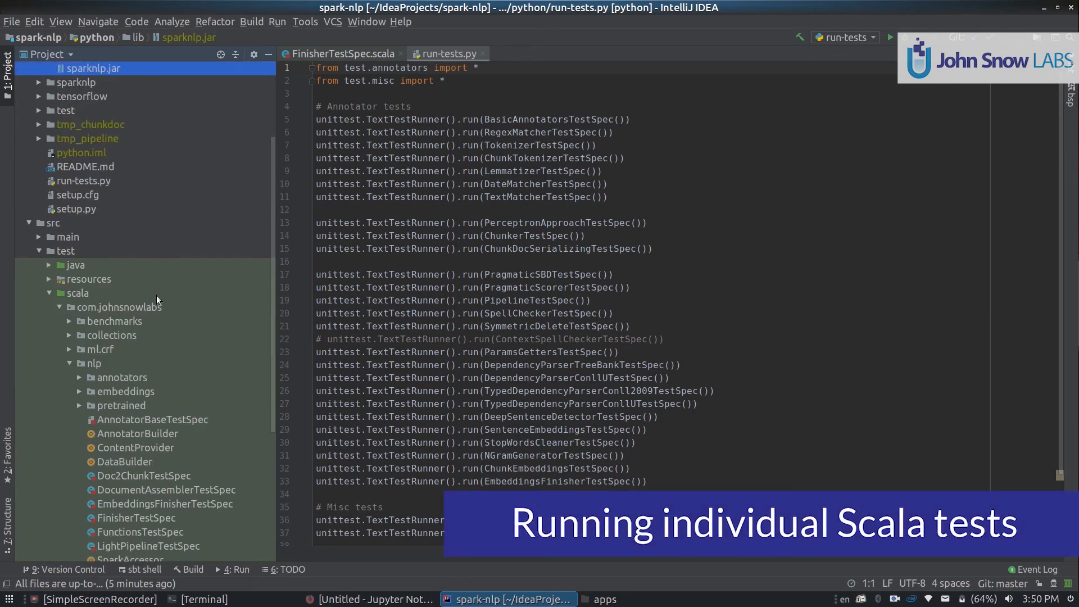
# - Copy the reference com.johnsnowlabs.nlp.FinisherTestSpec from its class name via Copy Reference
pyautogui.scroll(-3)
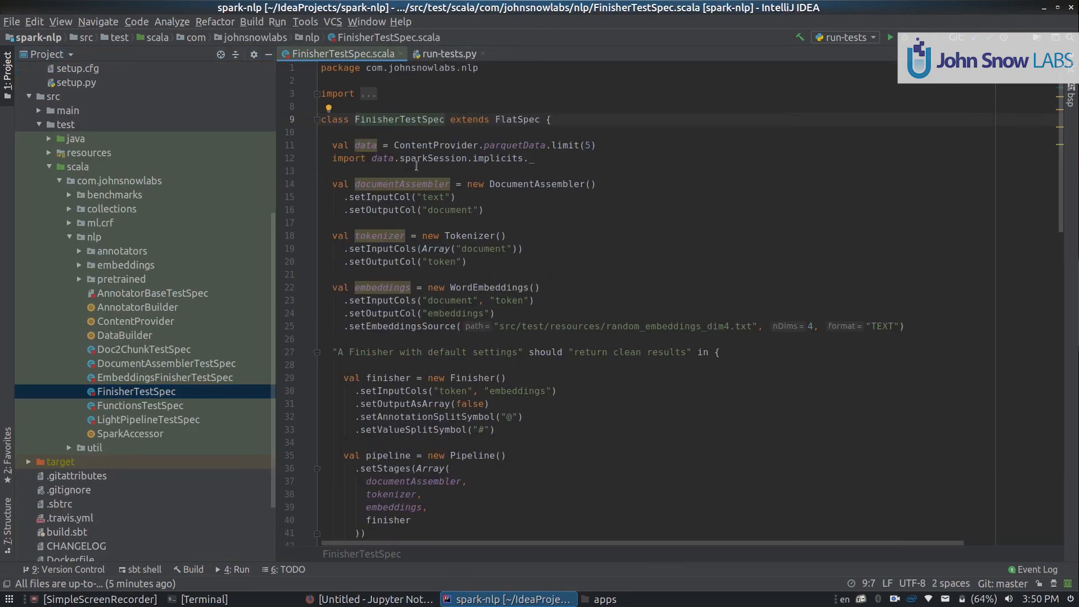
pyautogui.doubleClick(398, 119)
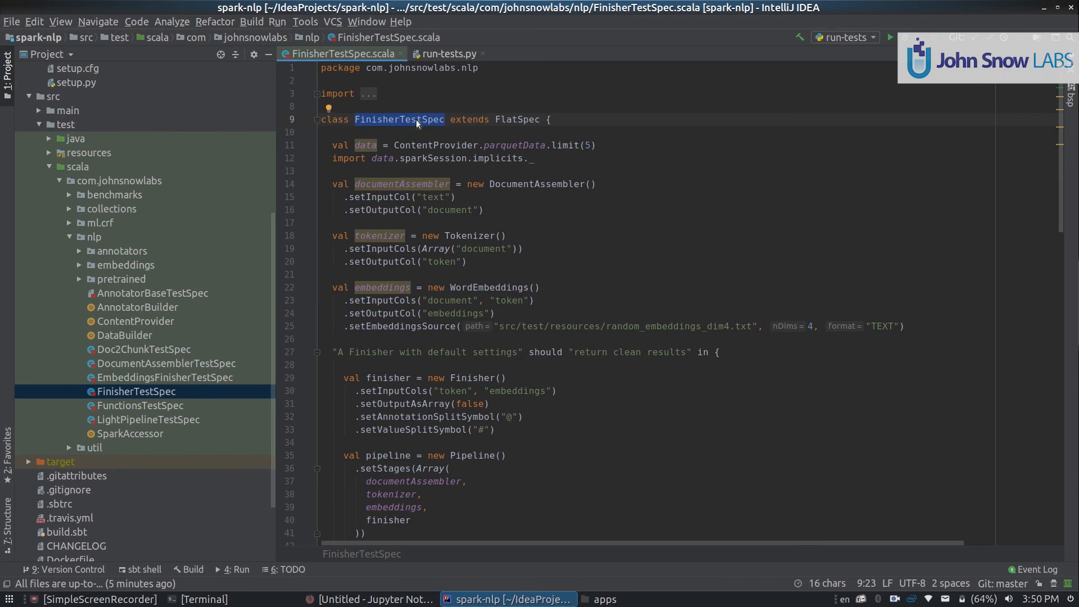
pyautogui.rightClick(416, 124)
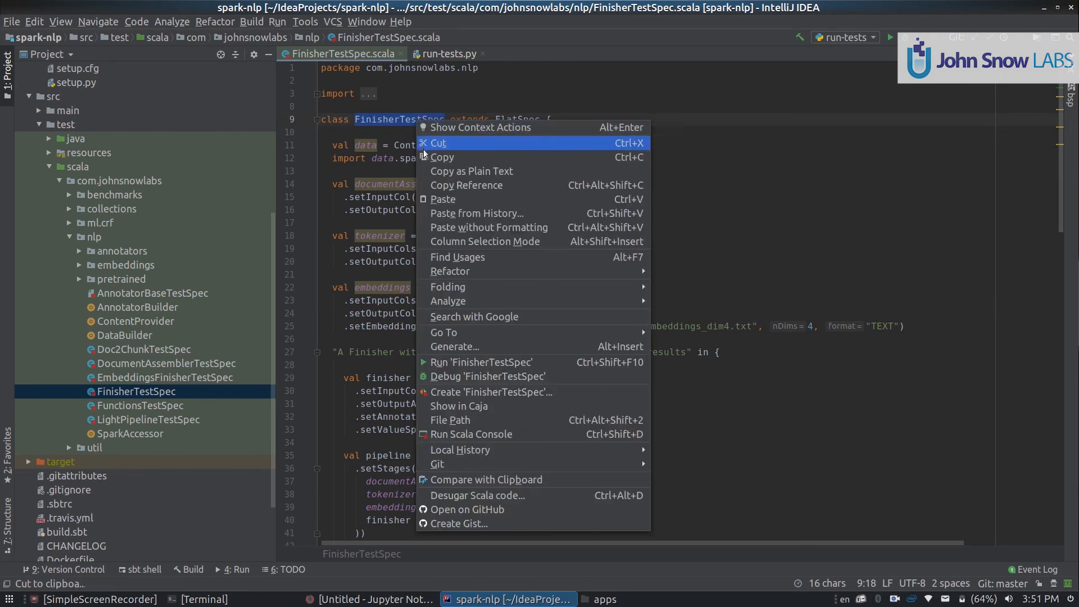
pyautogui.moveTo(510, 185)
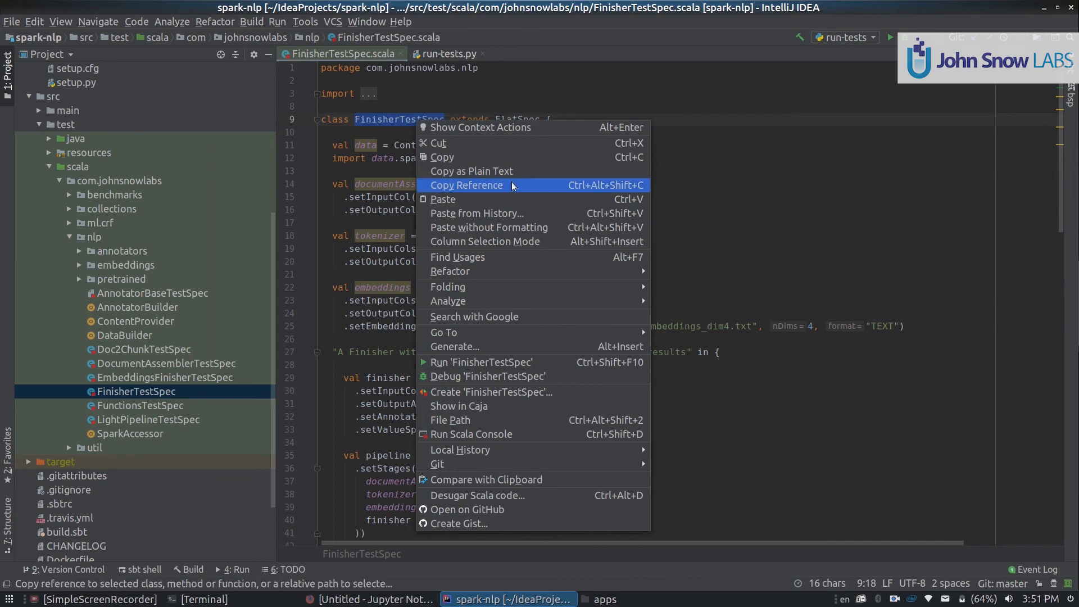
pyautogui.click(466, 186)
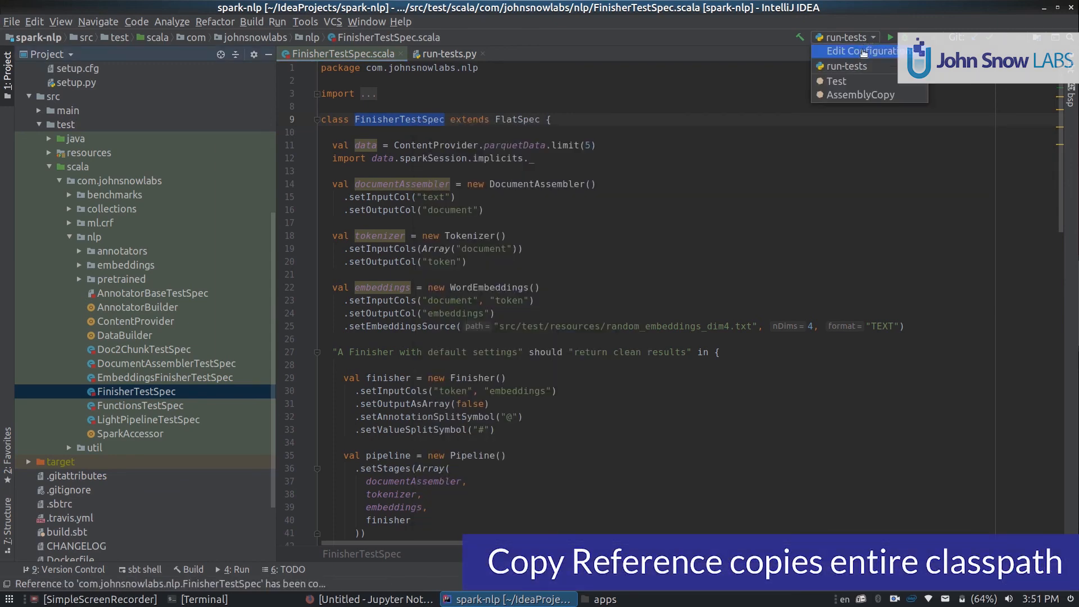
pyautogui.click(865, 51)
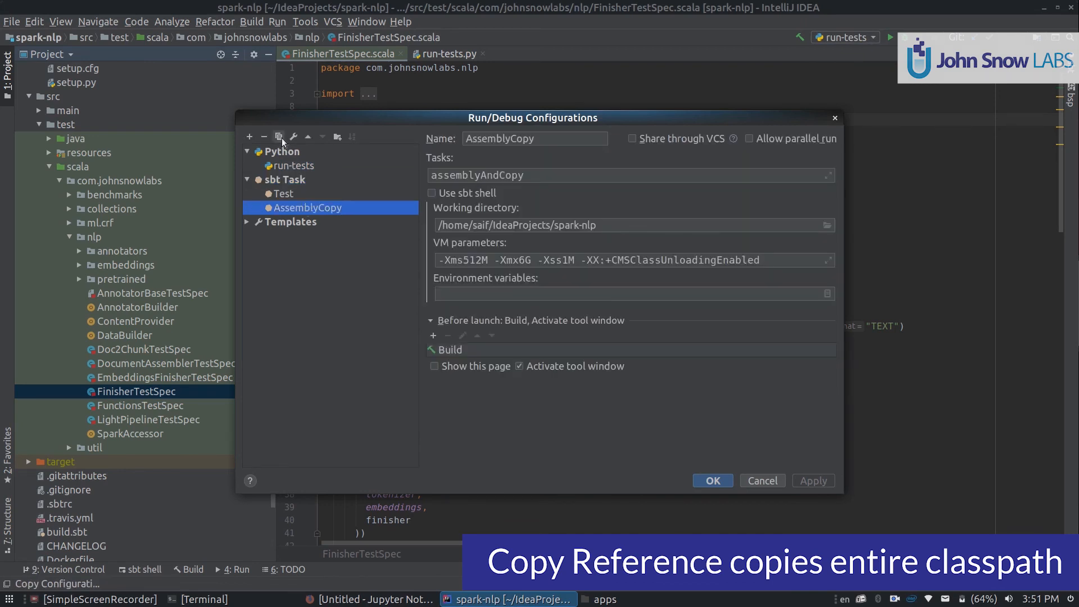
# - Duplicate AssemblyCopy as FinisherTest with task testOnly com.johnsnowlabs.nlp.FinisherTestSpec and save
pyautogui.click(279, 136)
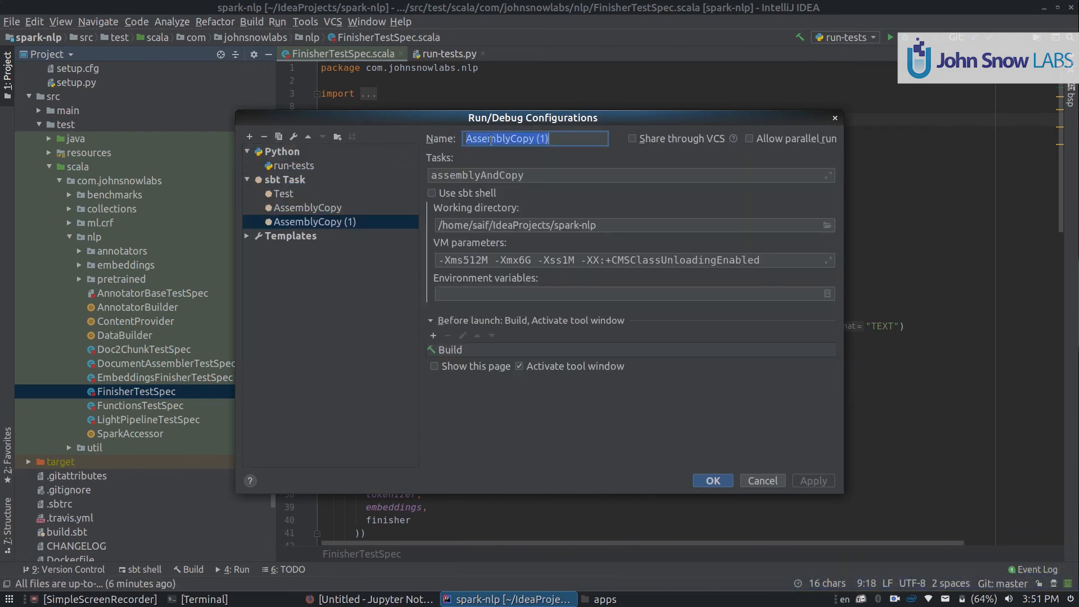
pyautogui.write('FInisherTes')
pyautogui.click(630, 174)
pyautogui.write('"')
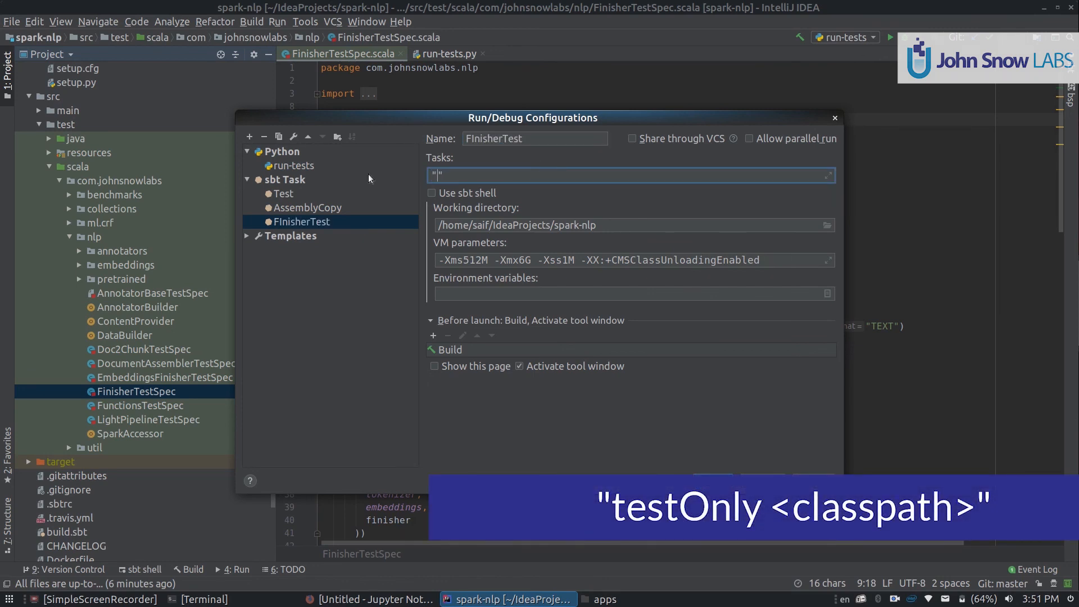
pyautogui.write('testOnly')
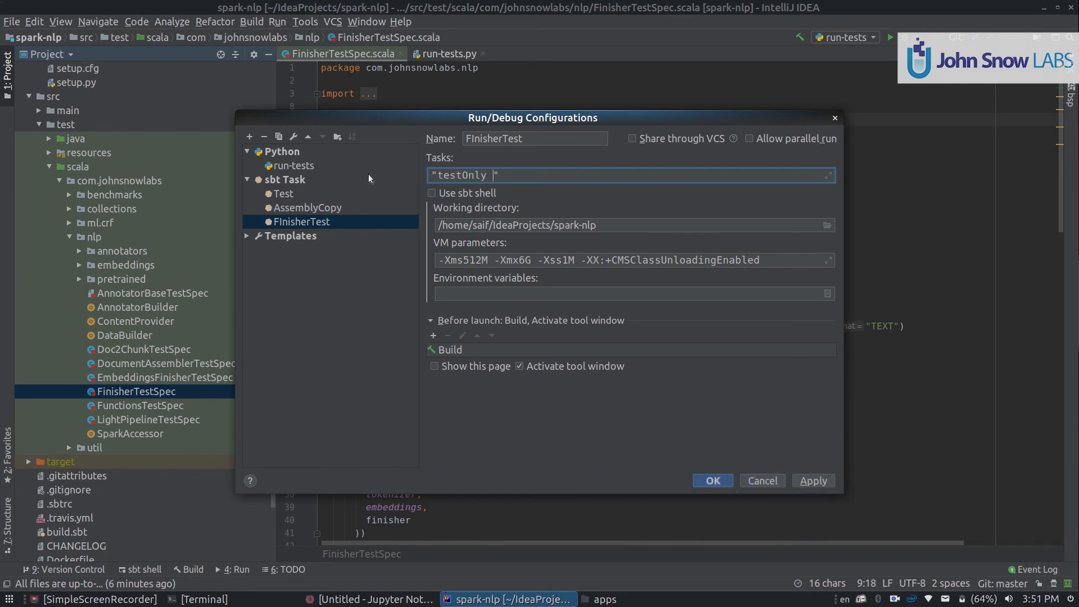
pyautogui.write('com.johnsnowlabs.nlp.FinisherTestSpec')
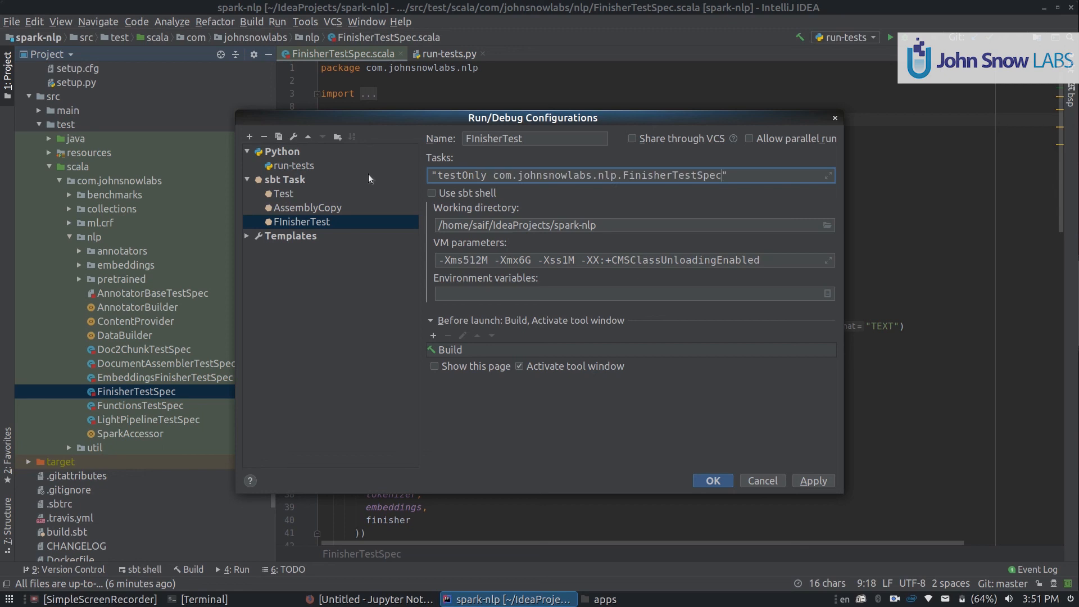
pyautogui.moveTo(758, 388)
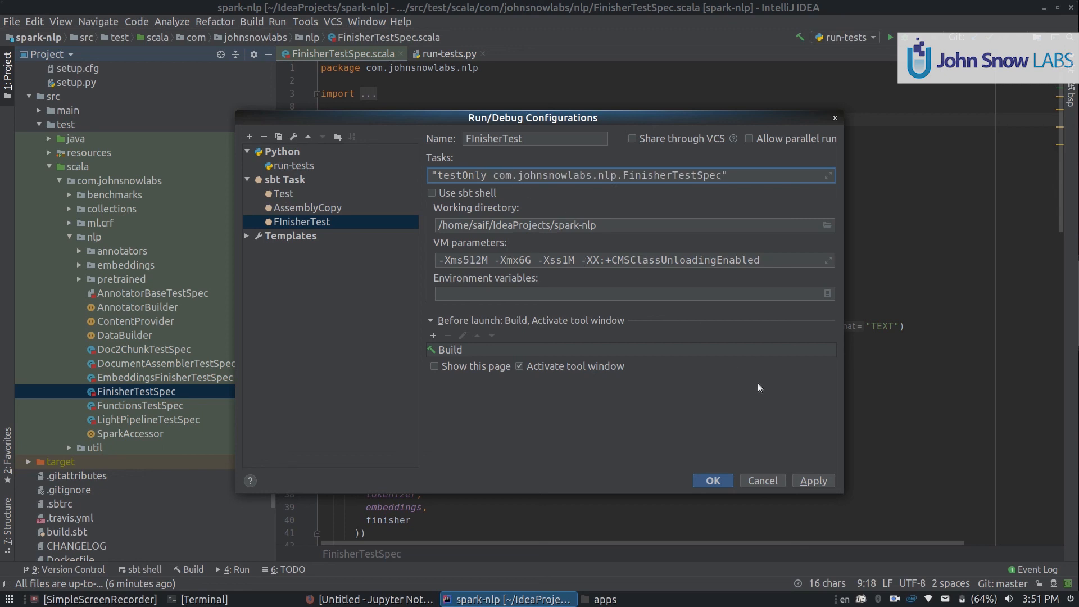
pyautogui.moveTo(337, 194)
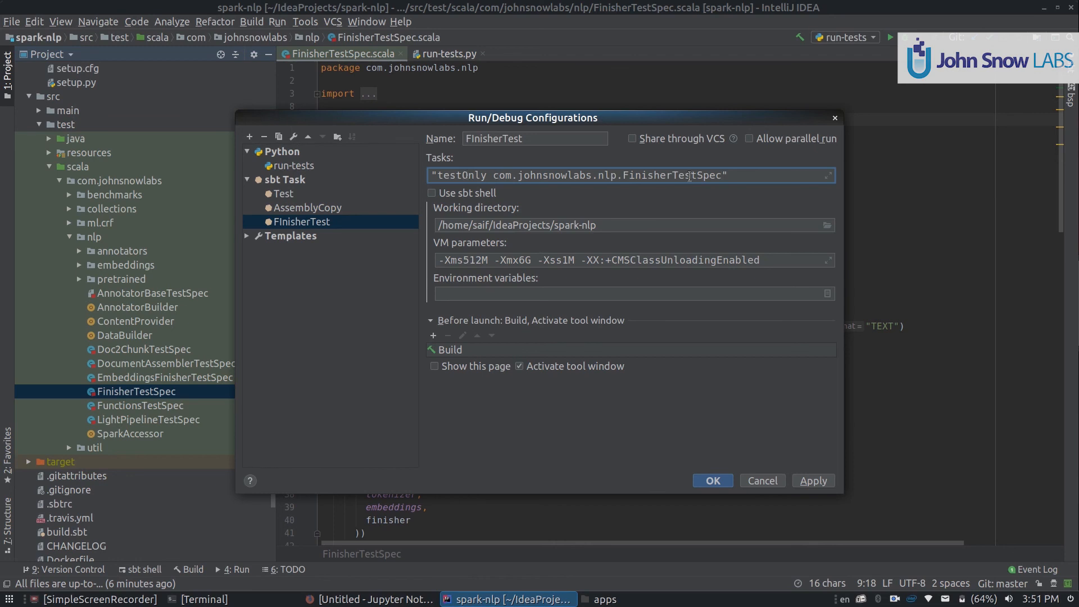
pyautogui.click(712, 479)
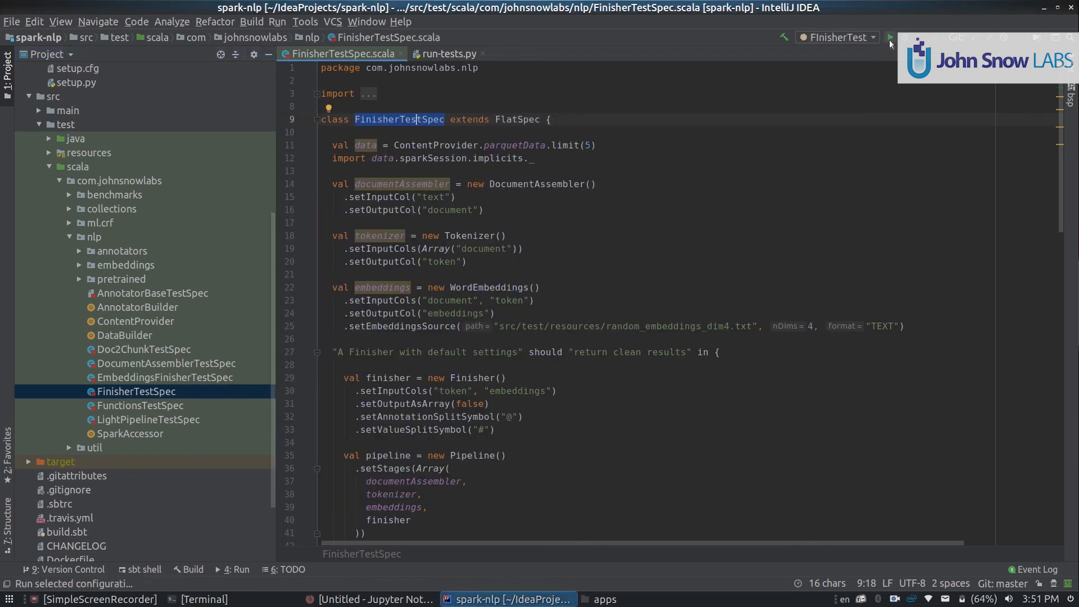
# - Run FinisherTest, relaunch it in debug mode and review the 10-warning compile output
pyautogui.click(890, 37)
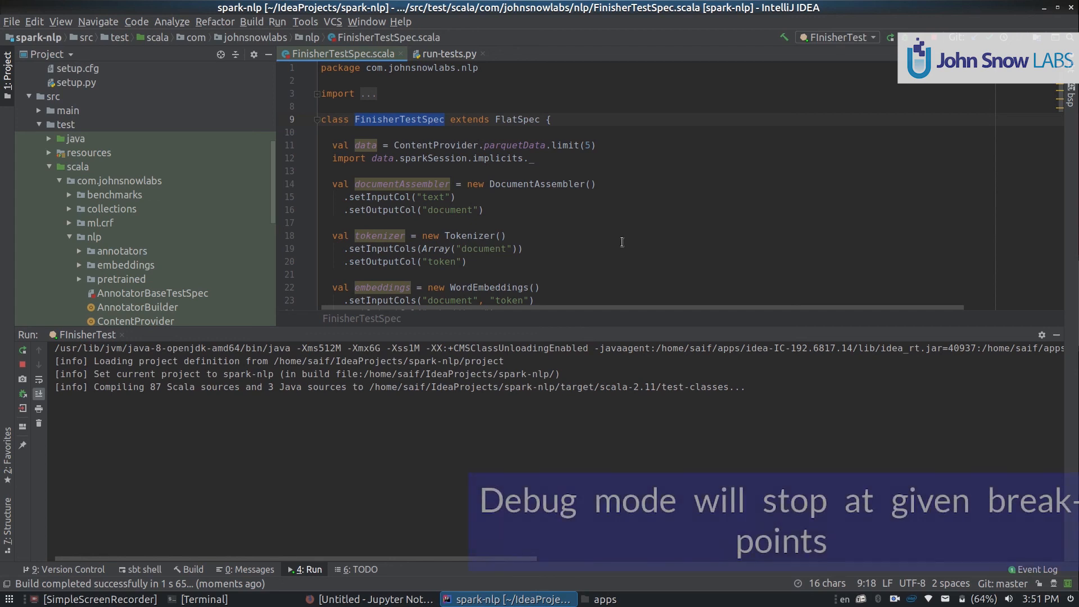
pyautogui.click(903, 37)
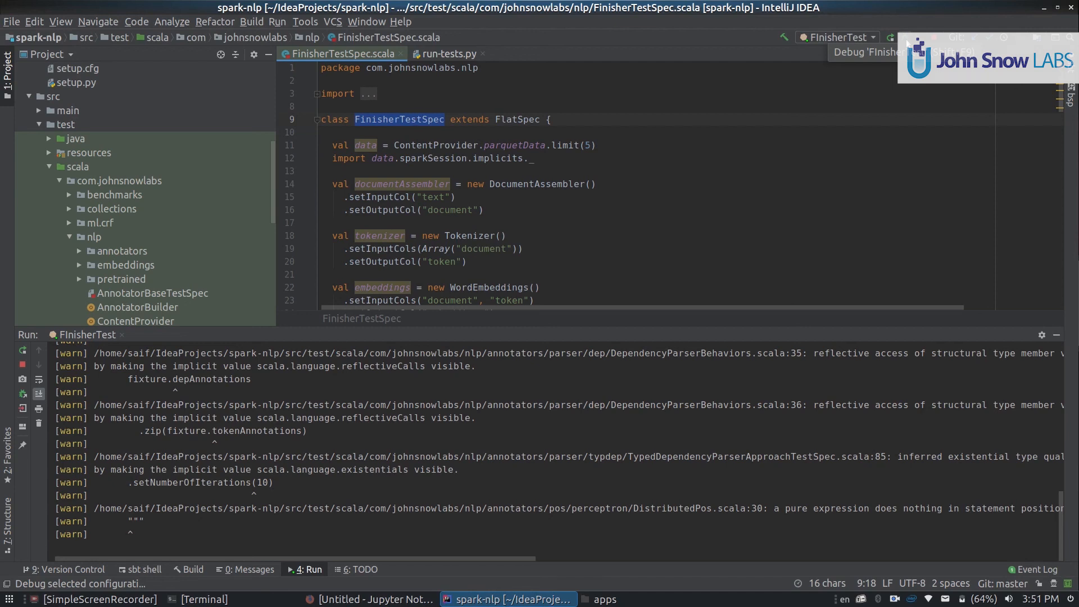
pyautogui.scroll(-3)
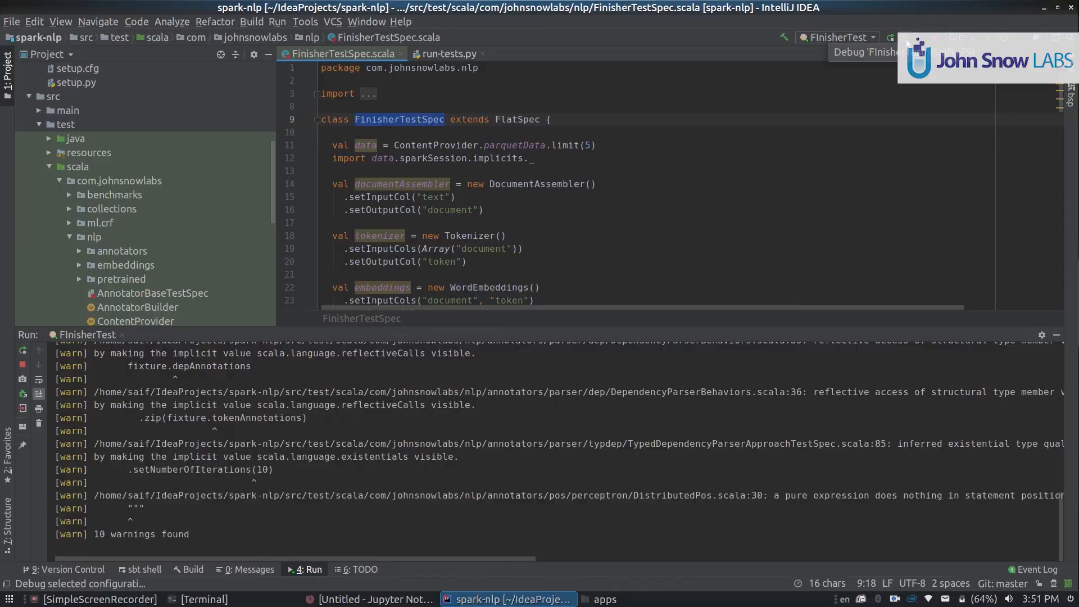